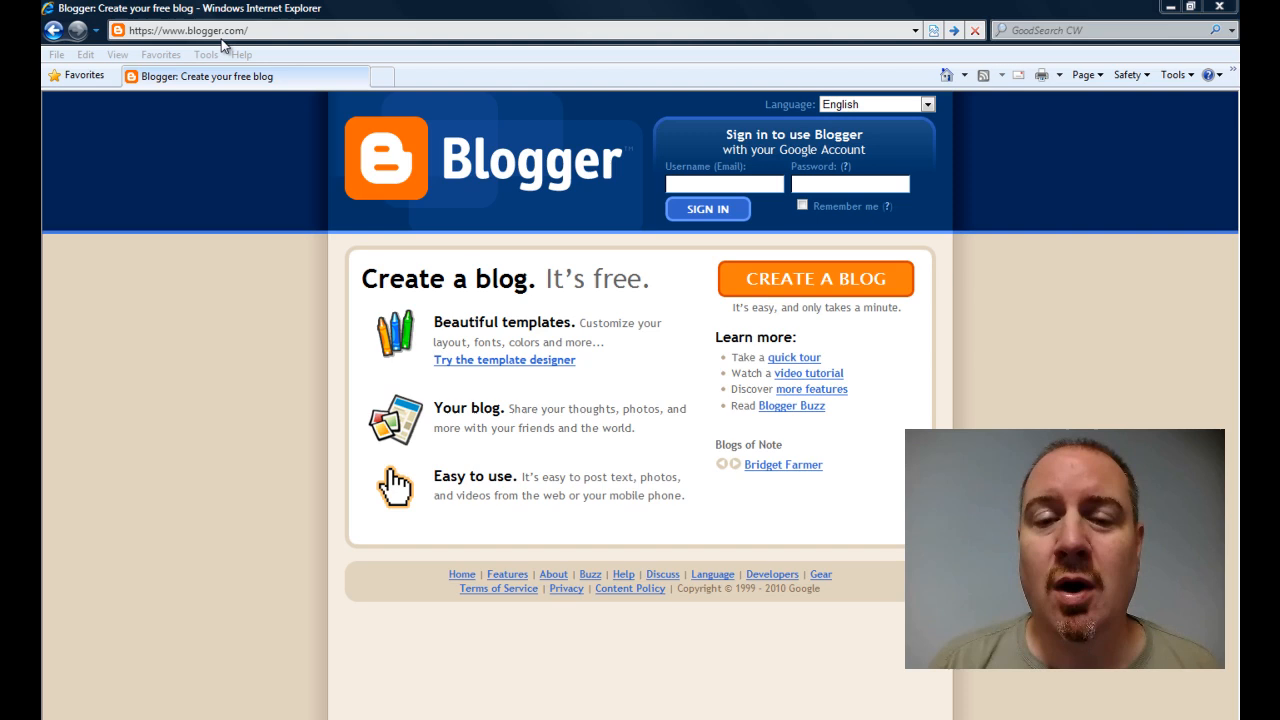
Start creating a blog and look through the empty Create a Google Account form
{"action": "left_click", "coordinate": [220, 30]}
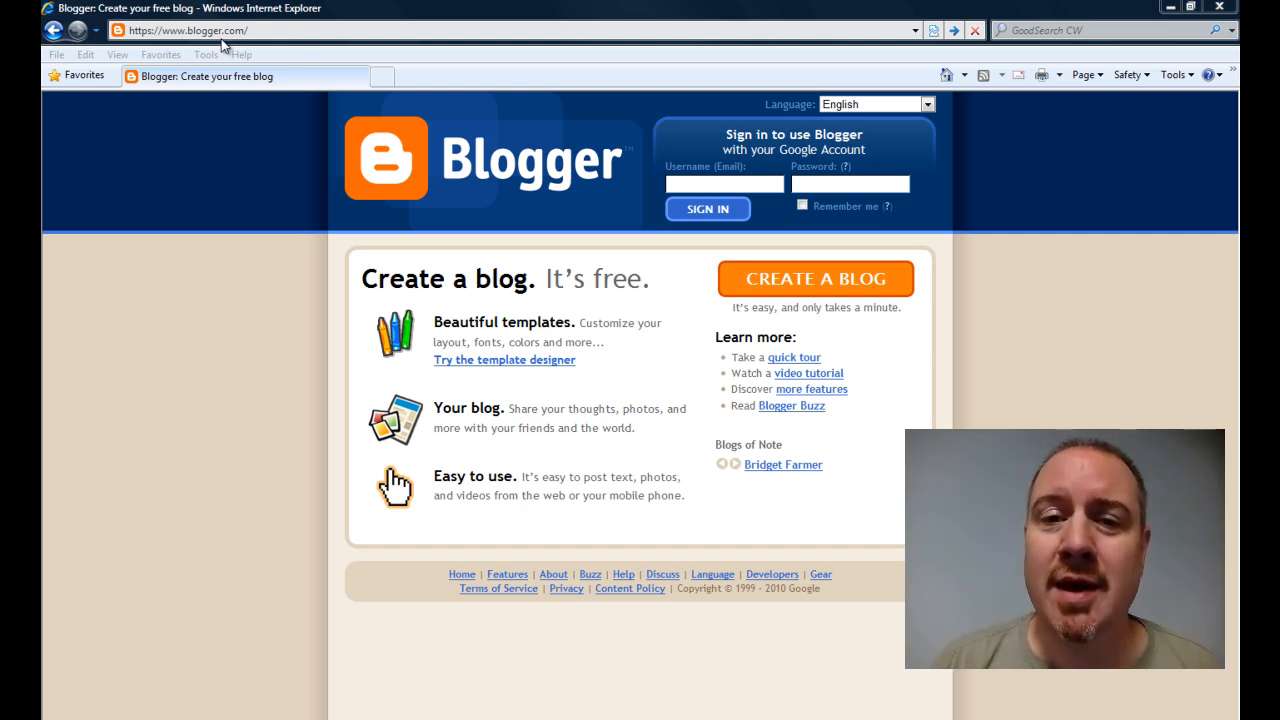
{"action": "mouse_move", "coordinate": [912, 216]}
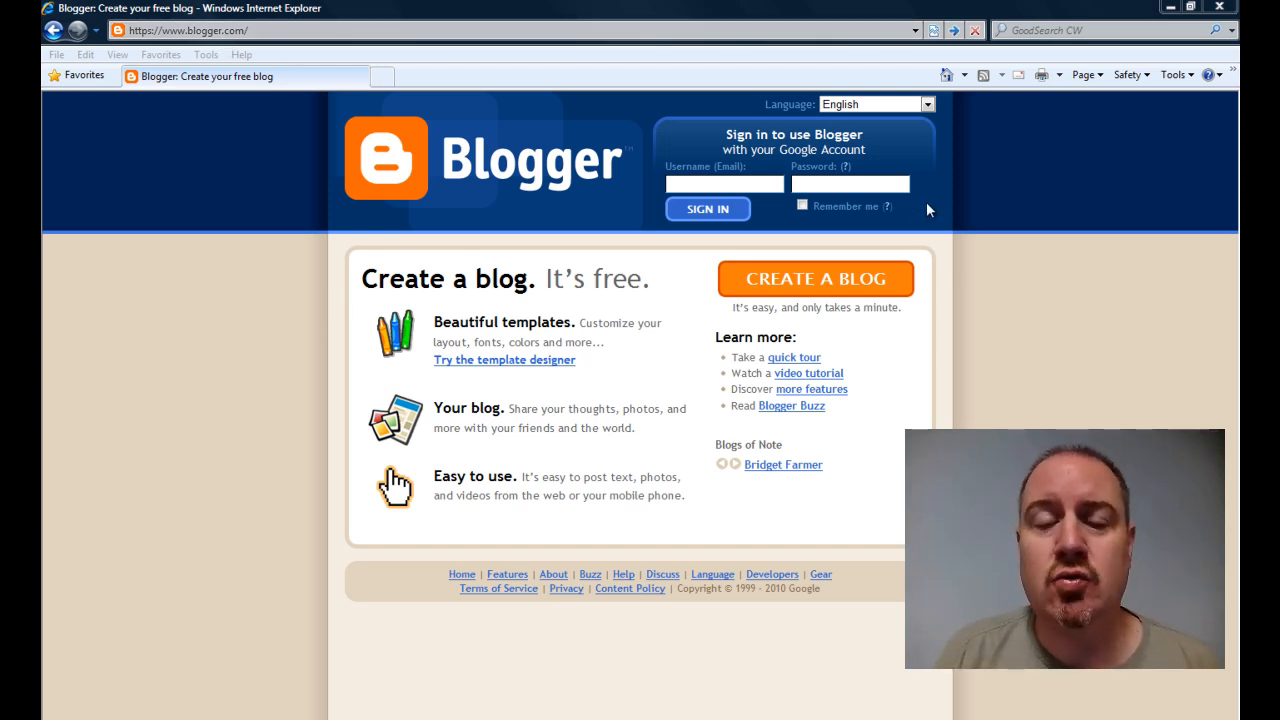
{"action": "mouse_move", "coordinate": [940, 202]}
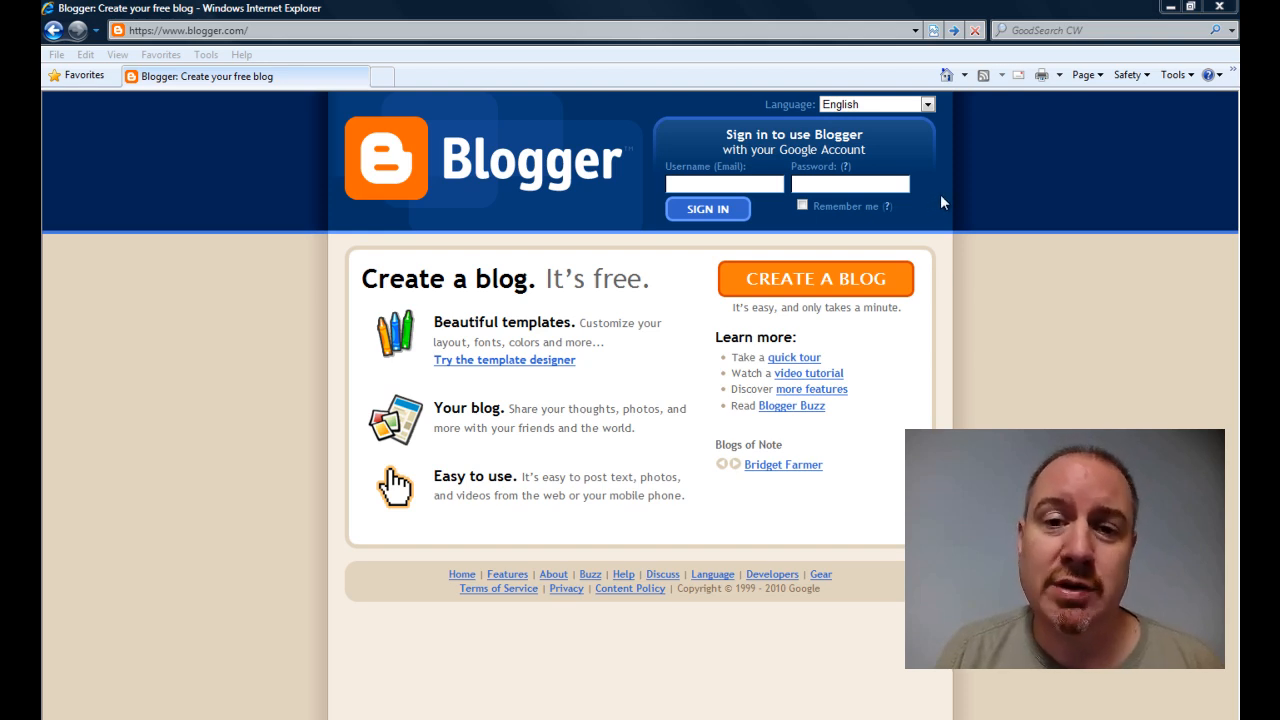
{"action": "mouse_move", "coordinate": [720, 132]}
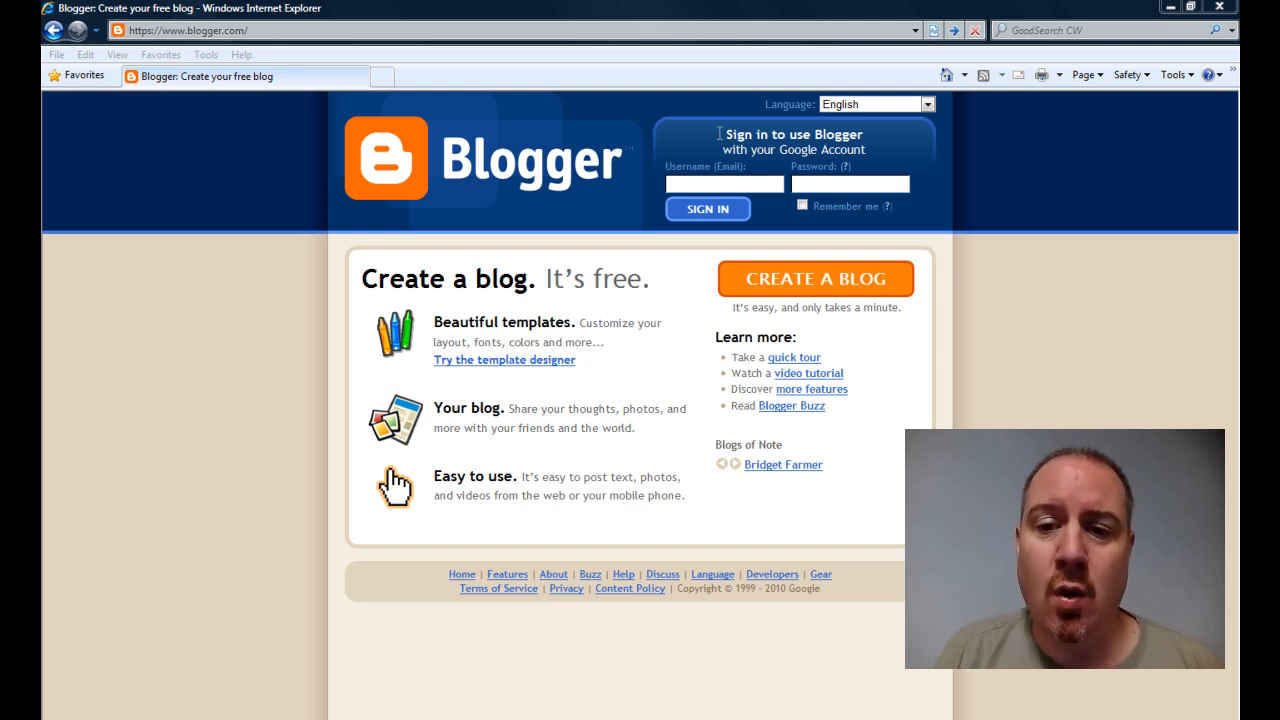
{"action": "mouse_move", "coordinate": [638, 156]}
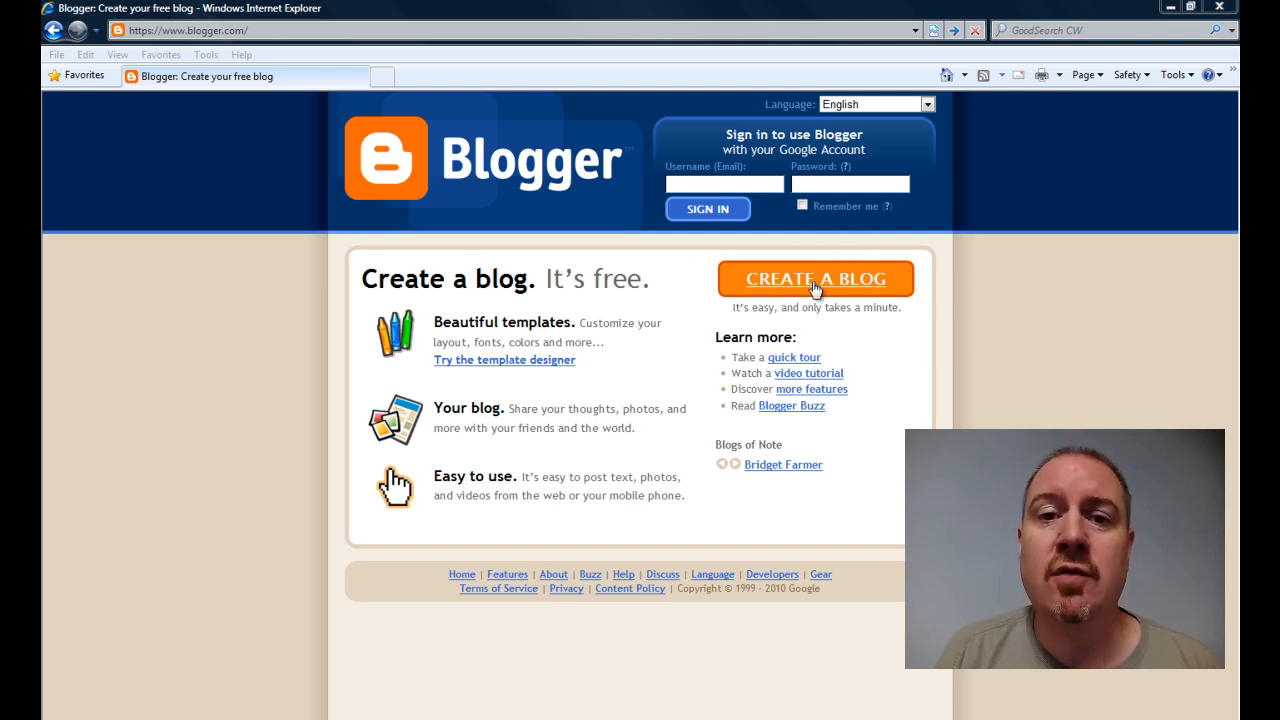
{"action": "left_click", "coordinate": [816, 278]}
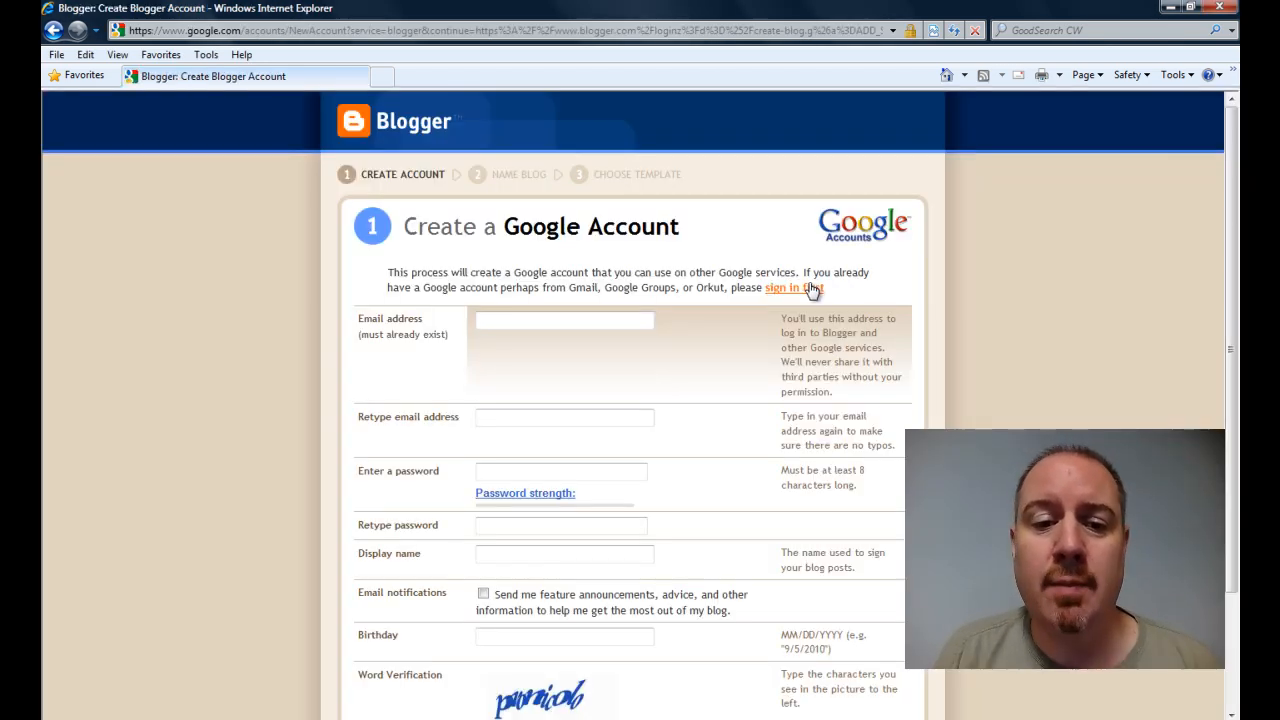
{"action": "scroll", "scroll_direction": "down", "scroll_amount": 3}
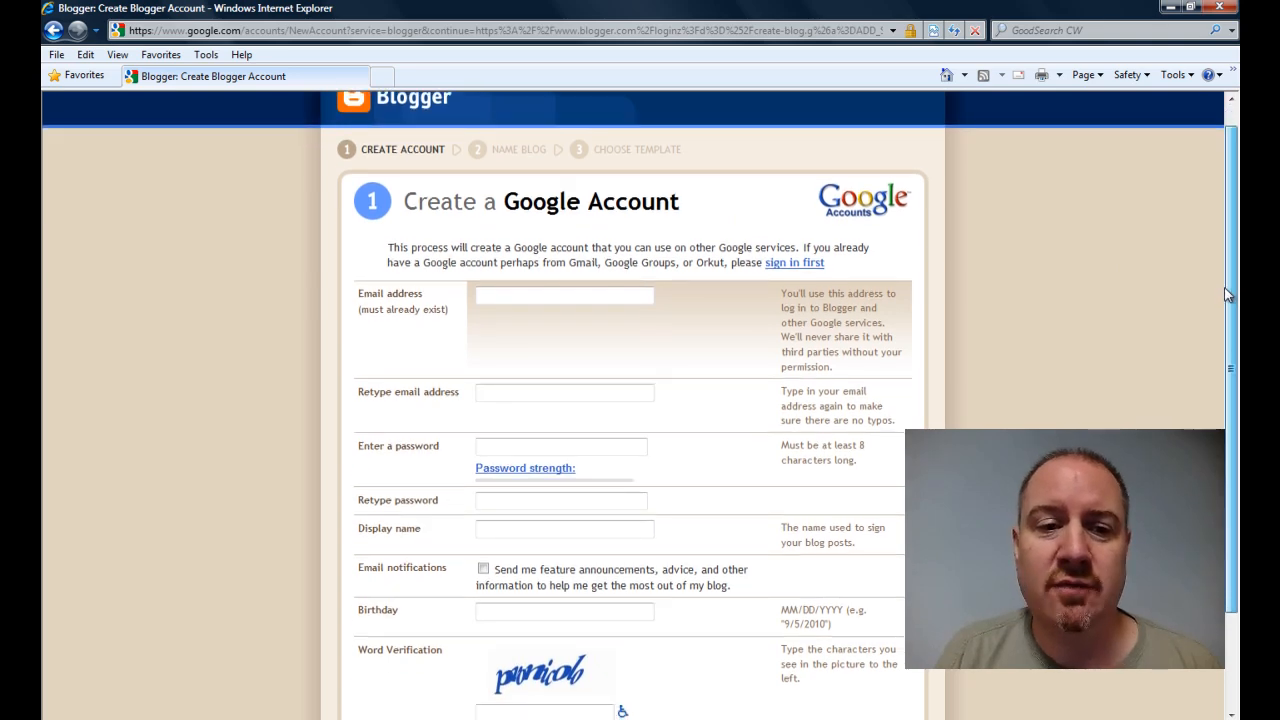
{"action": "scroll", "scroll_direction": "down", "scroll_amount": 3}
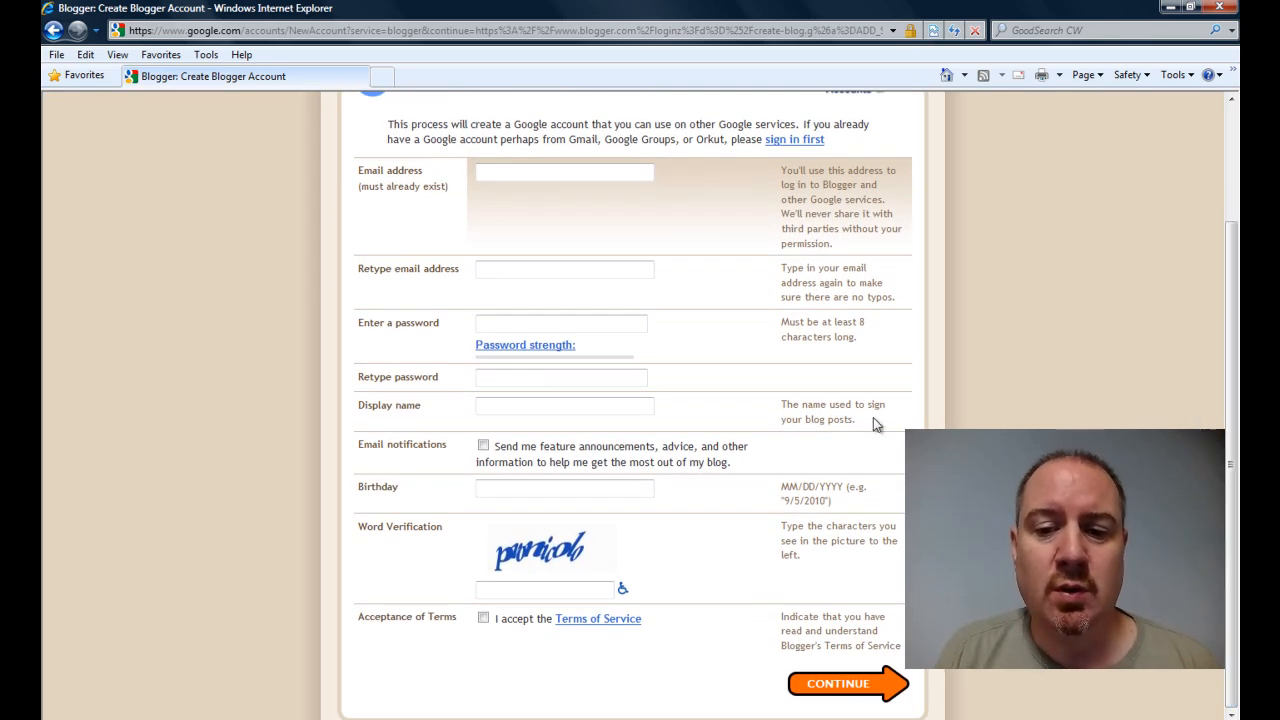
{"action": "left_click", "coordinate": [564, 404]}
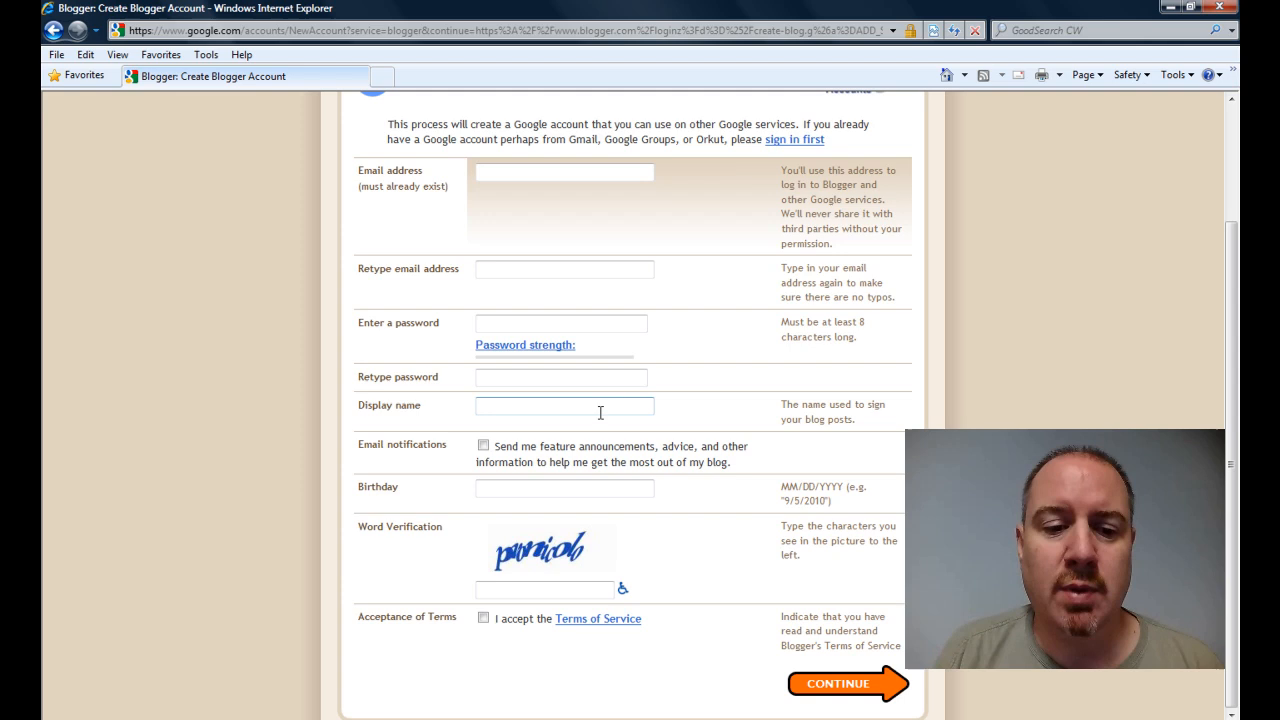
{"action": "mouse_move", "coordinate": [548, 516]}
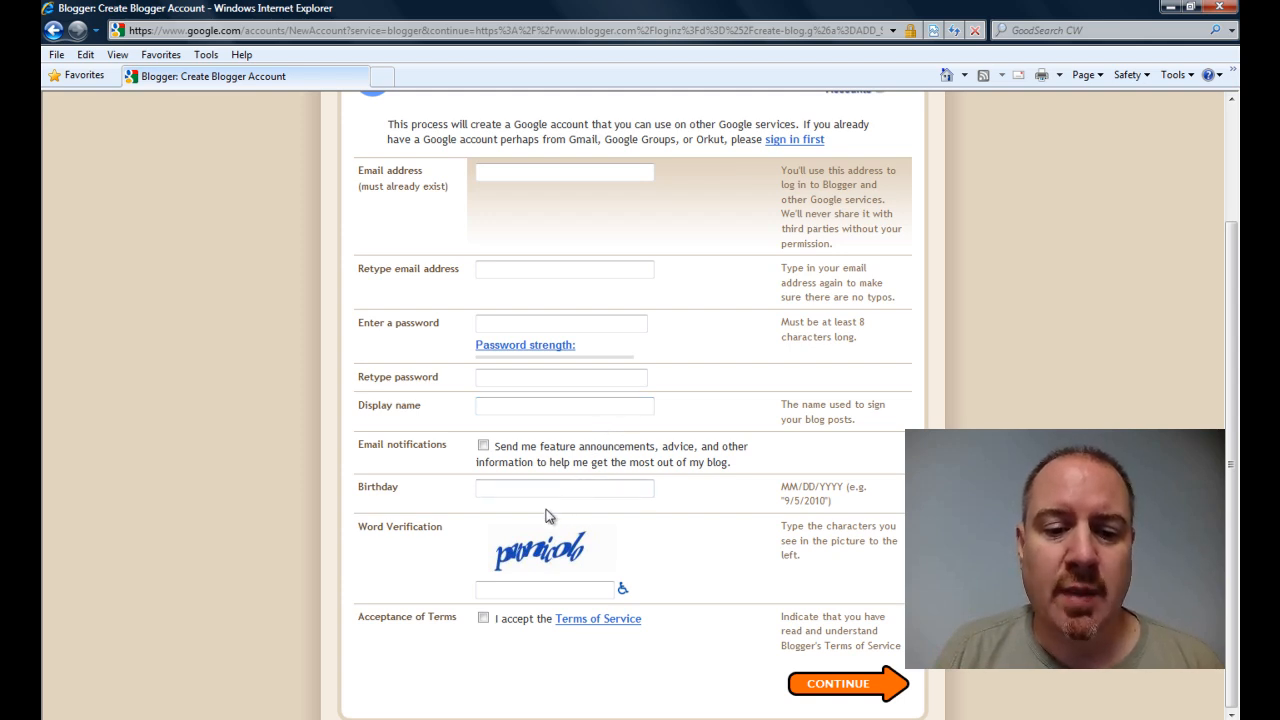
{"action": "left_click", "coordinate": [544, 588]}
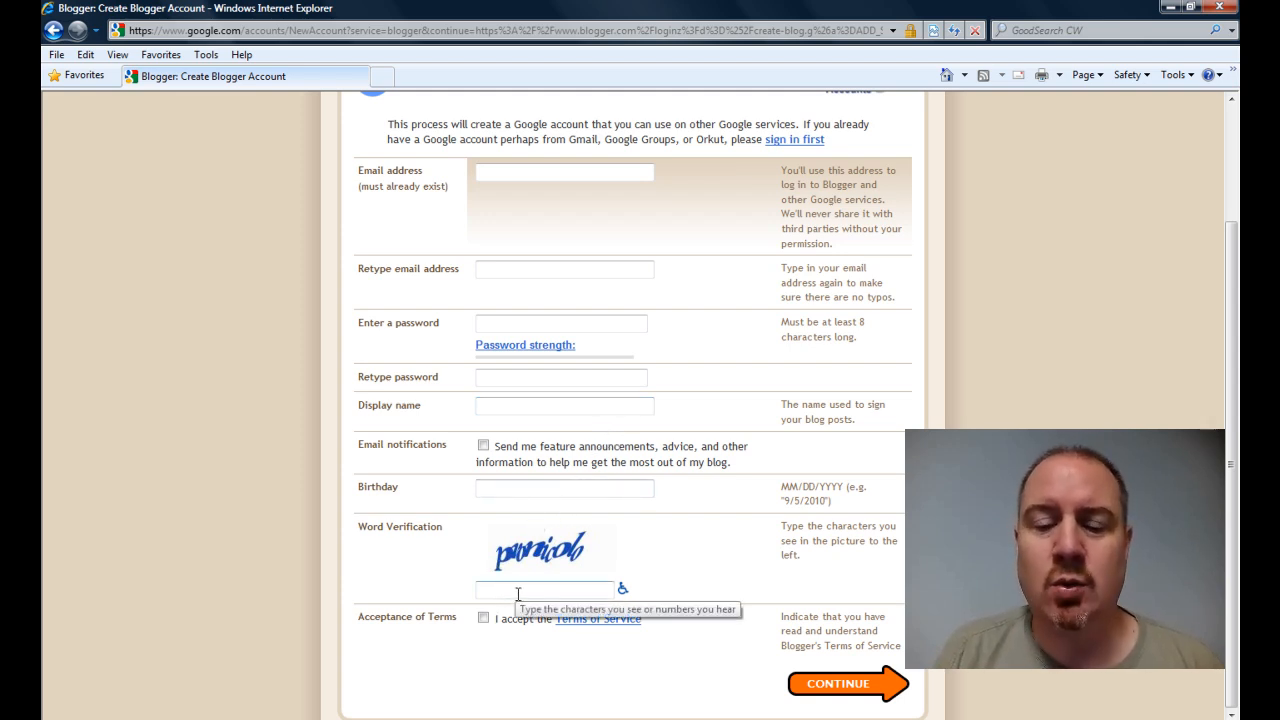
{"action": "mouse_move", "coordinate": [550, 640]}
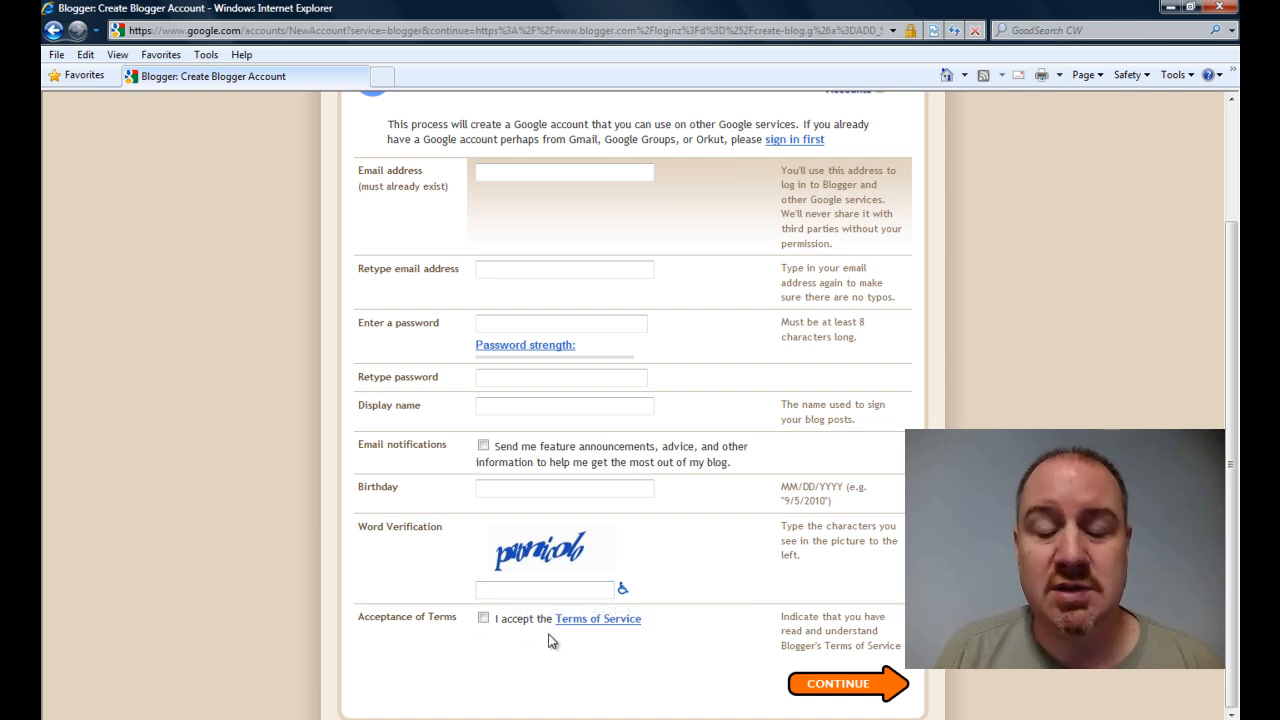
{"action": "scroll", "scroll_direction": "up", "scroll_amount": 3}
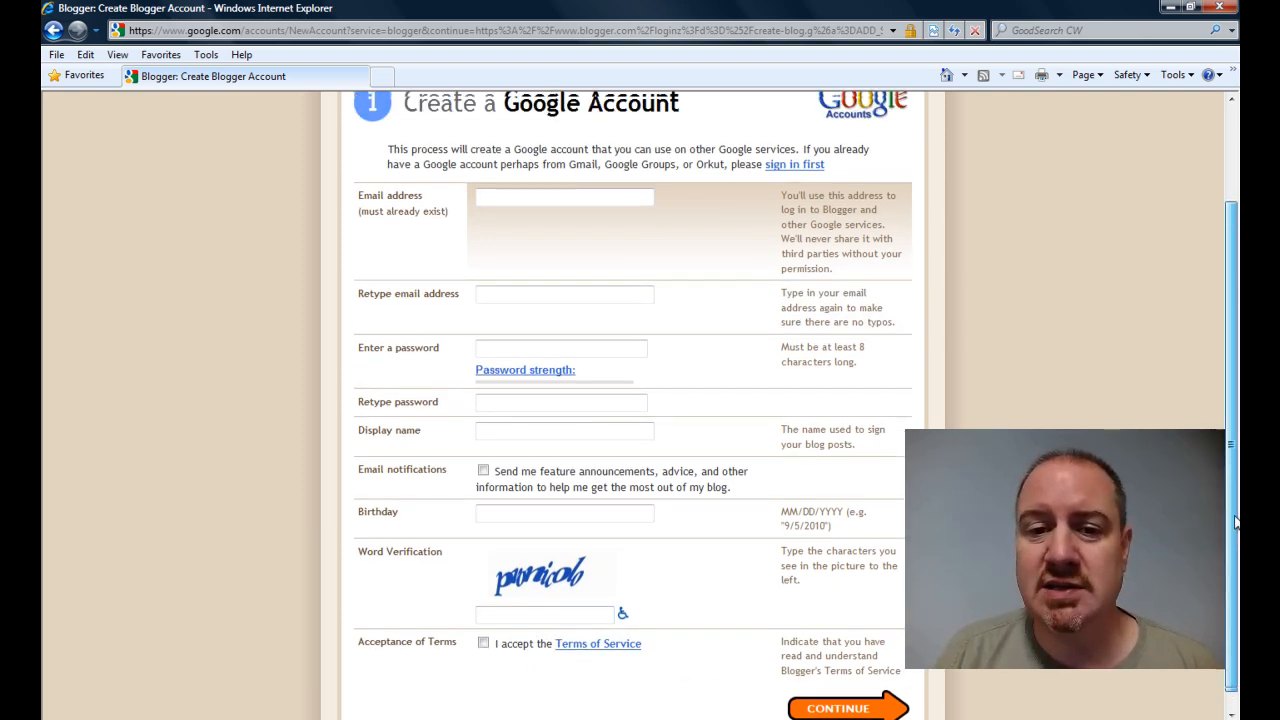
{"action": "scroll", "scroll_direction": "up", "scroll_amount": 3}
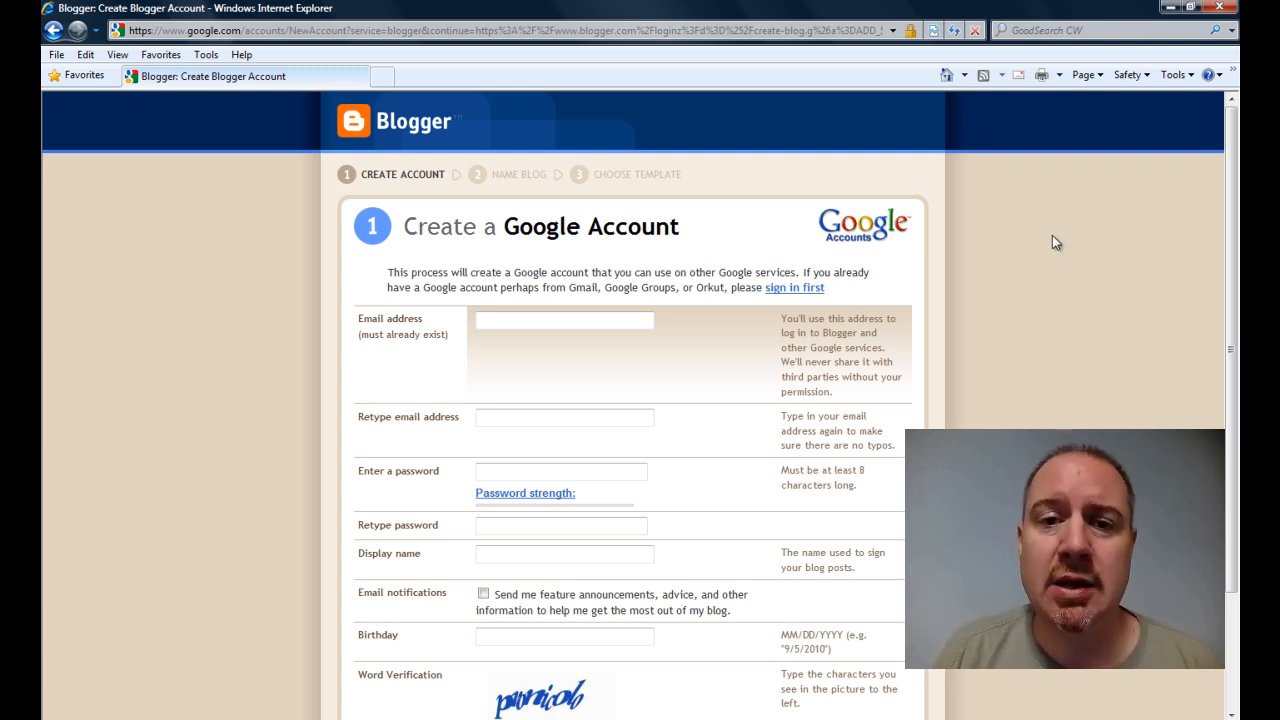
{"action": "mouse_move", "coordinate": [1040, 232]}
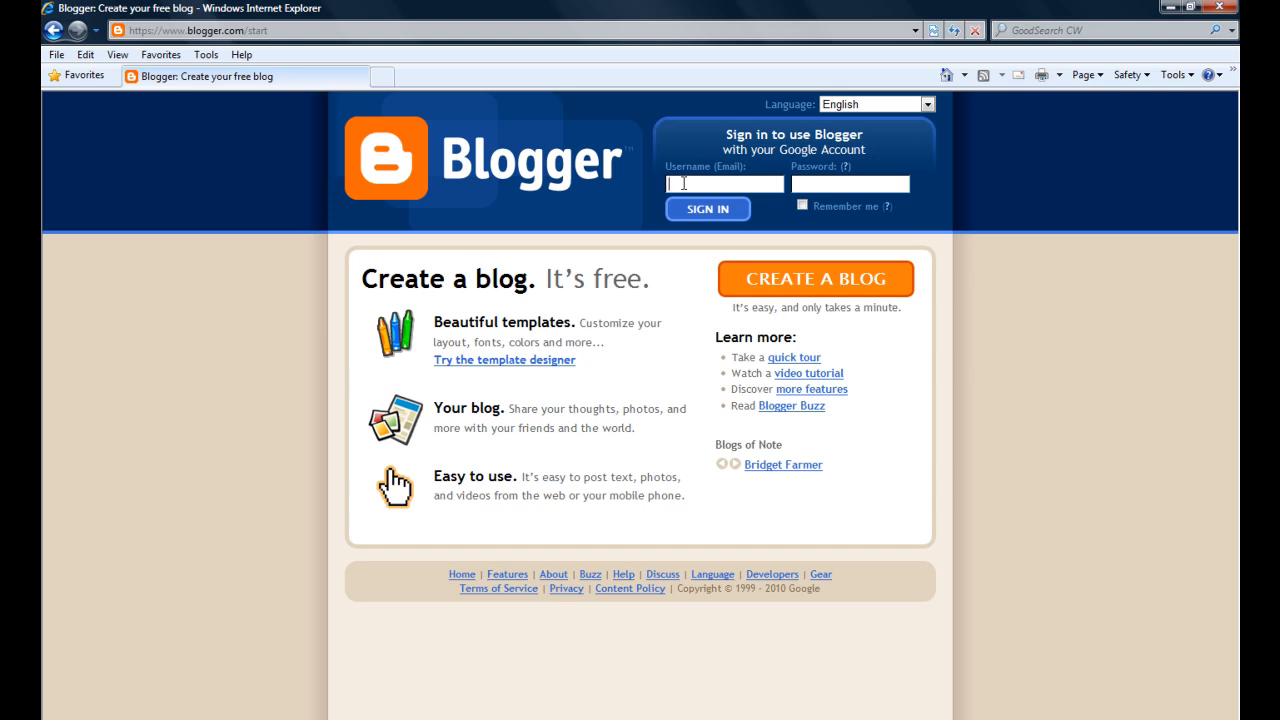
{"action": "mouse_move", "coordinate": [770, 250]}
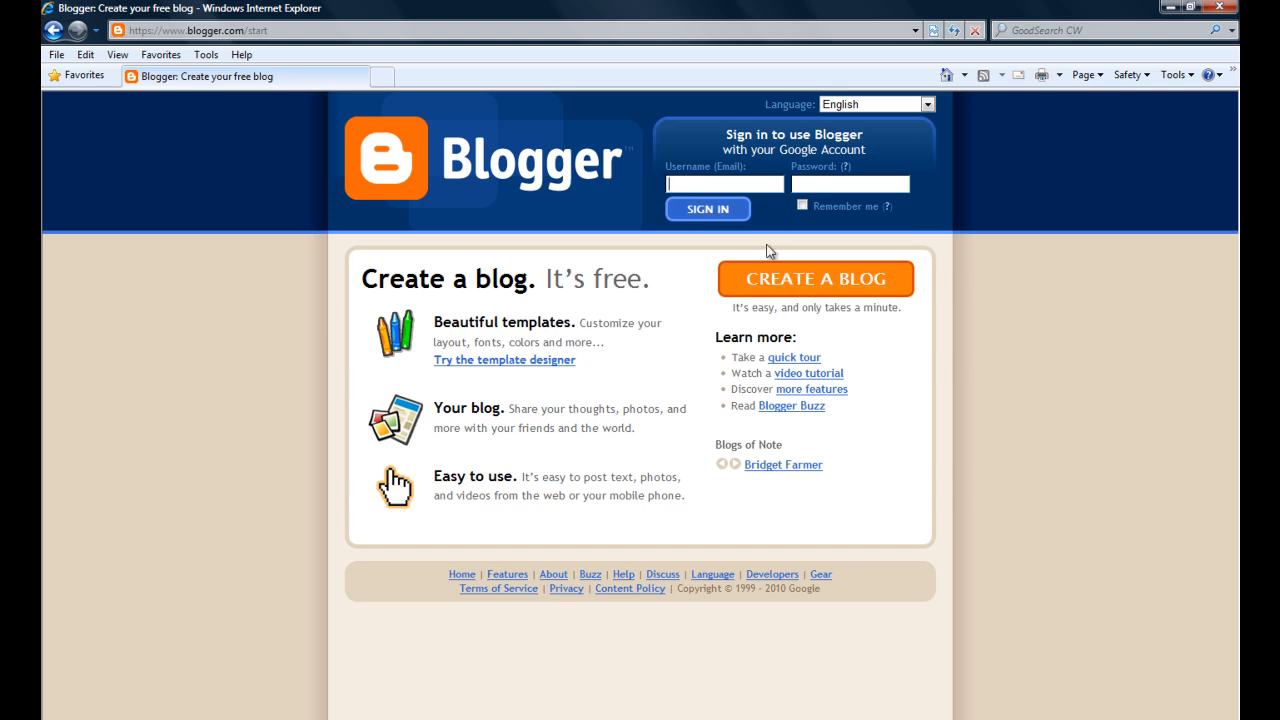
{"action": "left_click", "coordinate": [722, 184]}
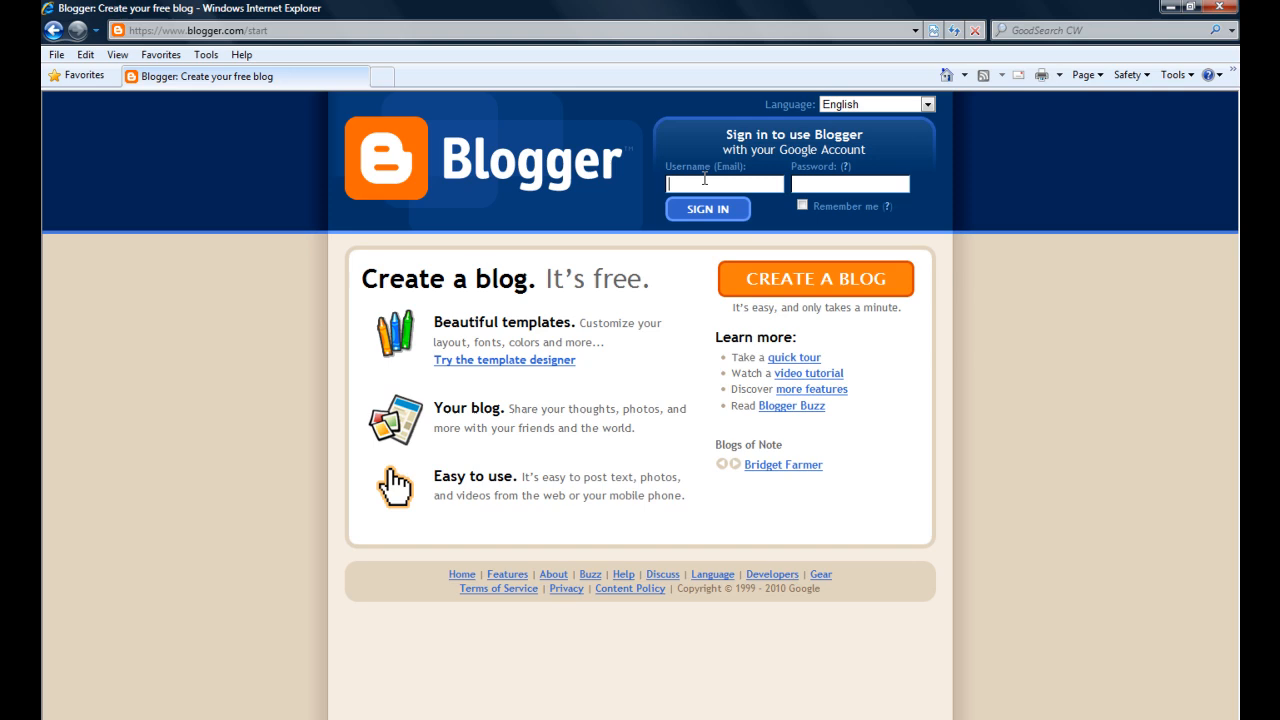
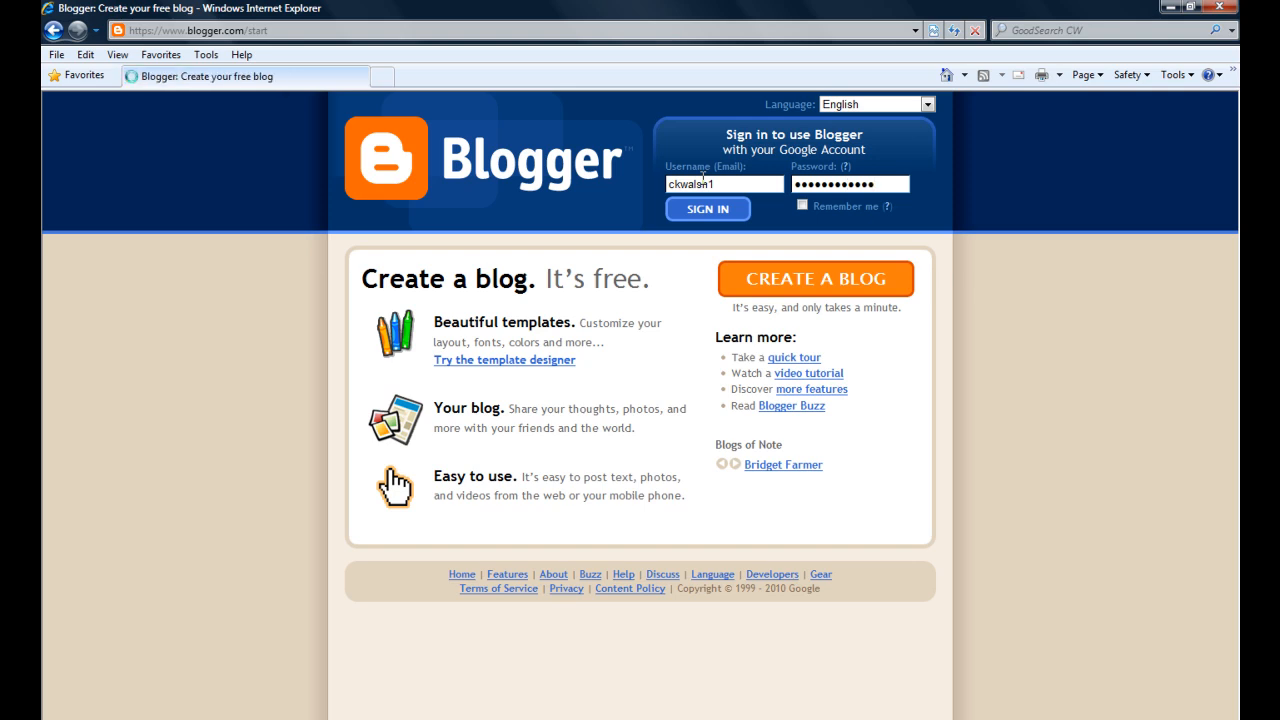
{"action": "left_click", "coordinate": [708, 210]}
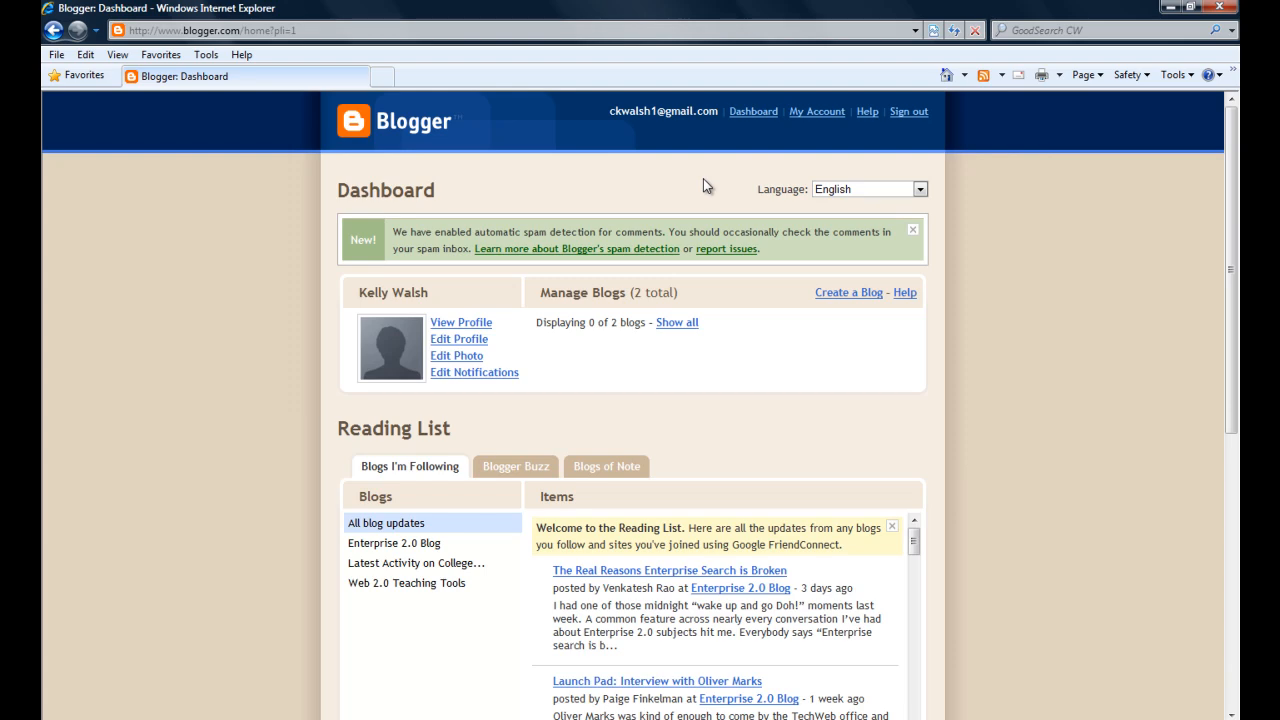
{"action": "left_click", "coordinate": [848, 292]}
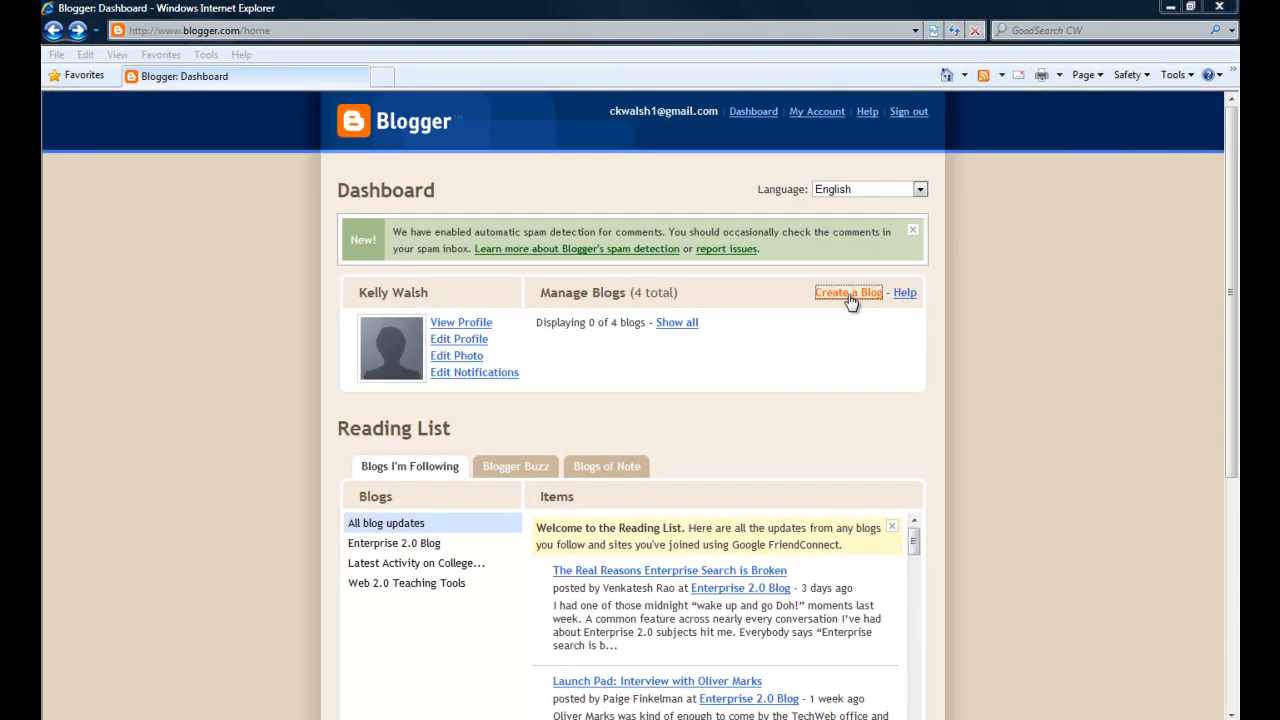
Title the new blog 'Emerging Education Technology' with the address 'emergingedtech'
{"action": "left_click", "coordinate": [848, 292]}
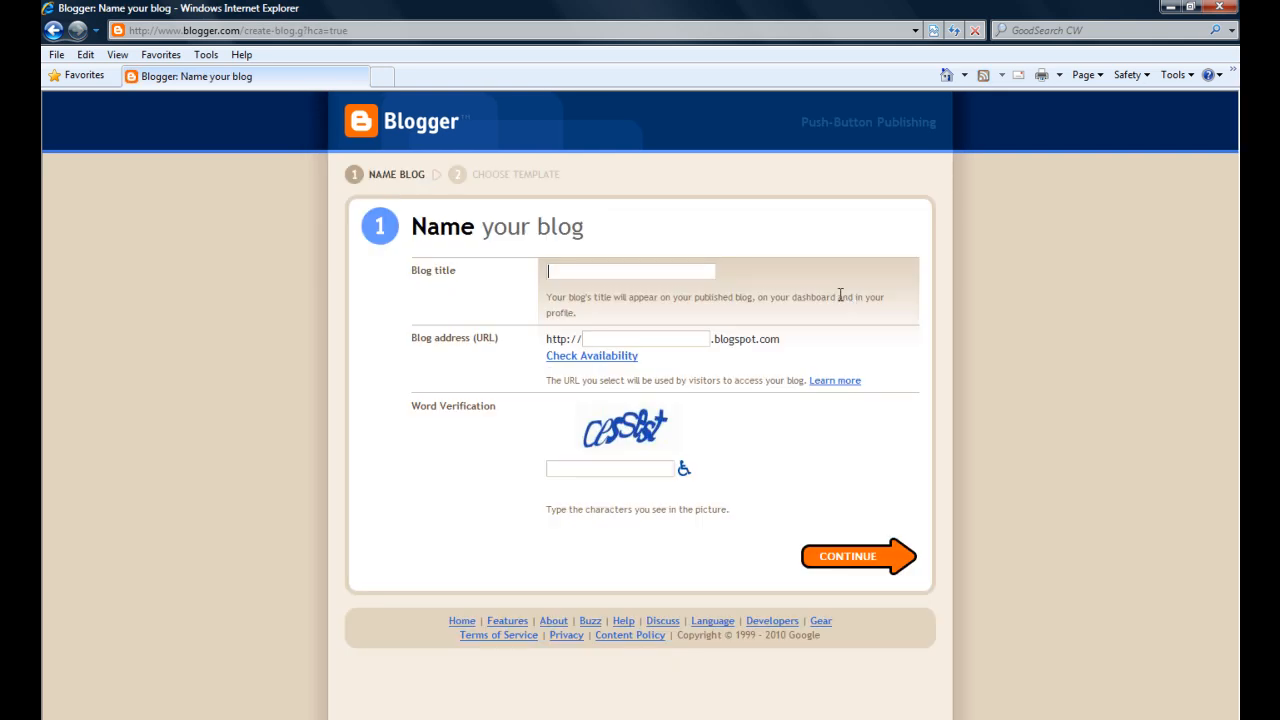
{"action": "type", "text": "Emerging Educat"}
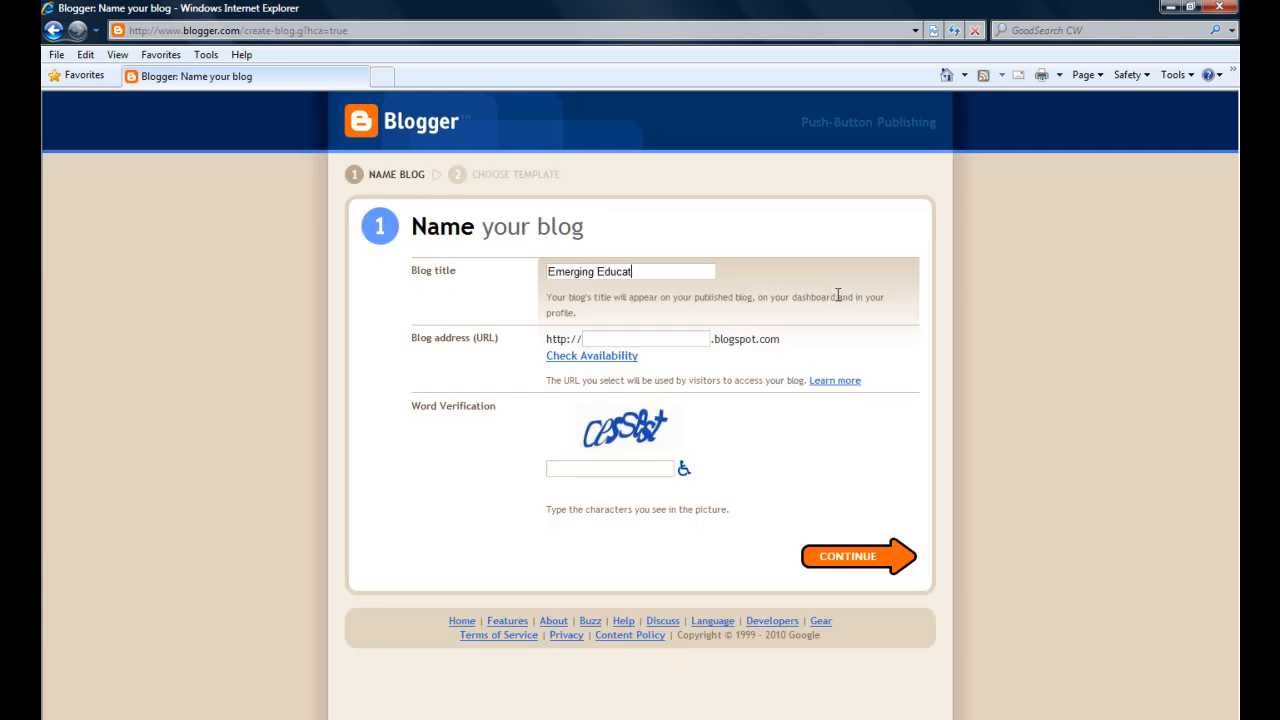
{"action": "type", "text": "ion Technology"}
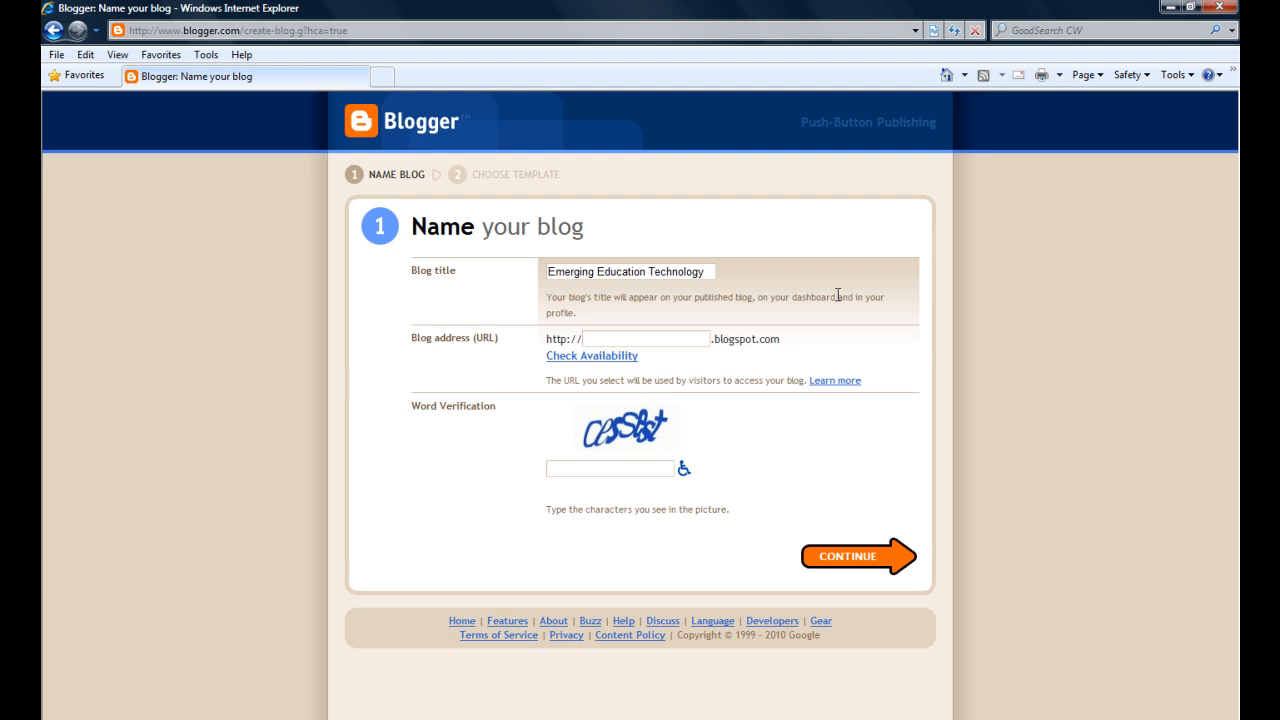
{"action": "type", "text": "emerginge"}
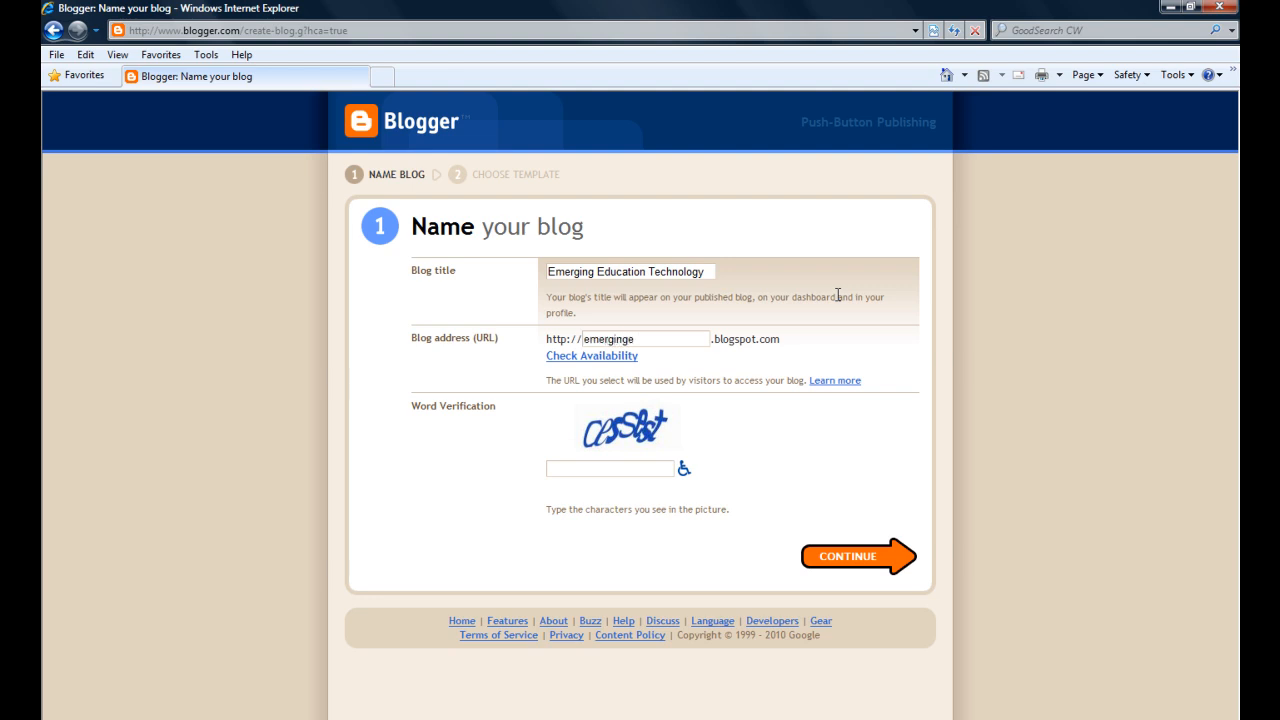
{"action": "type", "text": "dtech"}
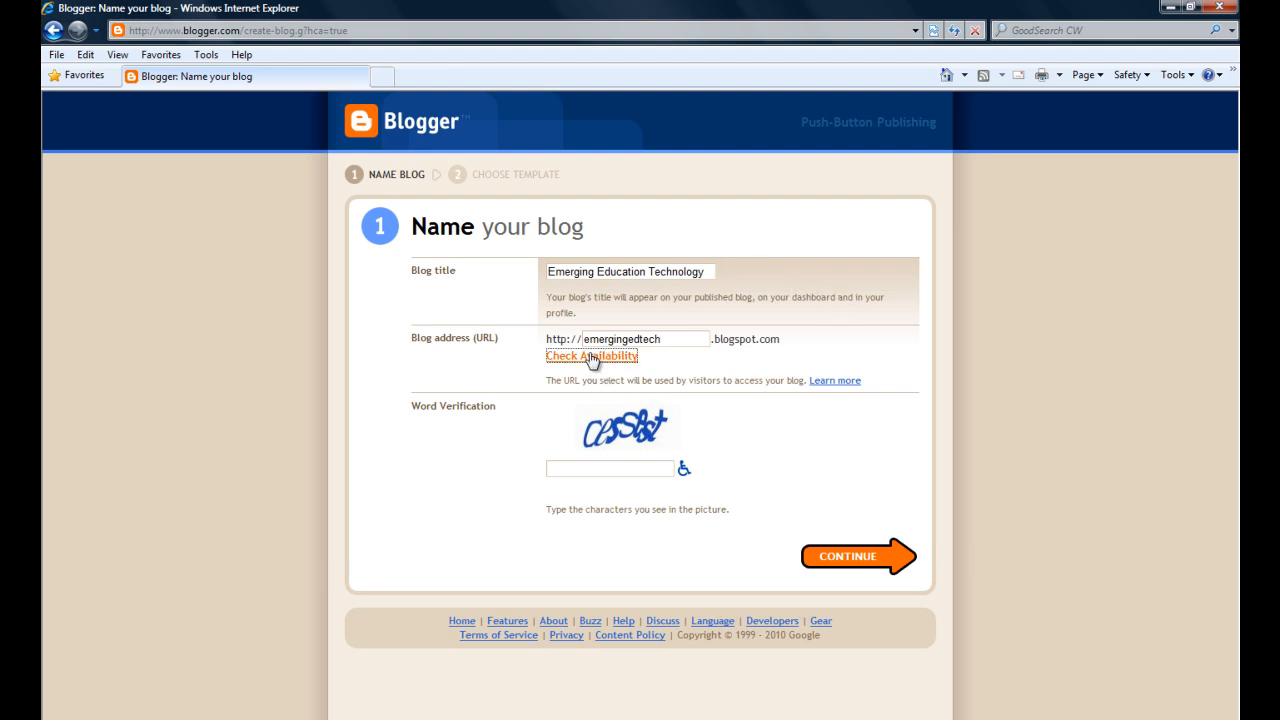
Confirm 'emergingedtech1' is available, enter word verification 'cessest' and continue
{"action": "left_click", "coordinate": [592, 356]}
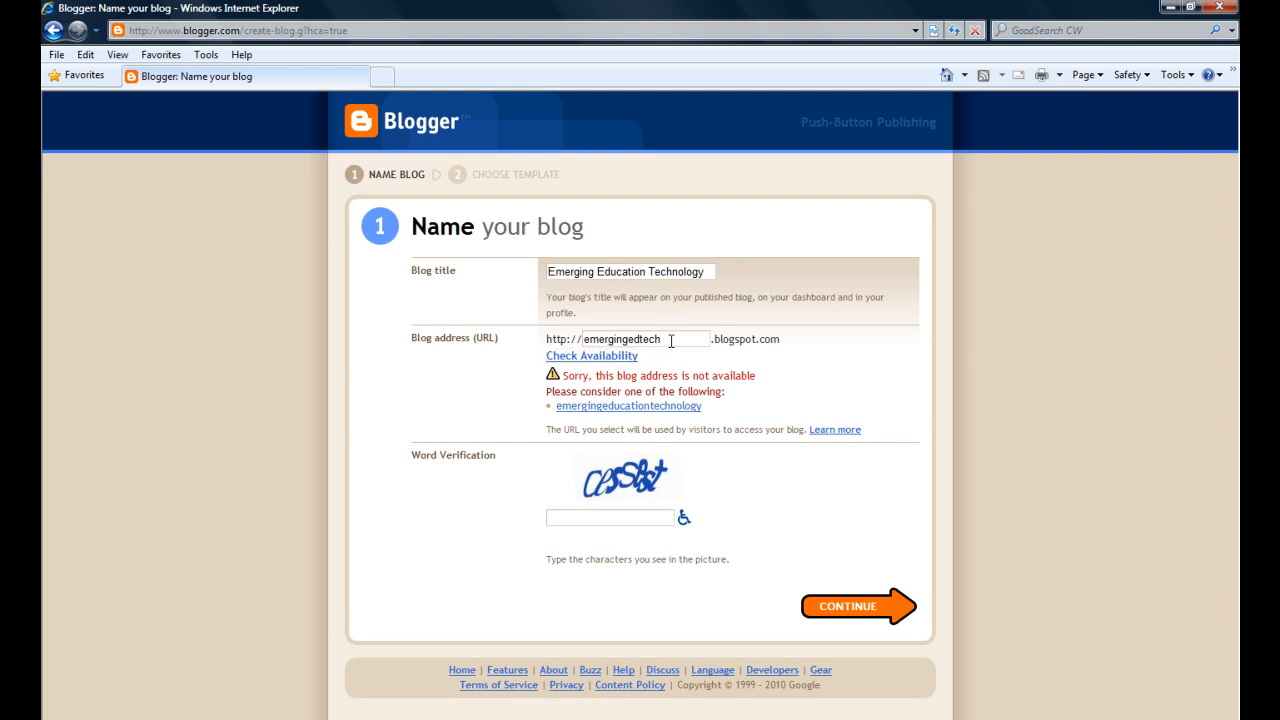
{"action": "type", "text": "1"}
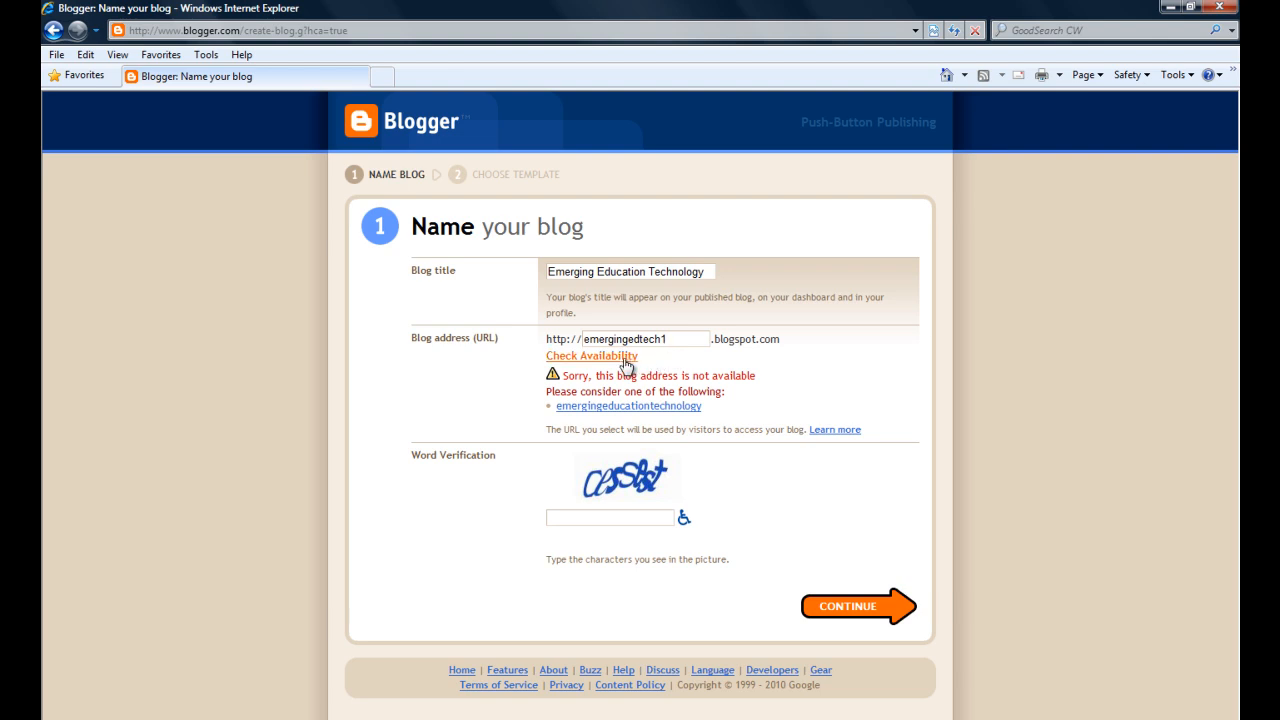
{"action": "left_click", "coordinate": [592, 356]}
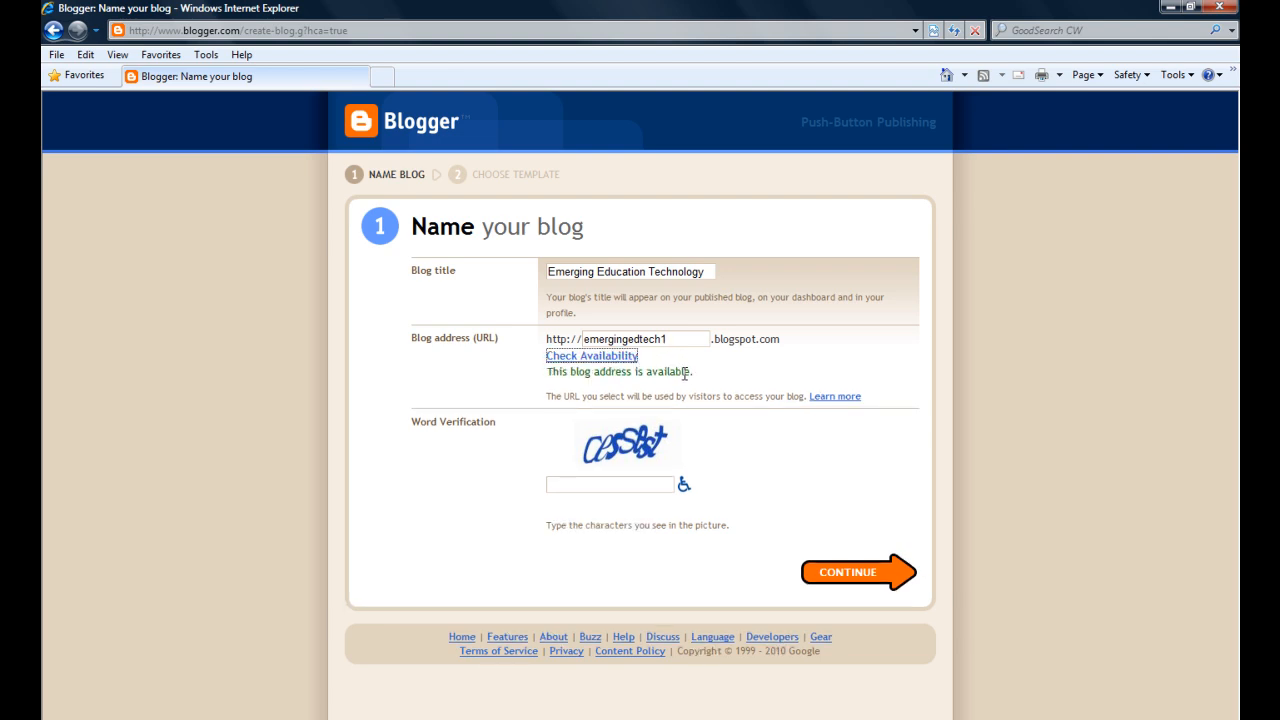
{"action": "mouse_move", "coordinate": [708, 380]}
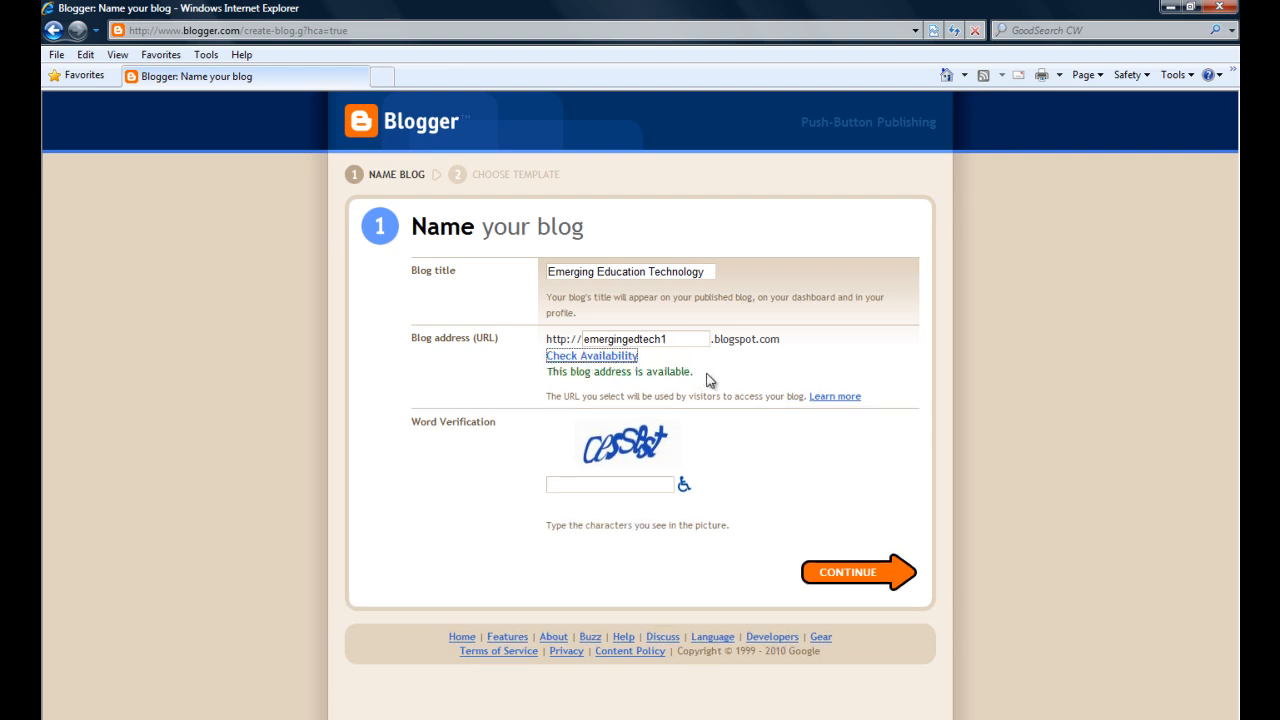
{"action": "left_click", "coordinate": [610, 482]}
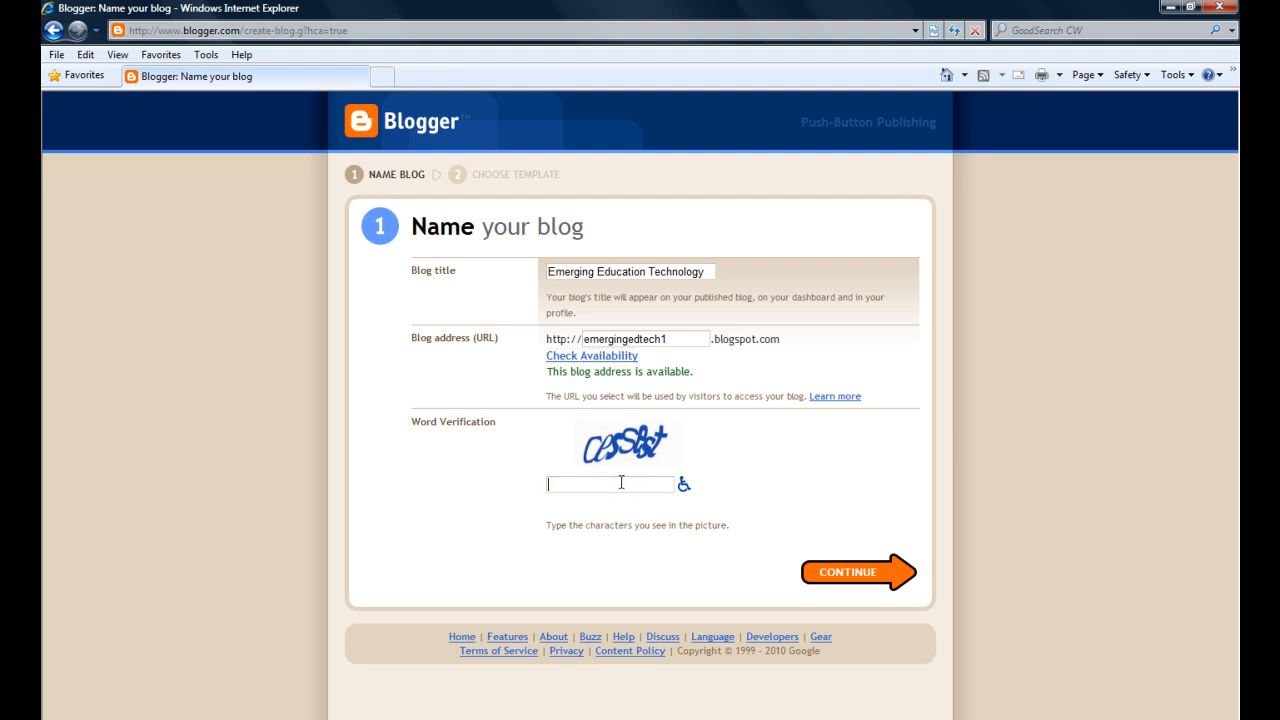
{"action": "type", "text": "cessest"}
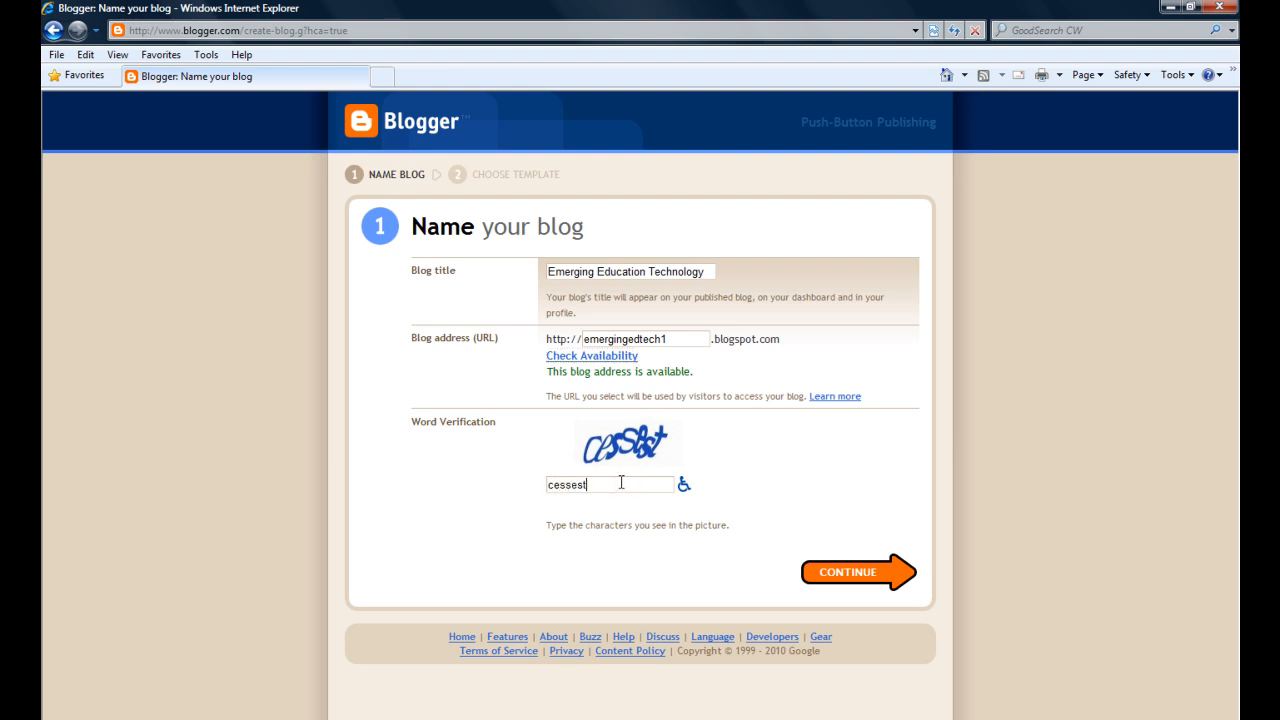
{"action": "mouse_move", "coordinate": [870, 576]}
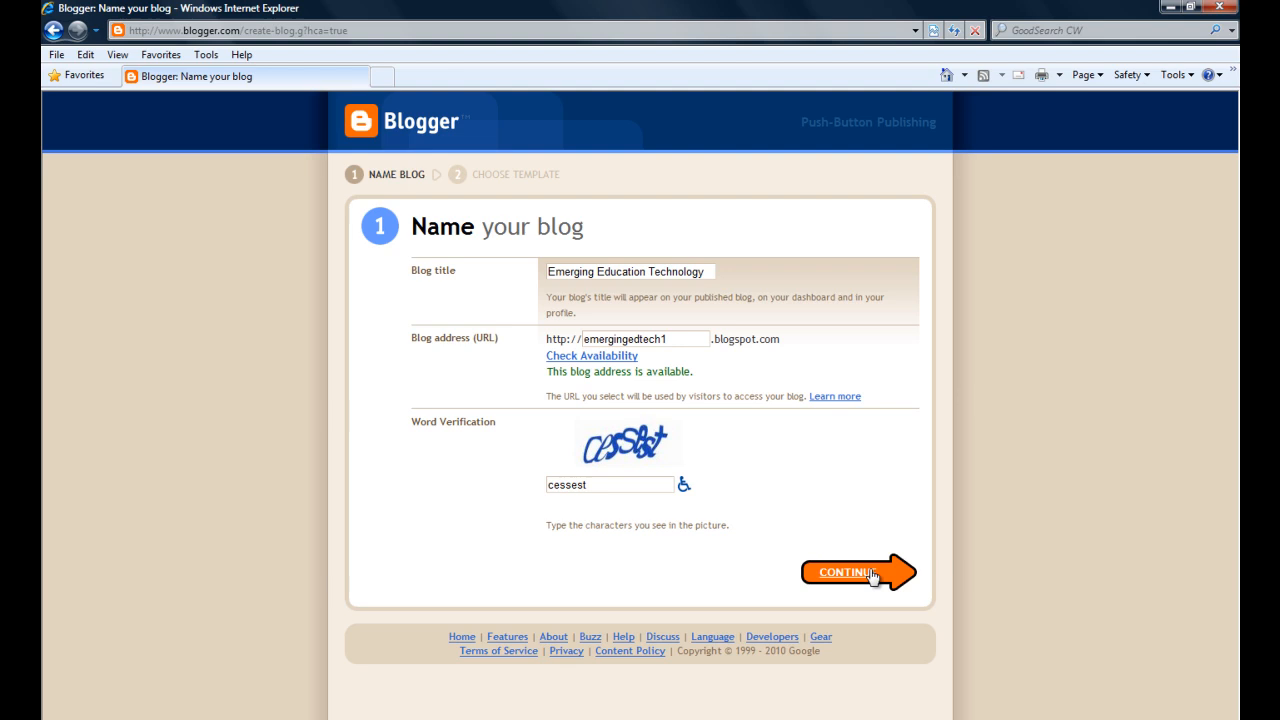
{"action": "left_click", "coordinate": [848, 572]}
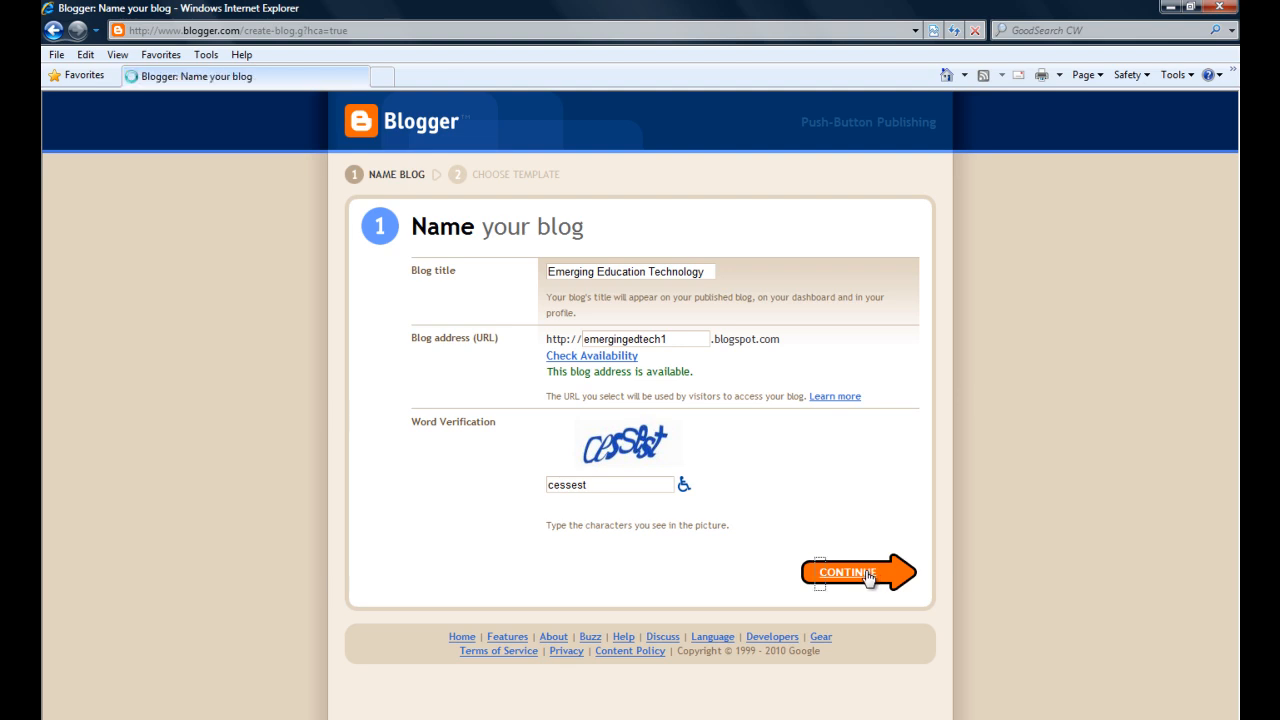
Pick the Awesome Inc. starter template and finish creating the blog
{"action": "left_click", "coordinate": [856, 572]}
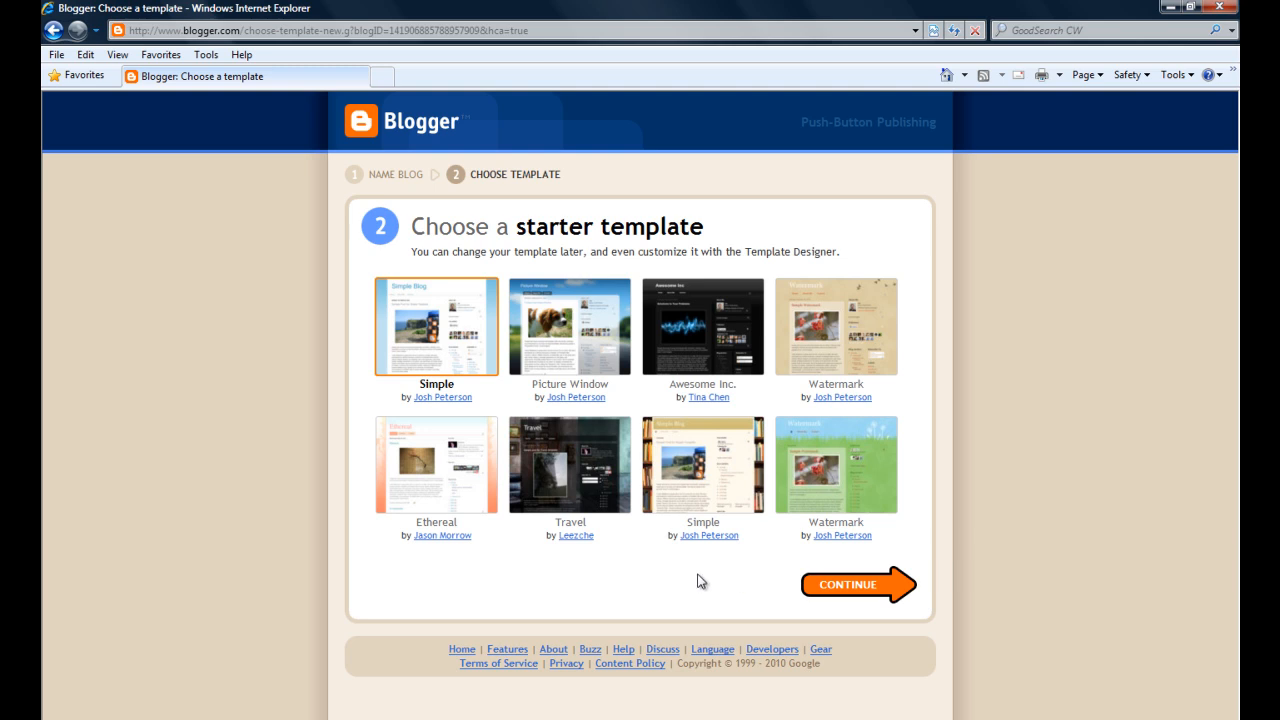
{"action": "mouse_move", "coordinate": [696, 356]}
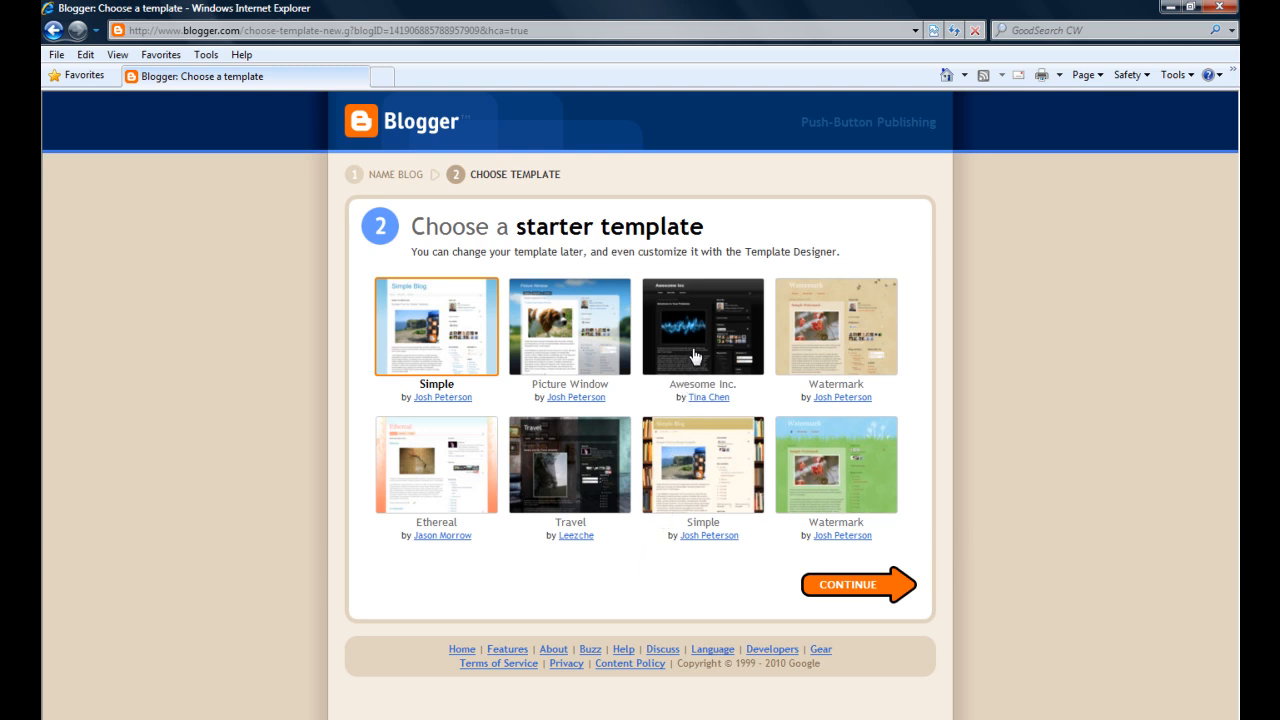
{"action": "left_click", "coordinate": [704, 326]}
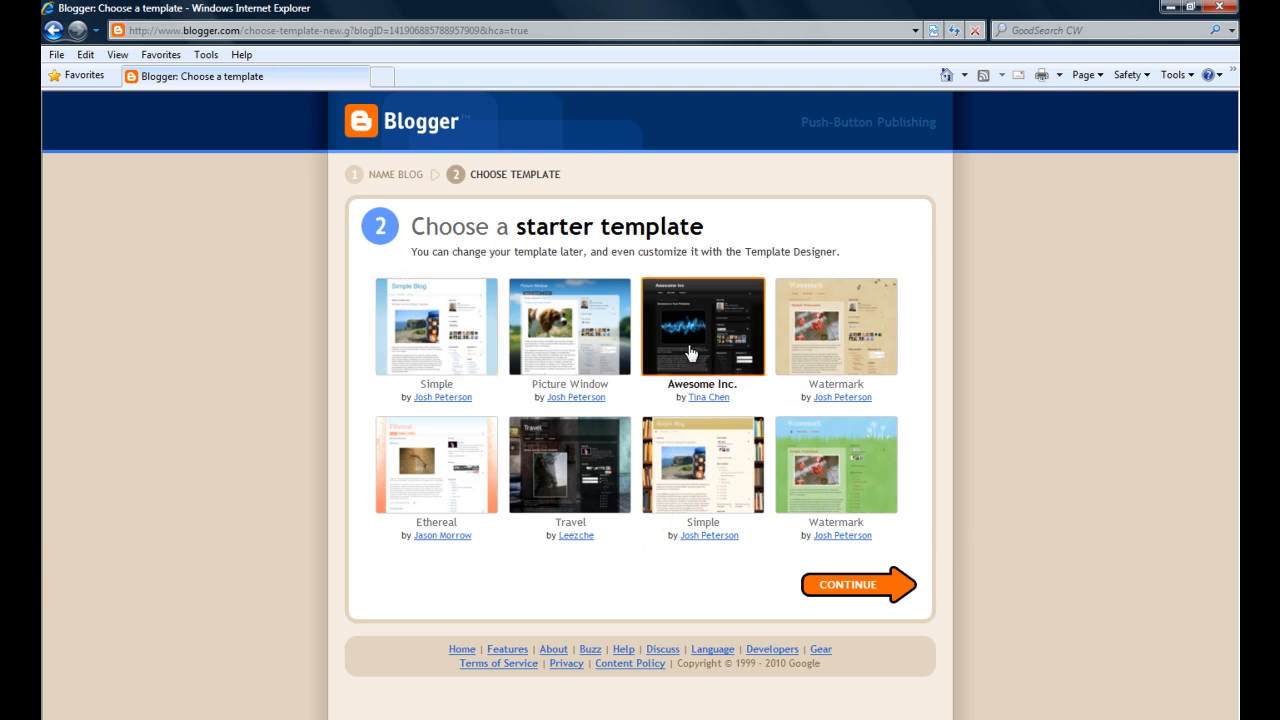
{"action": "mouse_move", "coordinate": [680, 328]}
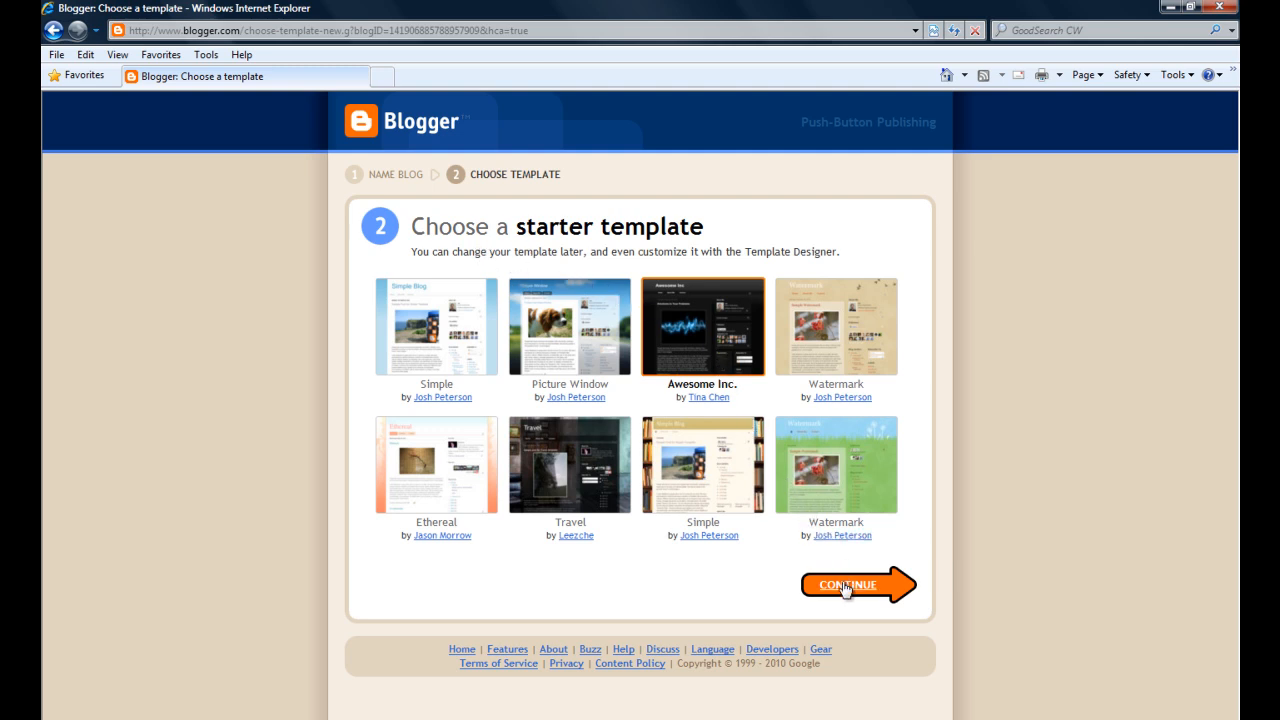
{"action": "left_click", "coordinate": [848, 584]}
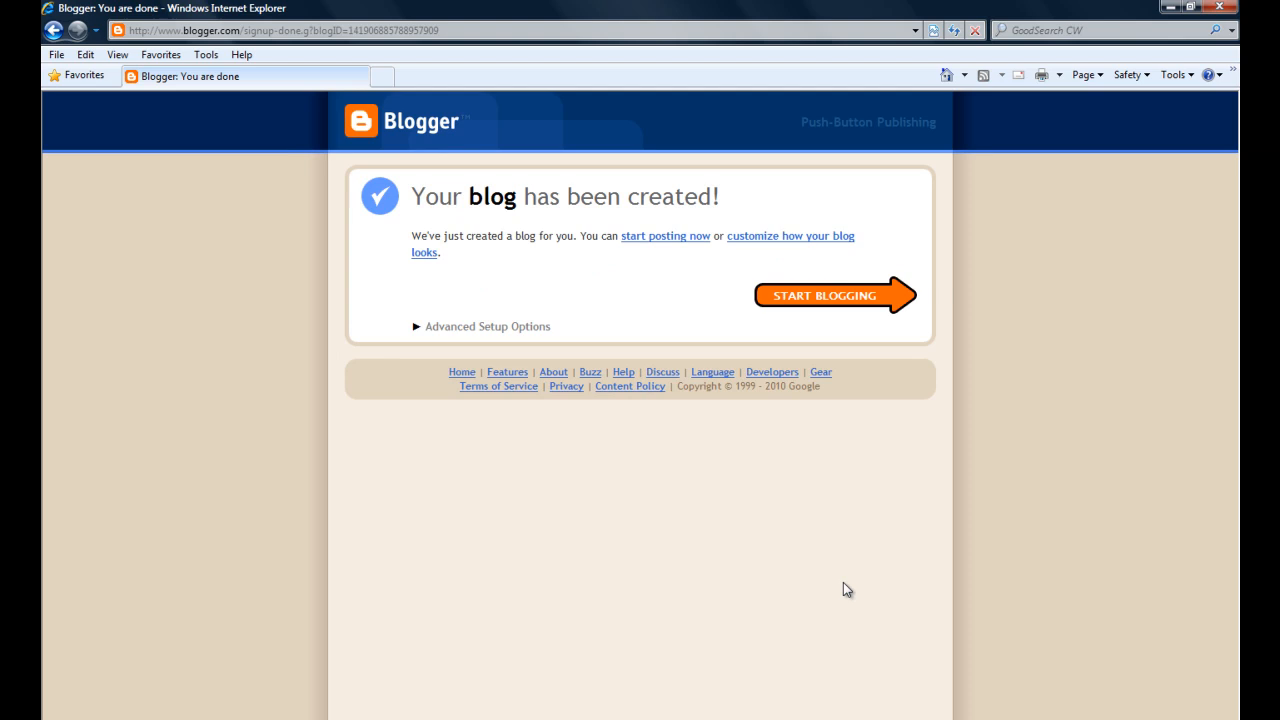
{"action": "mouse_move", "coordinate": [620, 352]}
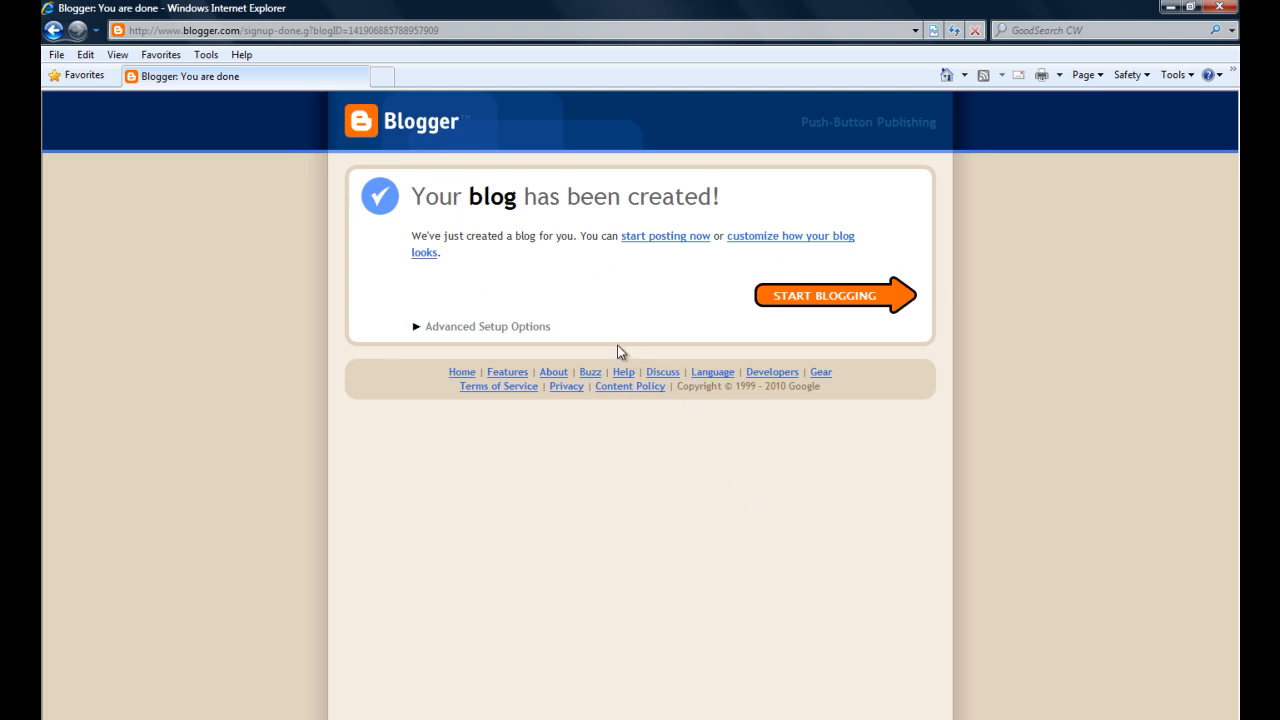
{"action": "mouse_move", "coordinate": [820, 310]}
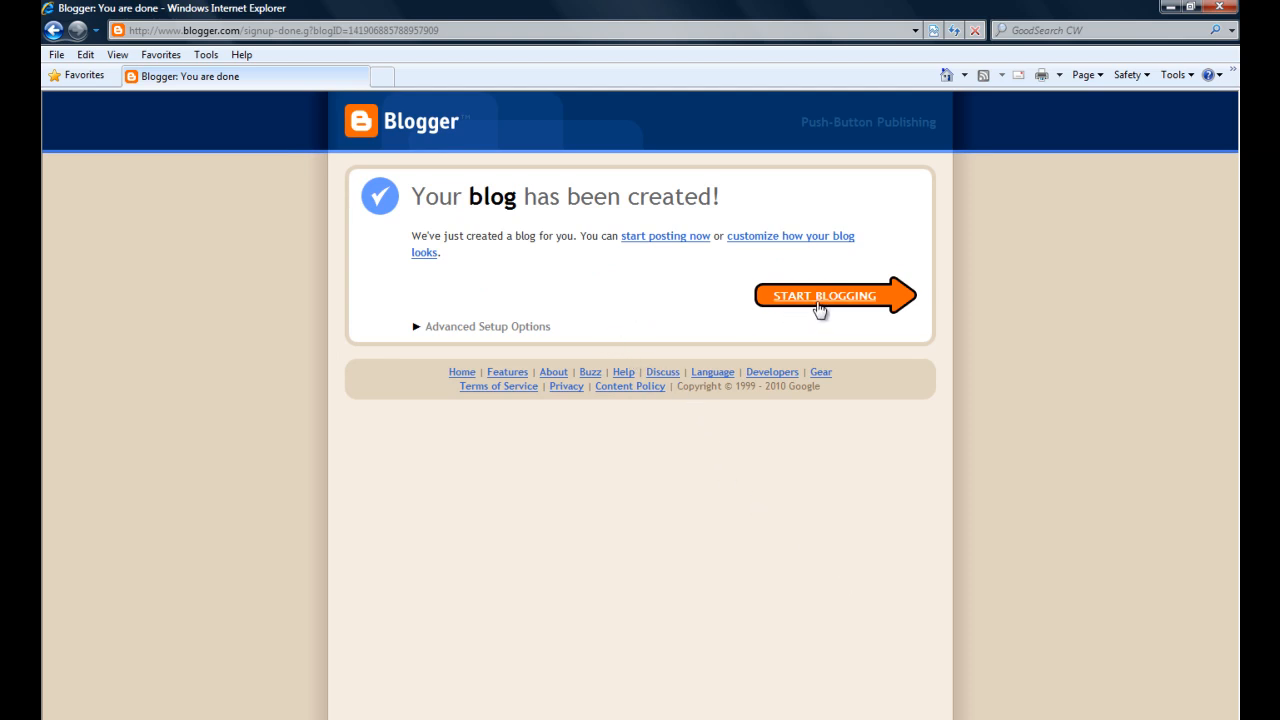
Start blogging to reach an empty New Post editor for the blog
{"action": "left_click", "coordinate": [824, 296]}
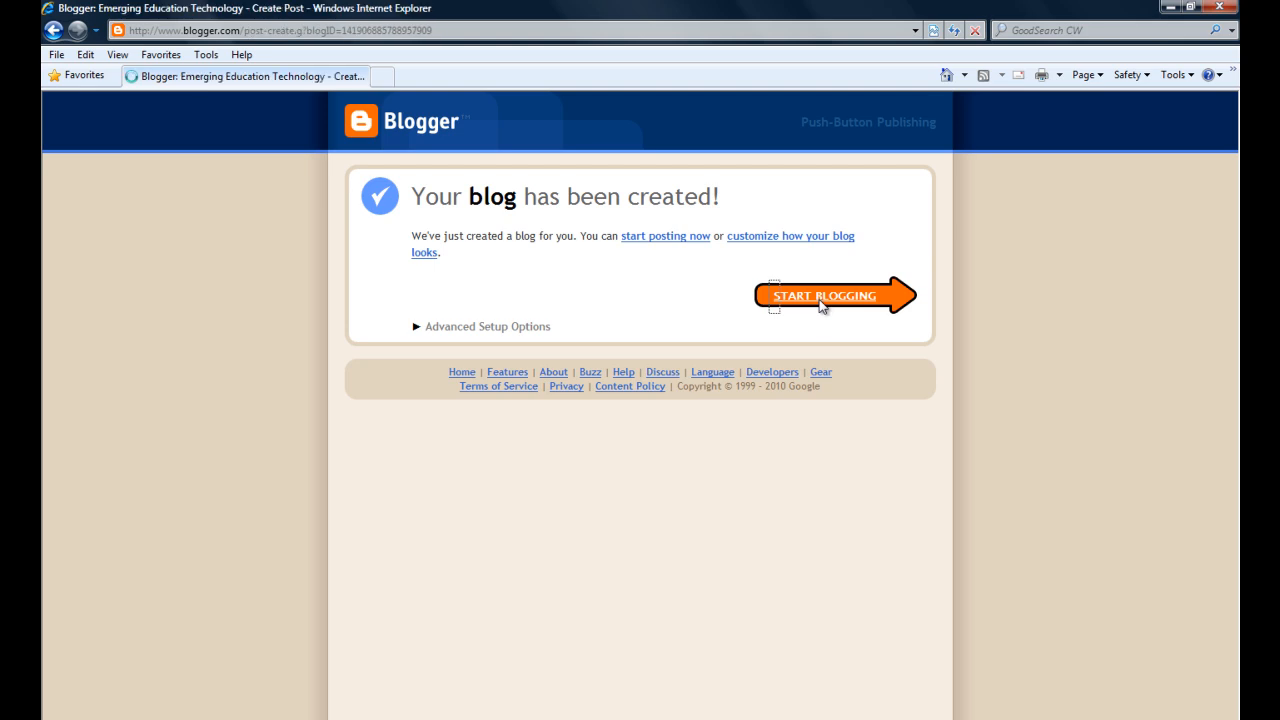
{"action": "left_click", "coordinate": [824, 296]}
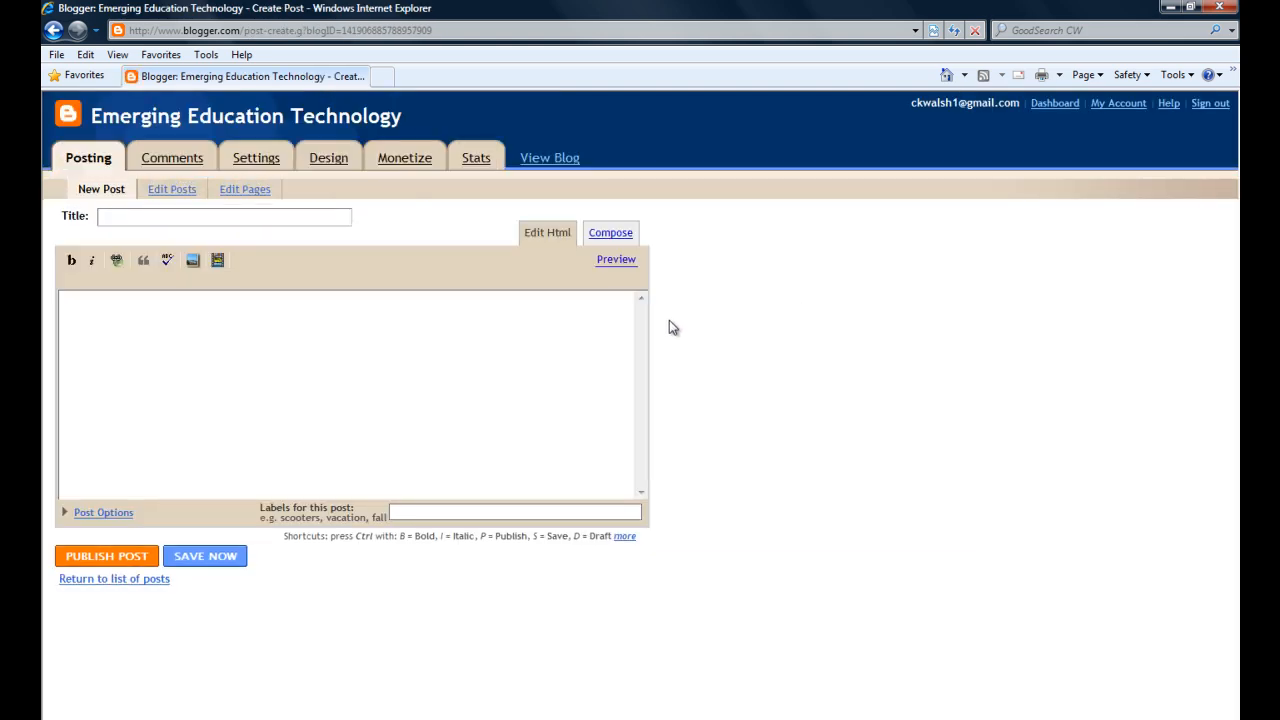
Title the post 'Test Post' with body 'This is a test' followed by 'bold' in strong tags
{"action": "left_click", "coordinate": [224, 216]}
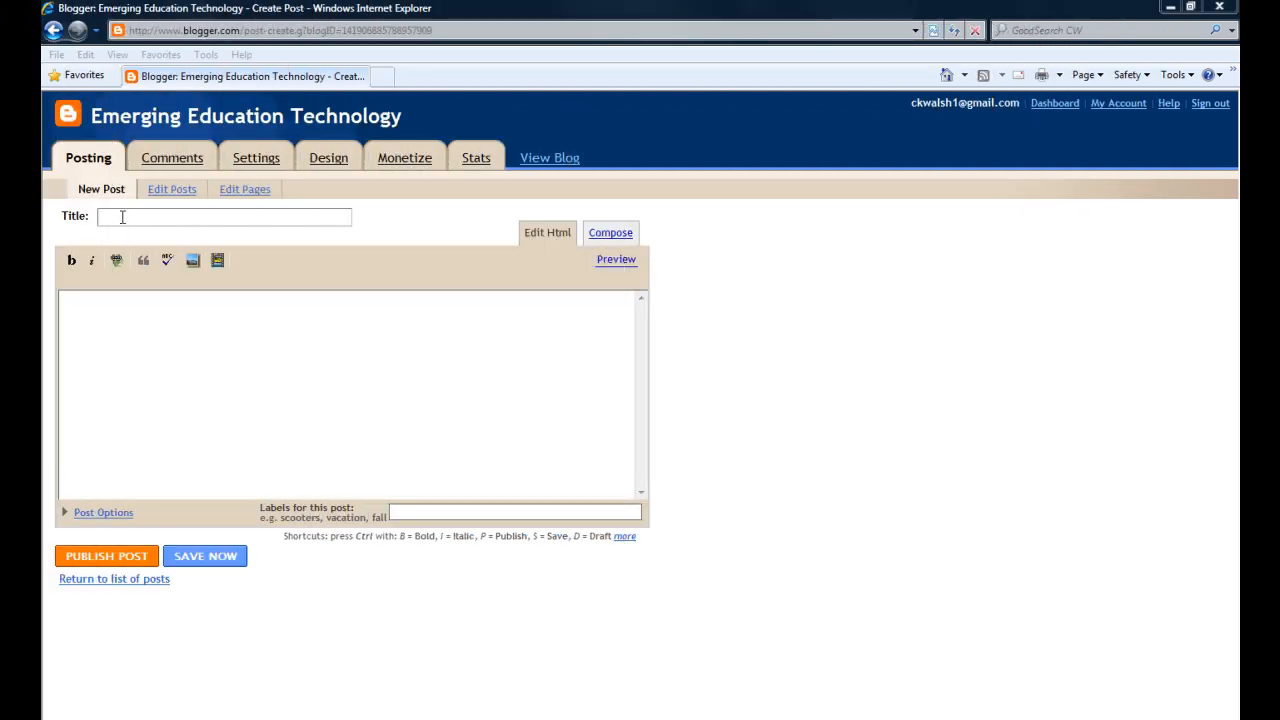
{"action": "type", "text": "Test"}
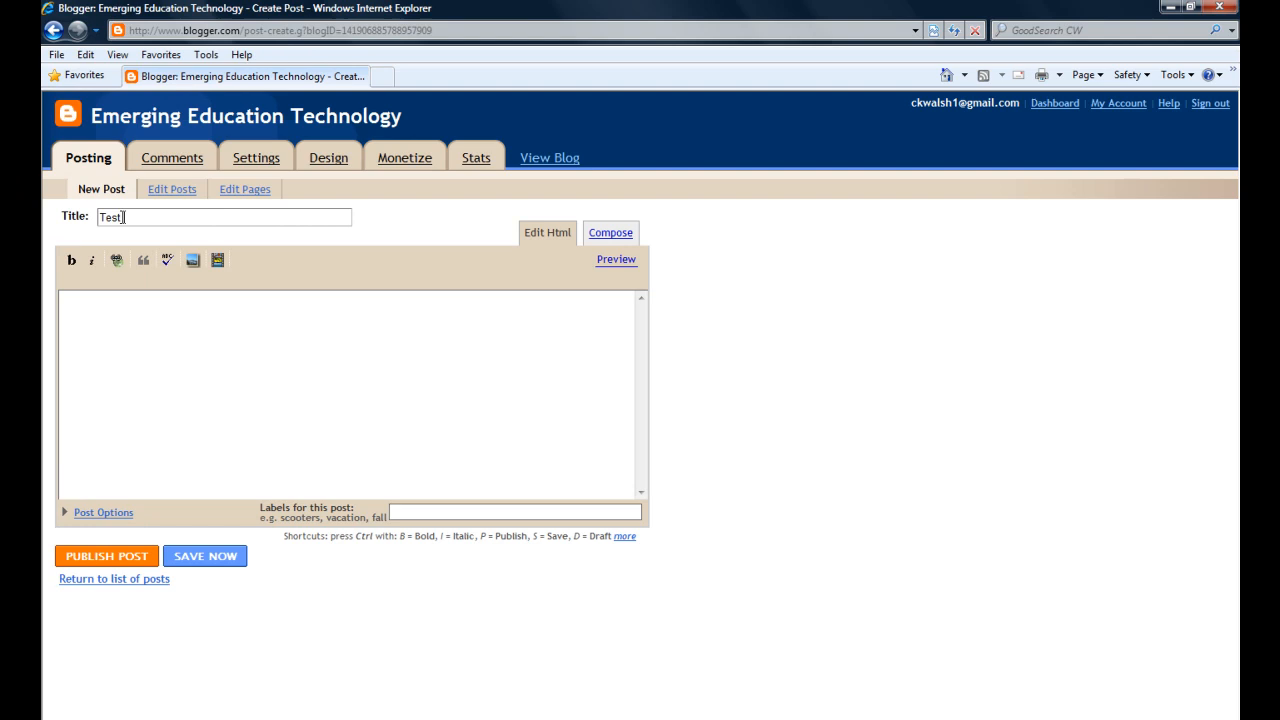
{"action": "type", "text": "Post"}
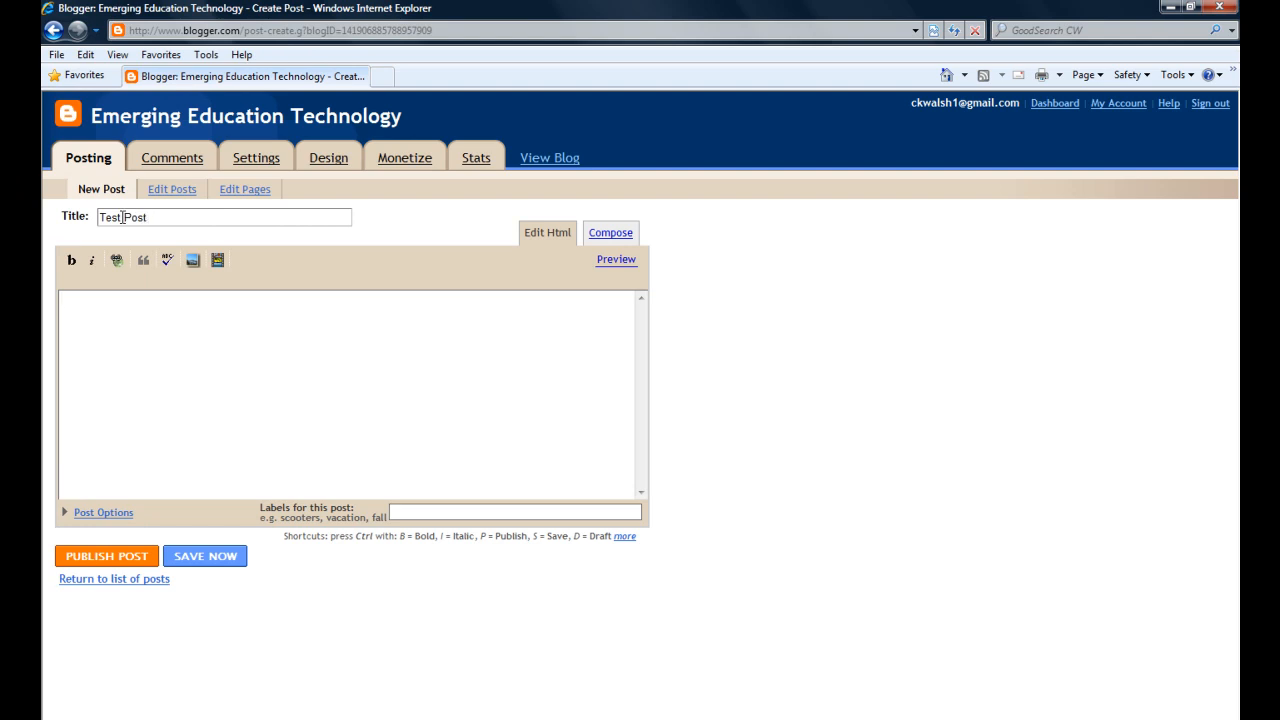
{"action": "type", "text": "This is a"}
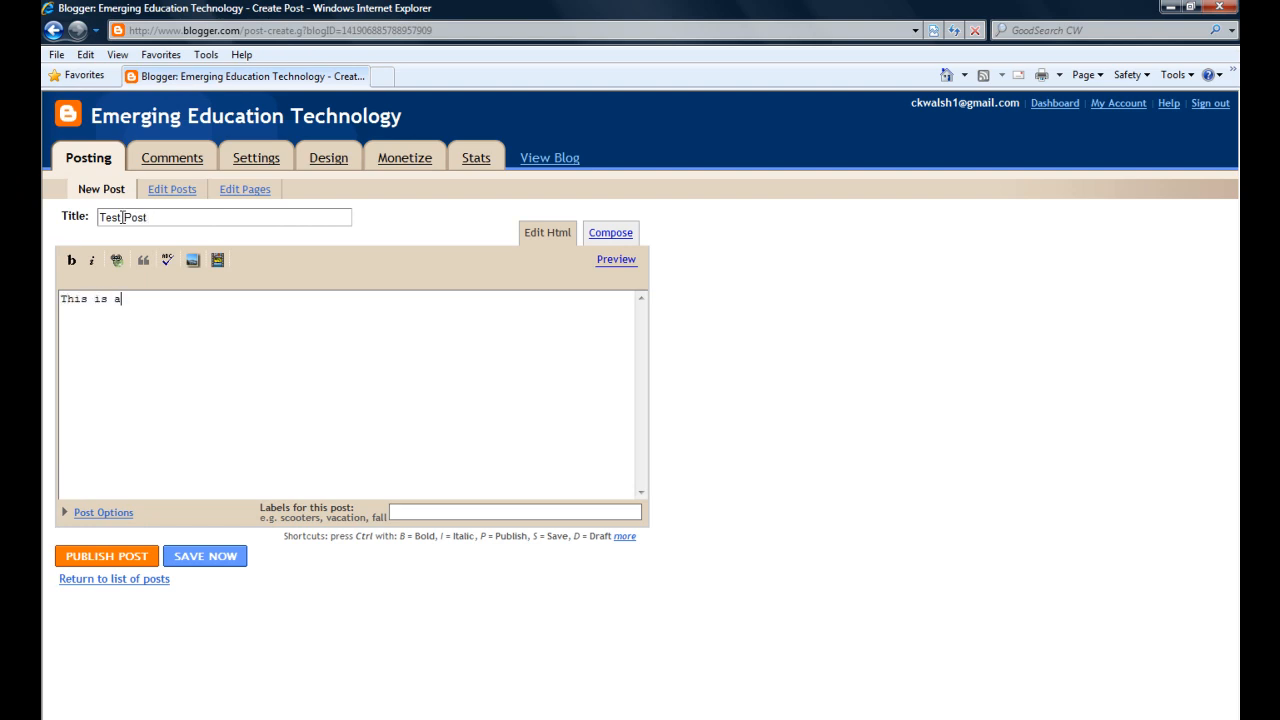
{"action": "type", "text": "test"}
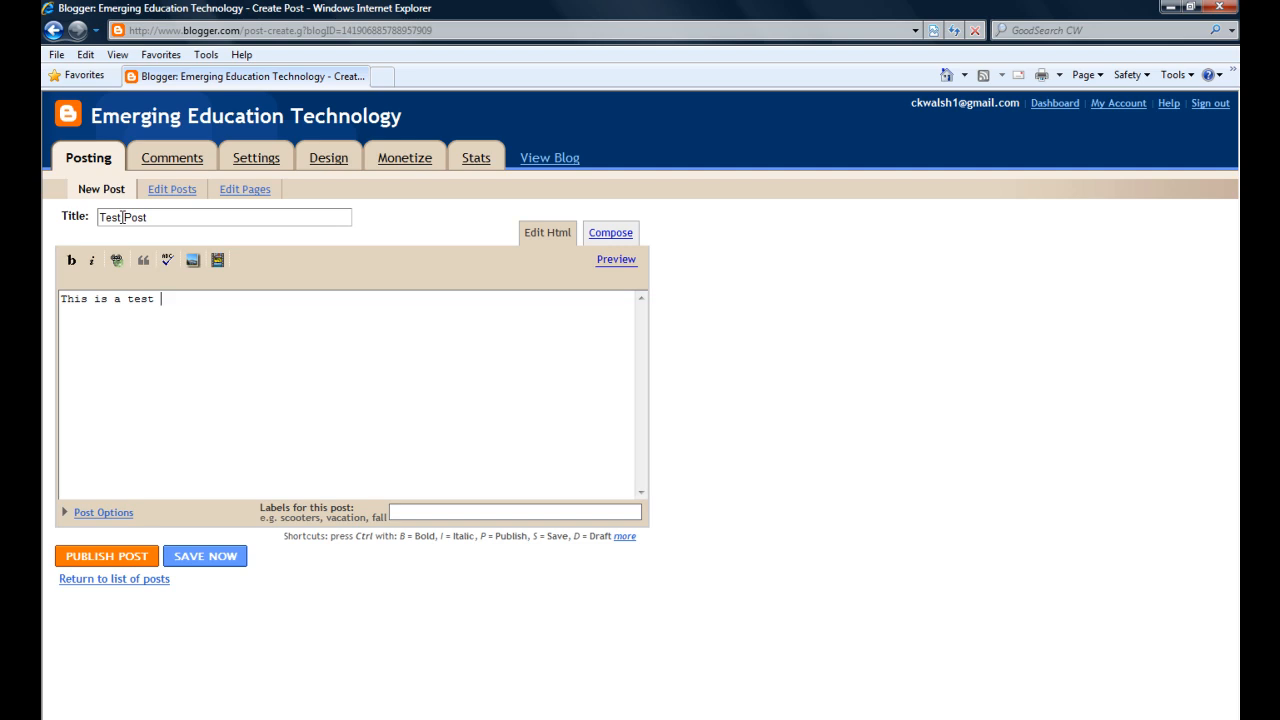
{"action": "left_click", "coordinate": [72, 260]}
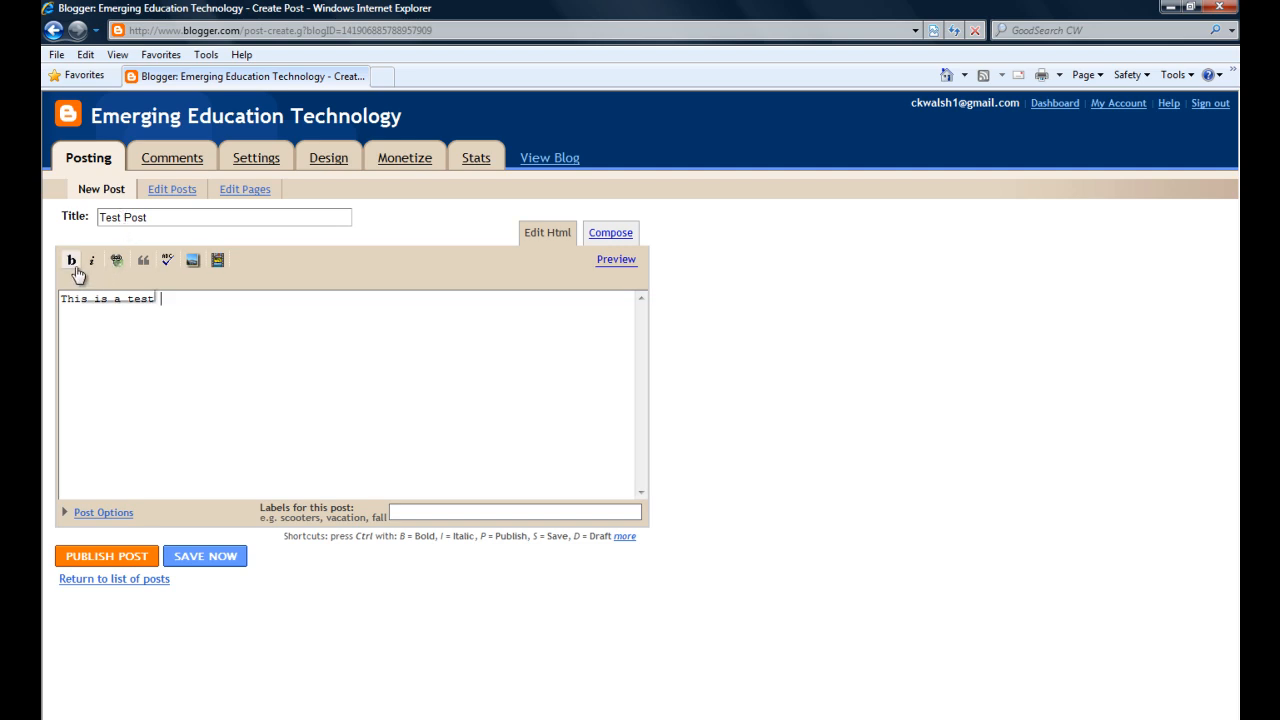
{"action": "type", "text": "bold</strong>"}
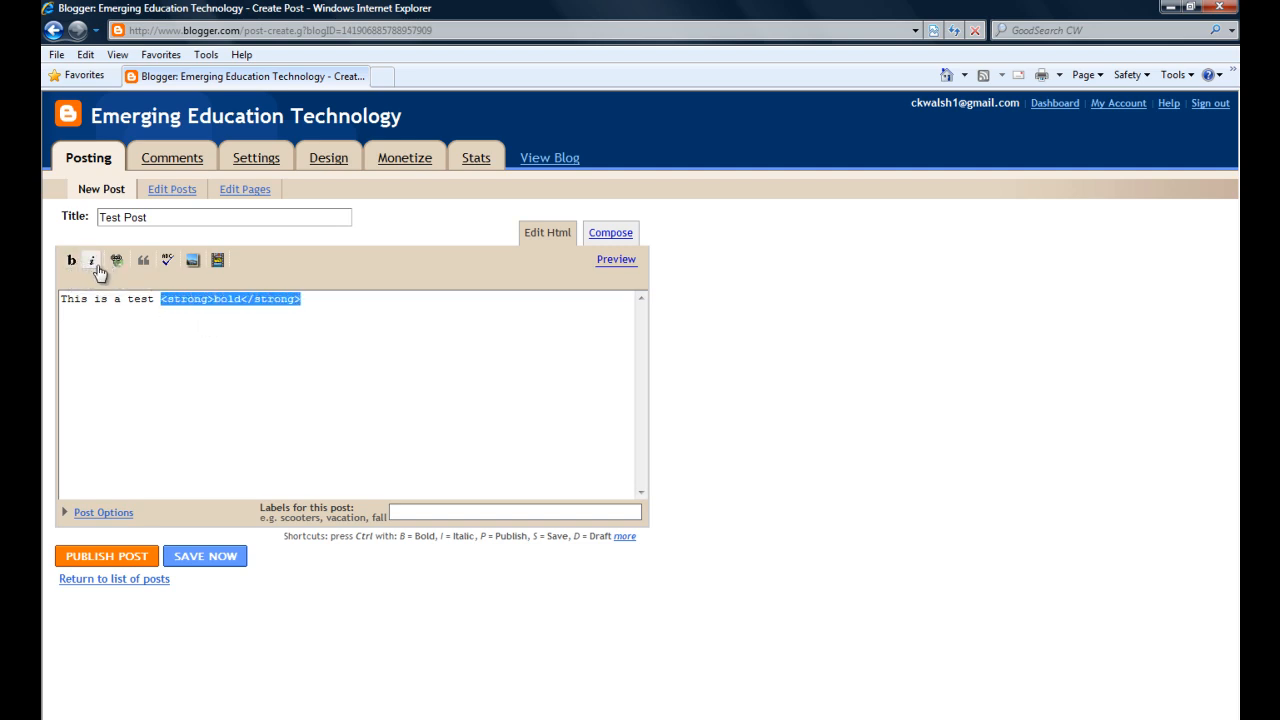
{"action": "mouse_move", "coordinate": [144, 260]}
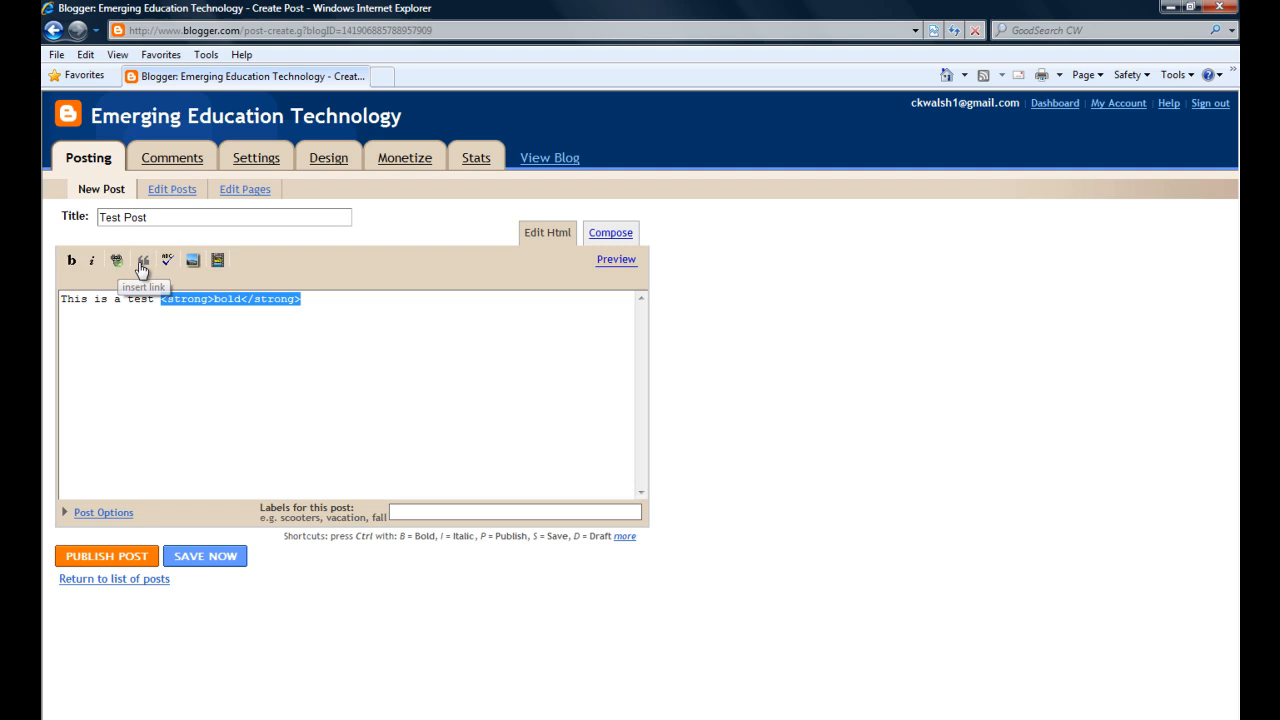
{"action": "mouse_move", "coordinate": [216, 260]}
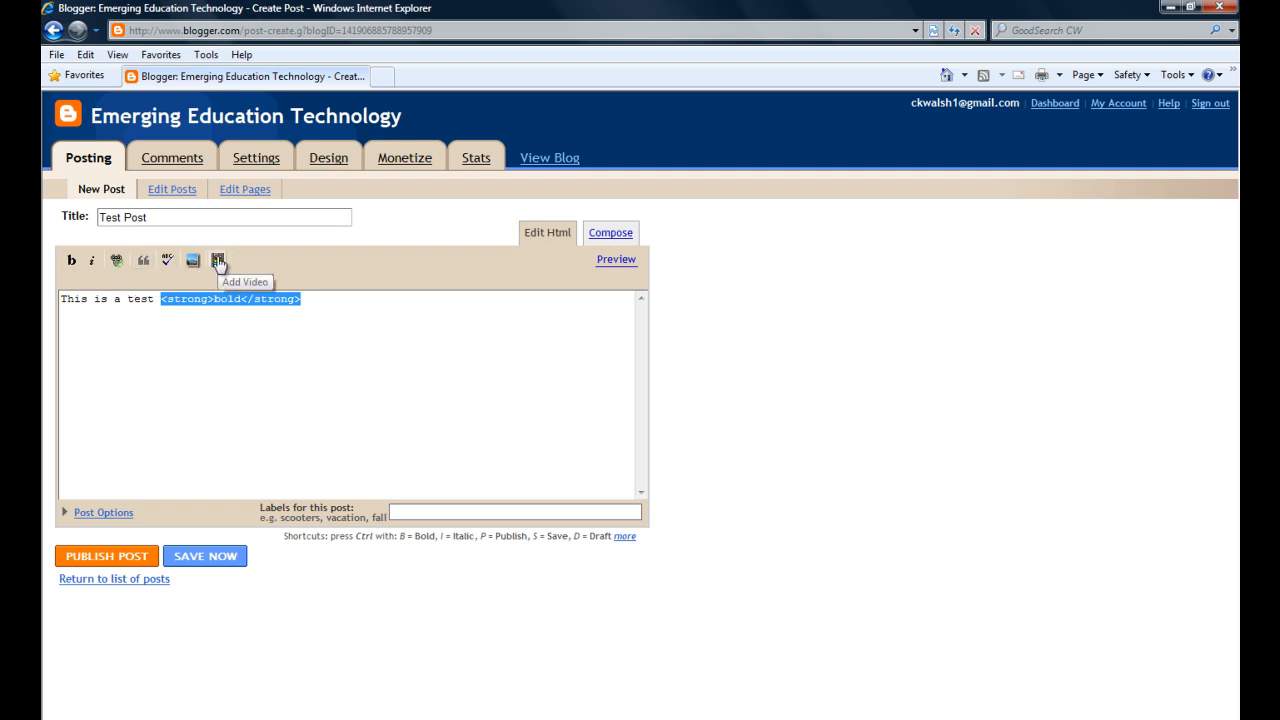
{"action": "mouse_move", "coordinate": [192, 260]}
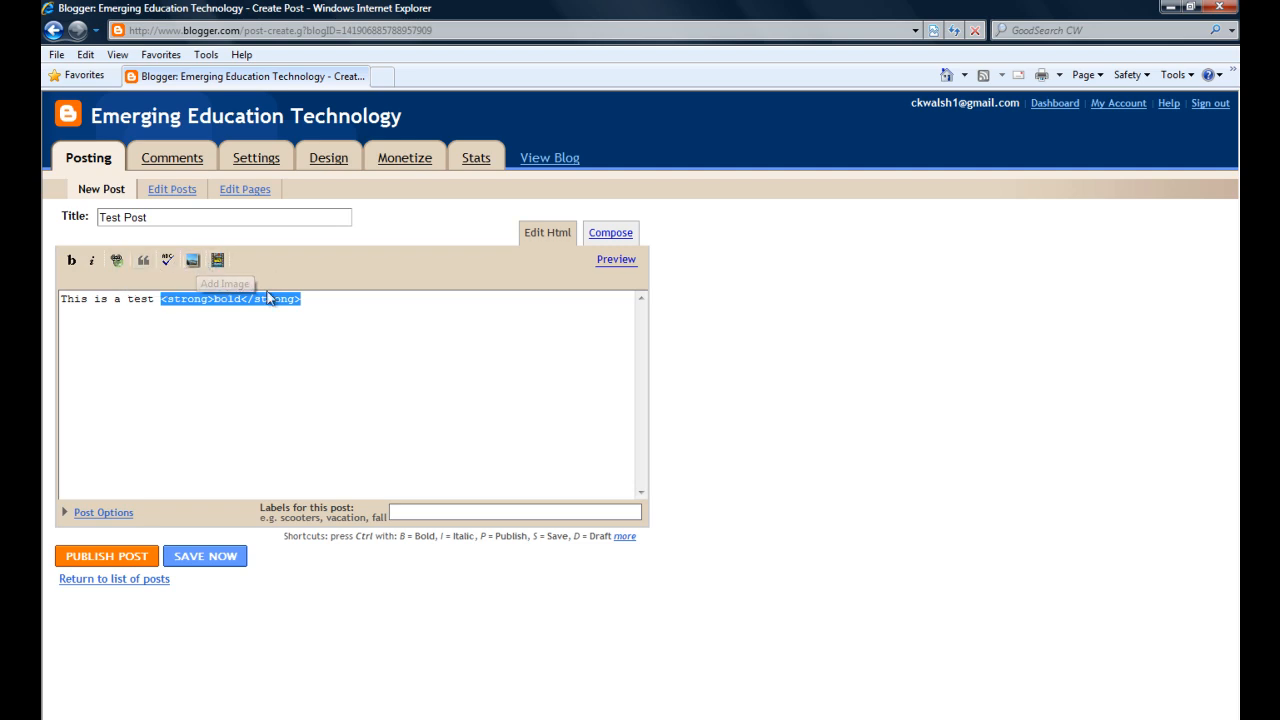
{"action": "left_click", "coordinate": [324, 300]}
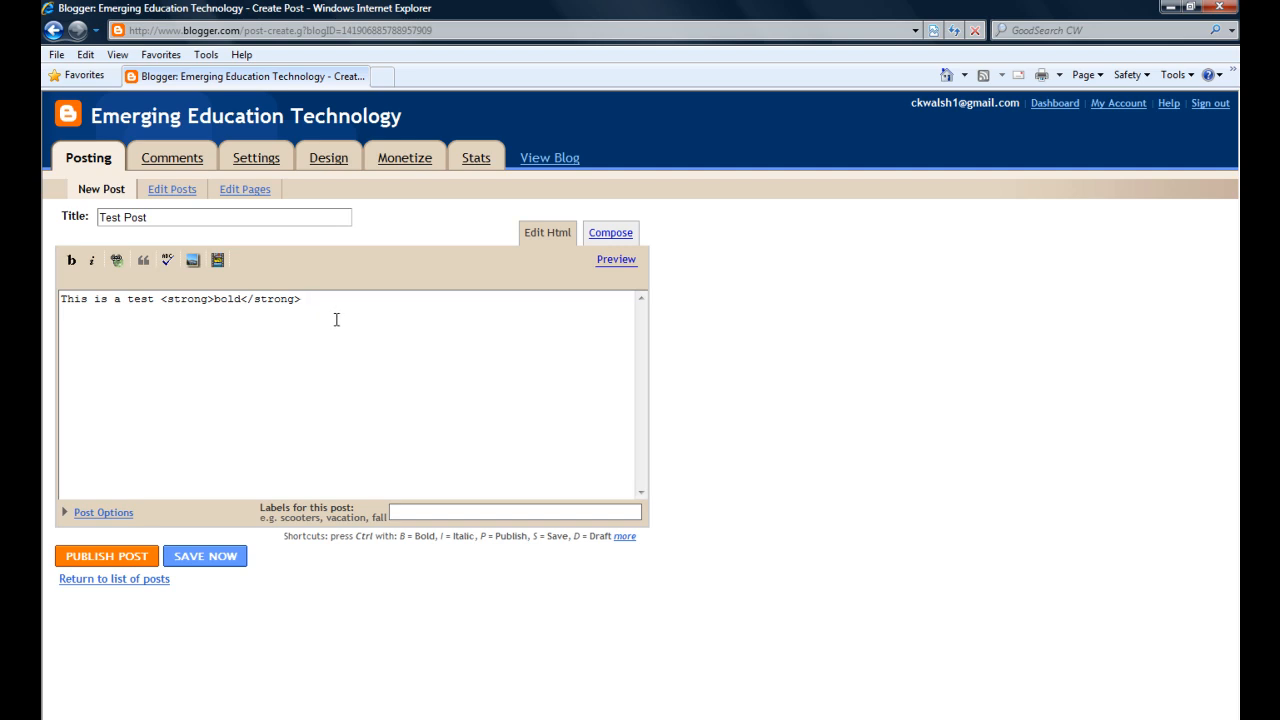
{"action": "mouse_move", "coordinate": [204, 556]}
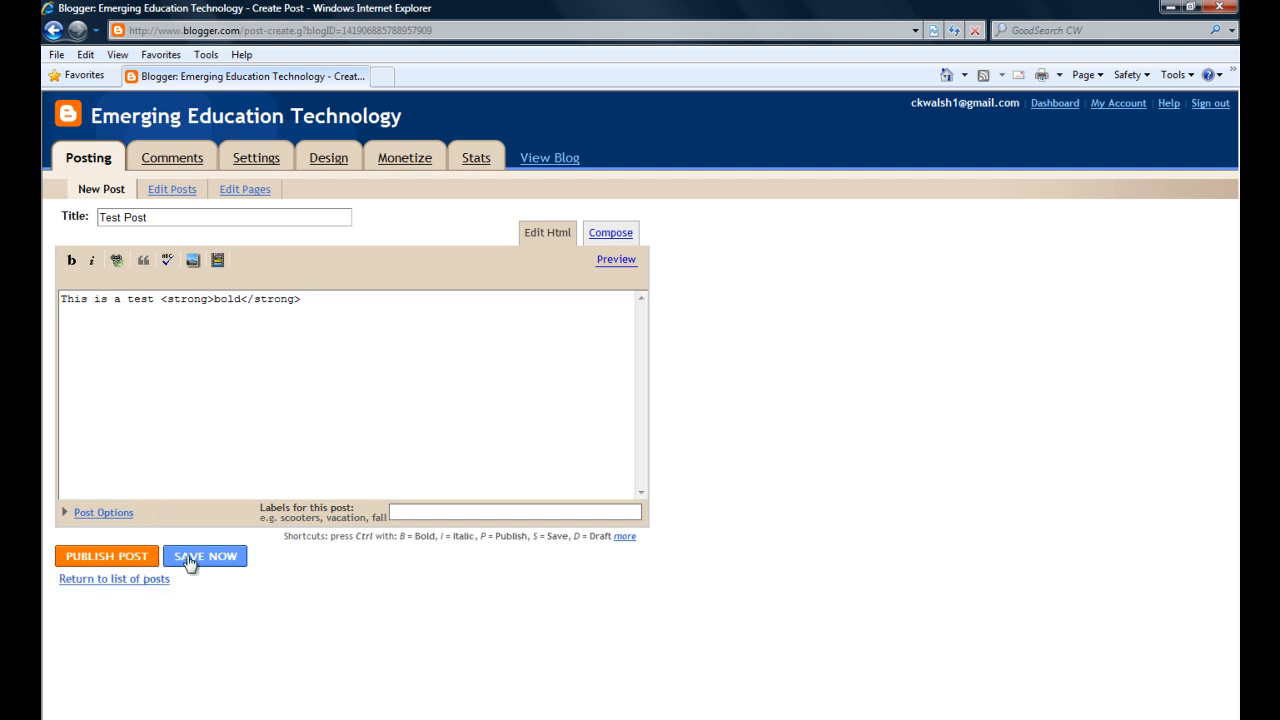
{"action": "mouse_move", "coordinate": [216, 564]}
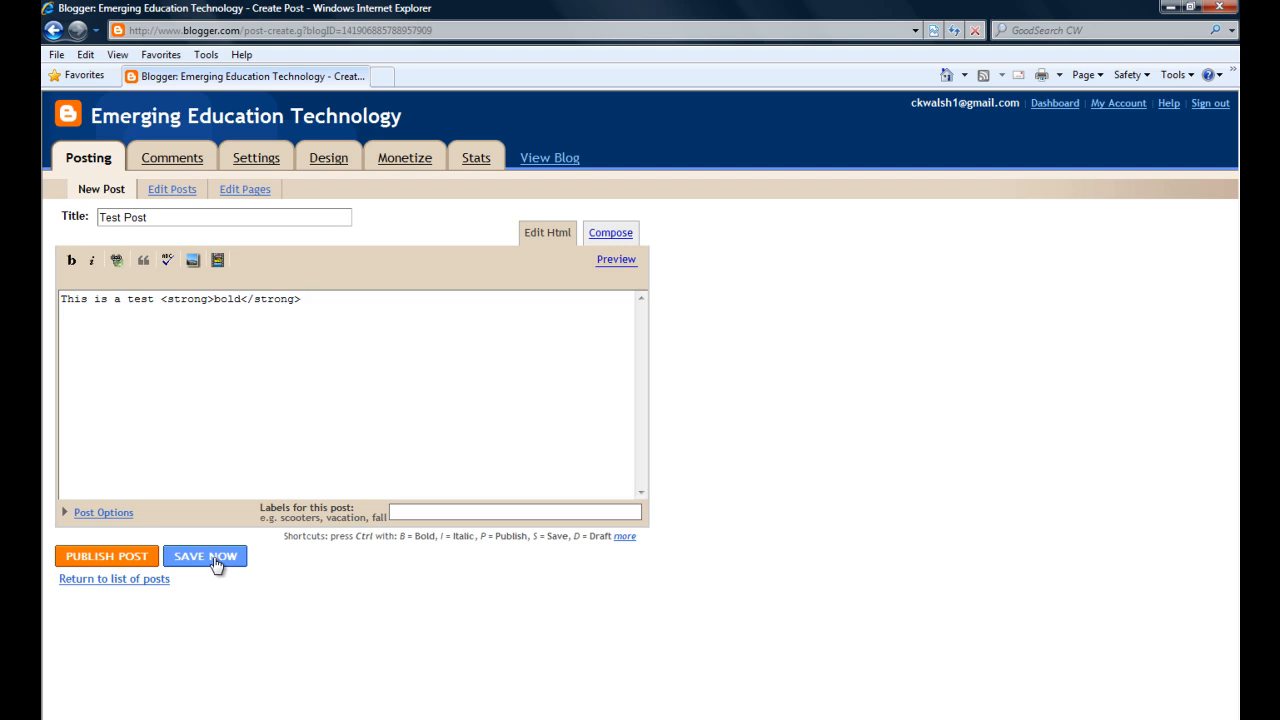
{"action": "mouse_move", "coordinate": [124, 562]}
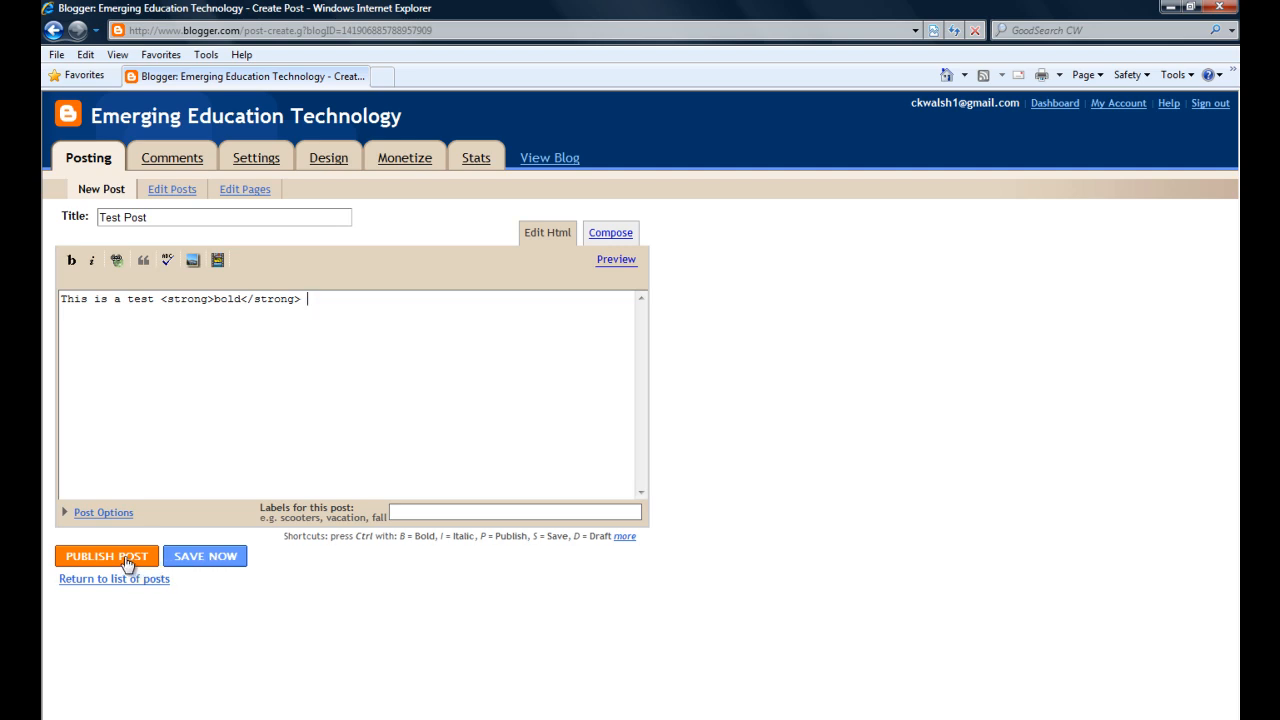
Publish Test Post and view it live with 'bold' shown in bold
{"action": "left_click", "coordinate": [106, 556]}
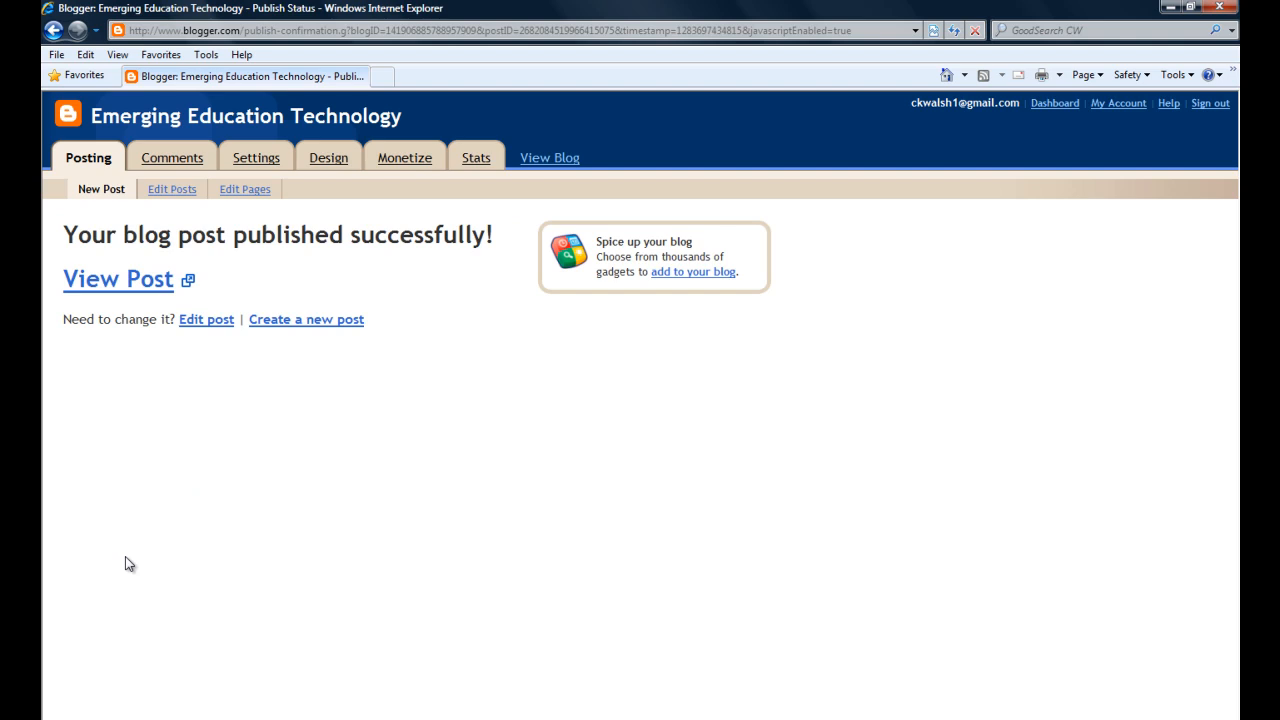
{"action": "mouse_move", "coordinate": [116, 278]}
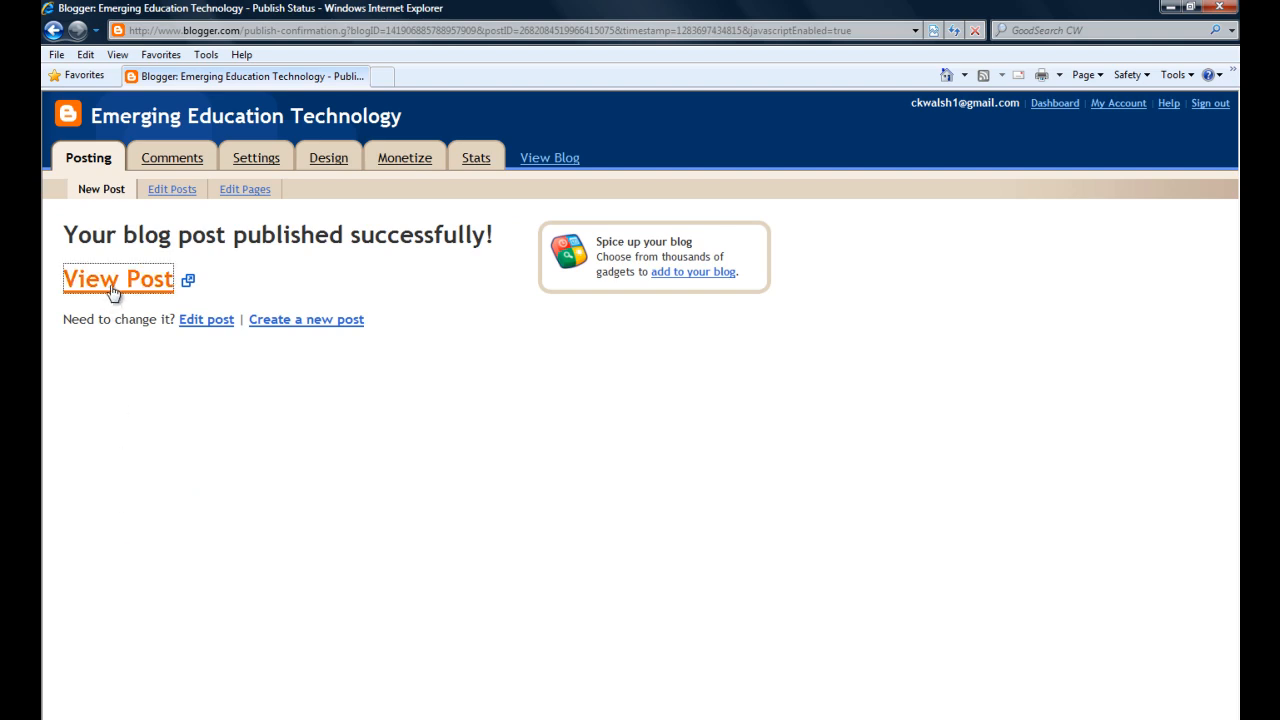
{"action": "left_click", "coordinate": [116, 280]}
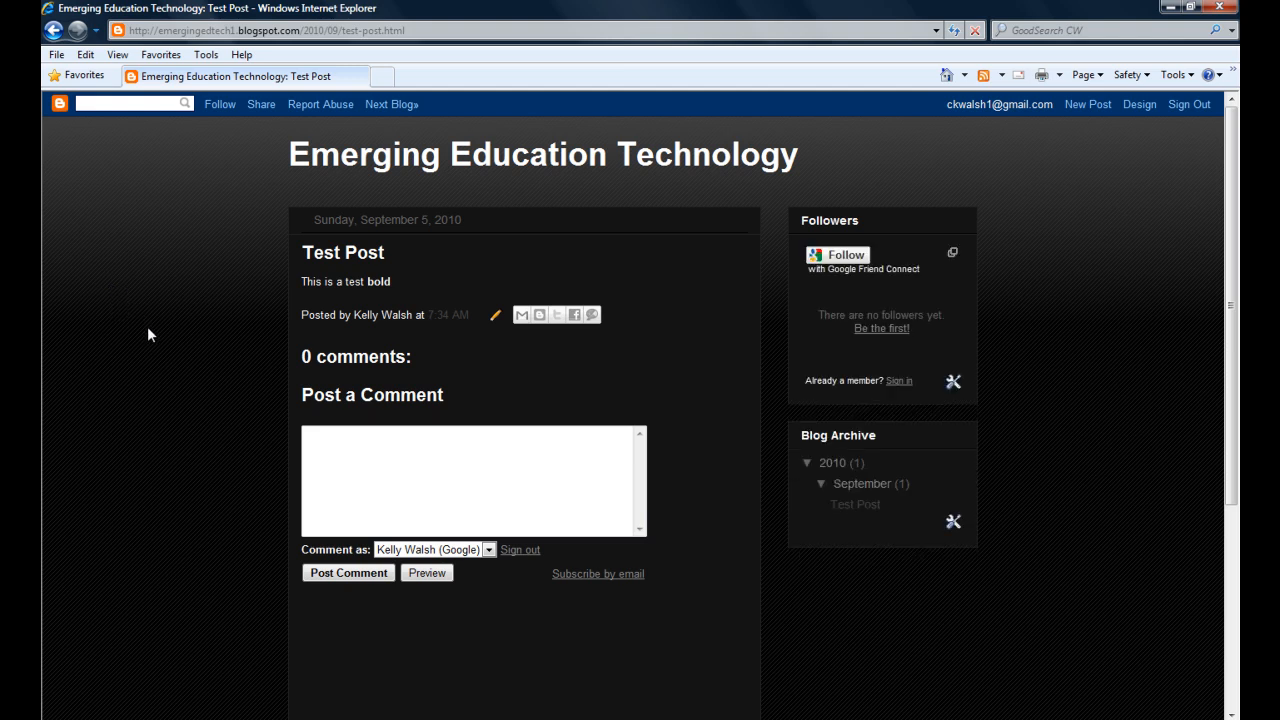
{"action": "mouse_move", "coordinate": [140, 384]}
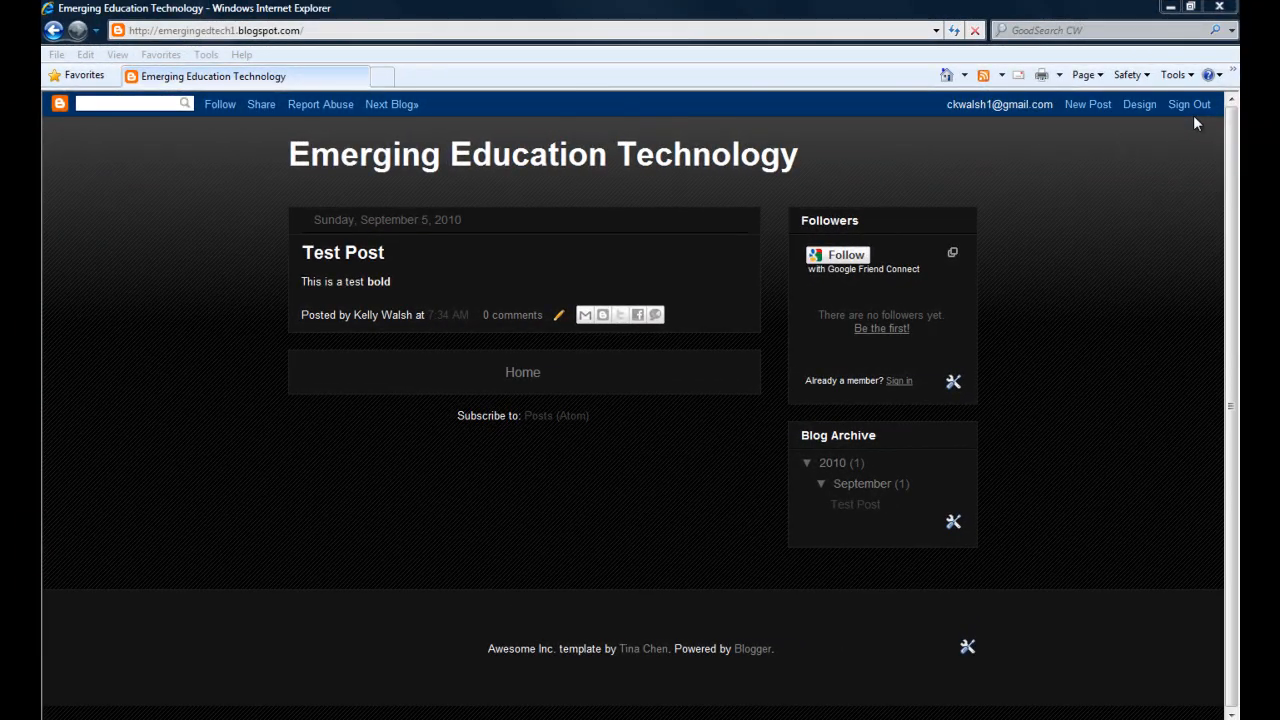
Sign out, dismiss the security warning and sign back in to the Dashboard
{"action": "left_click", "coordinate": [1188, 104]}
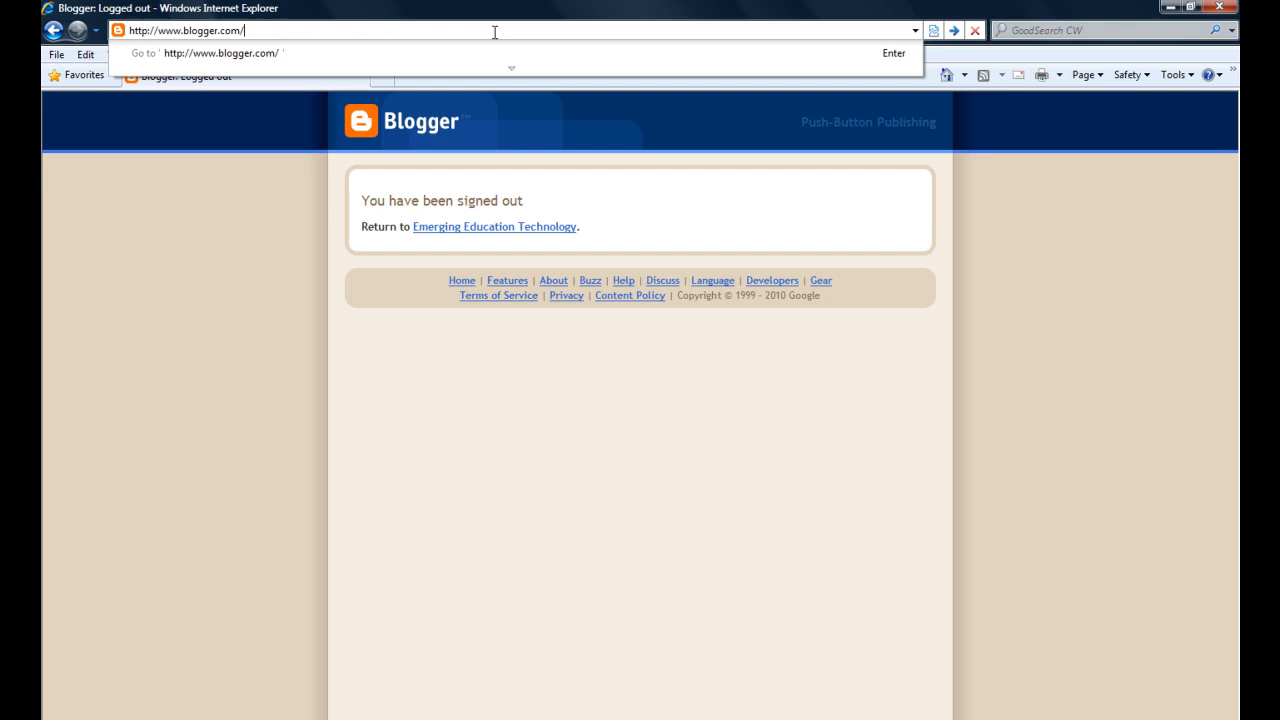
{"action": "key", "text": "Return"}
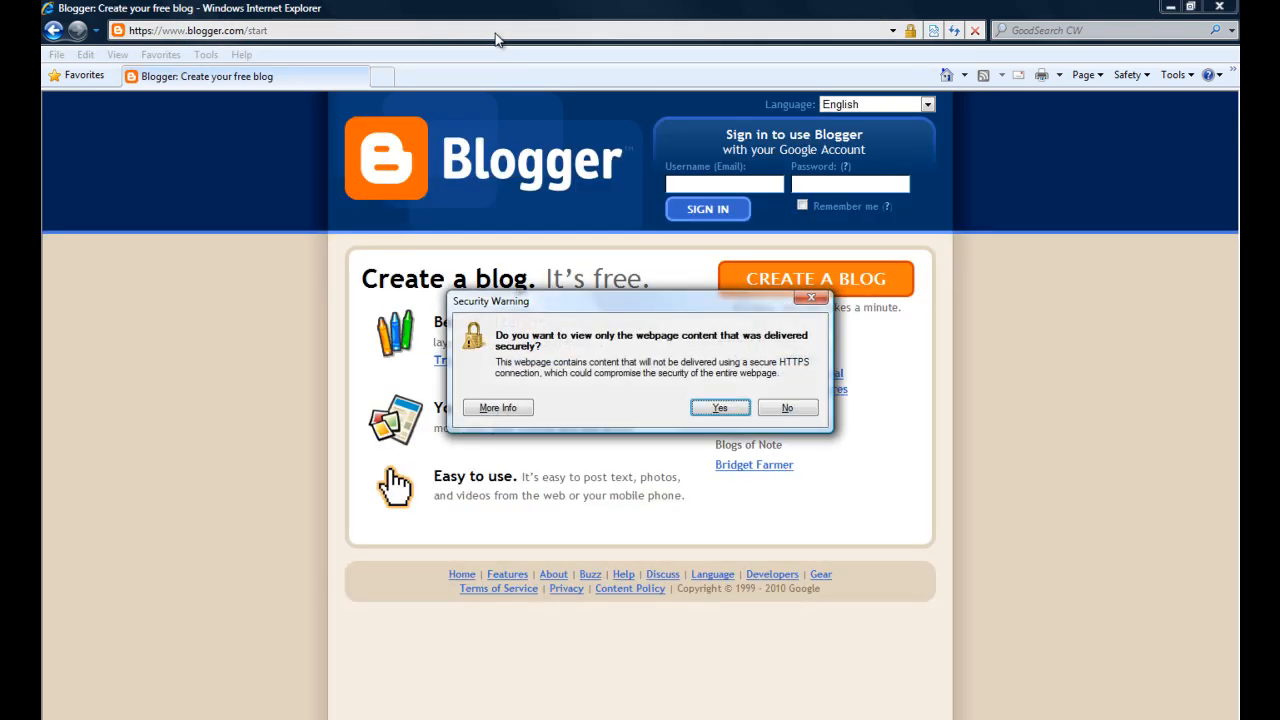
{"action": "mouse_move", "coordinate": [768, 410]}
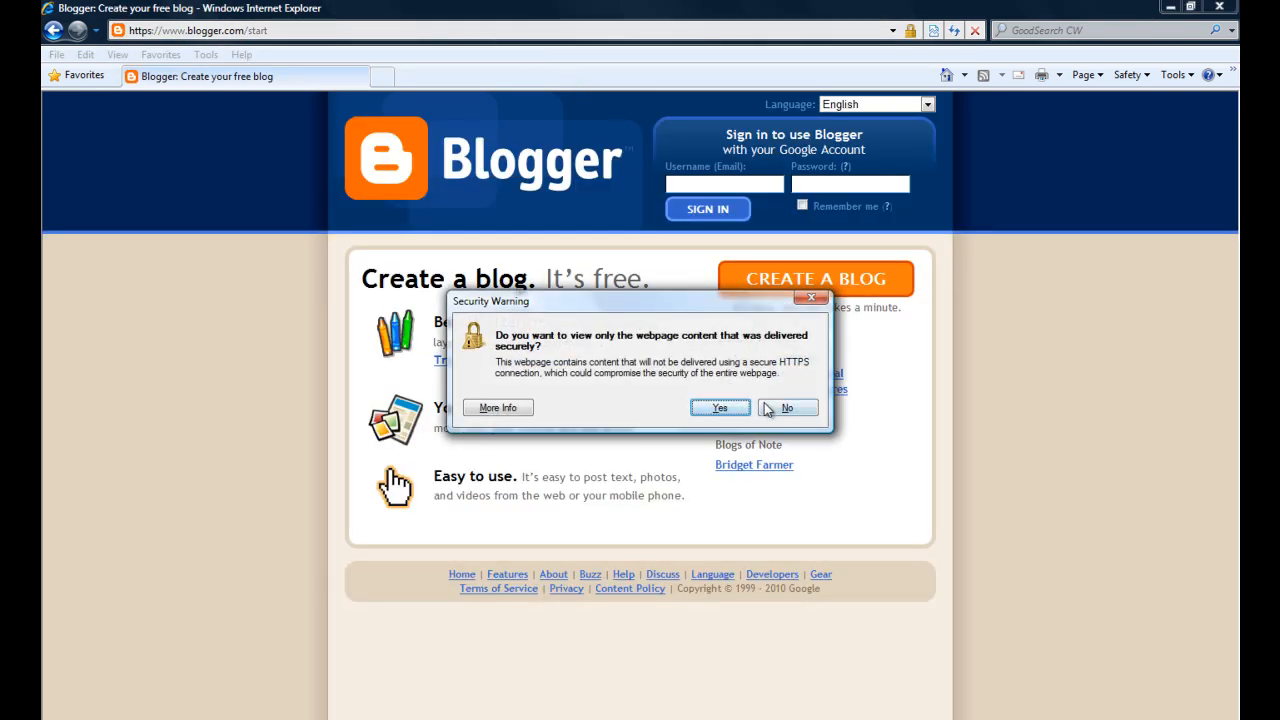
{"action": "left_click", "coordinate": [788, 408]}
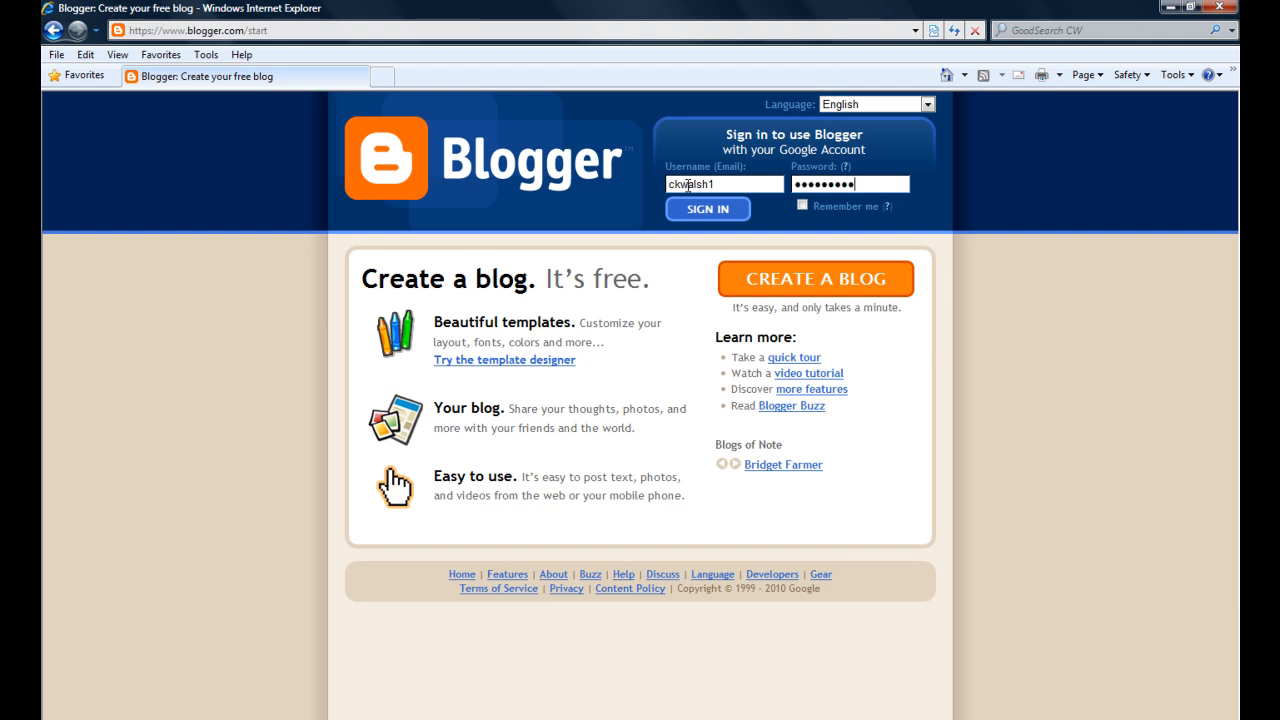
{"action": "left_click", "coordinate": [708, 210]}
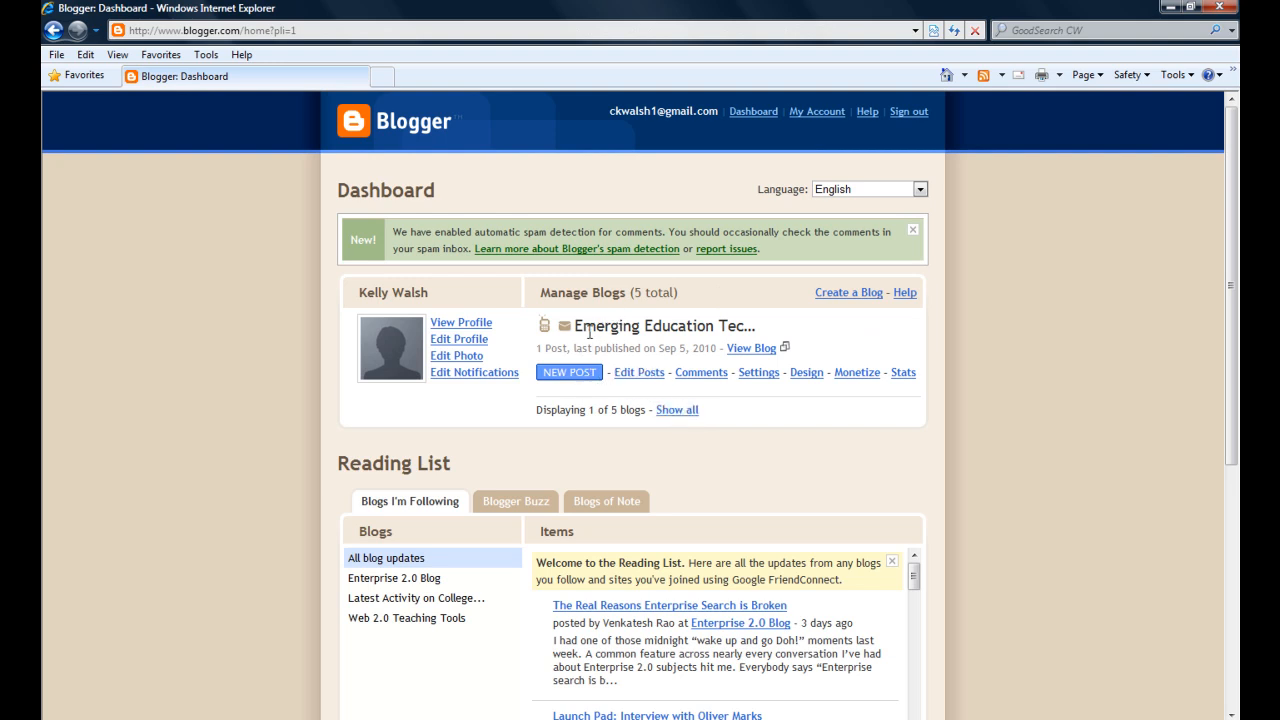
Go through Edit Posts to reopen Test Post with its bold-tagged body intact
{"action": "left_click", "coordinate": [568, 372]}
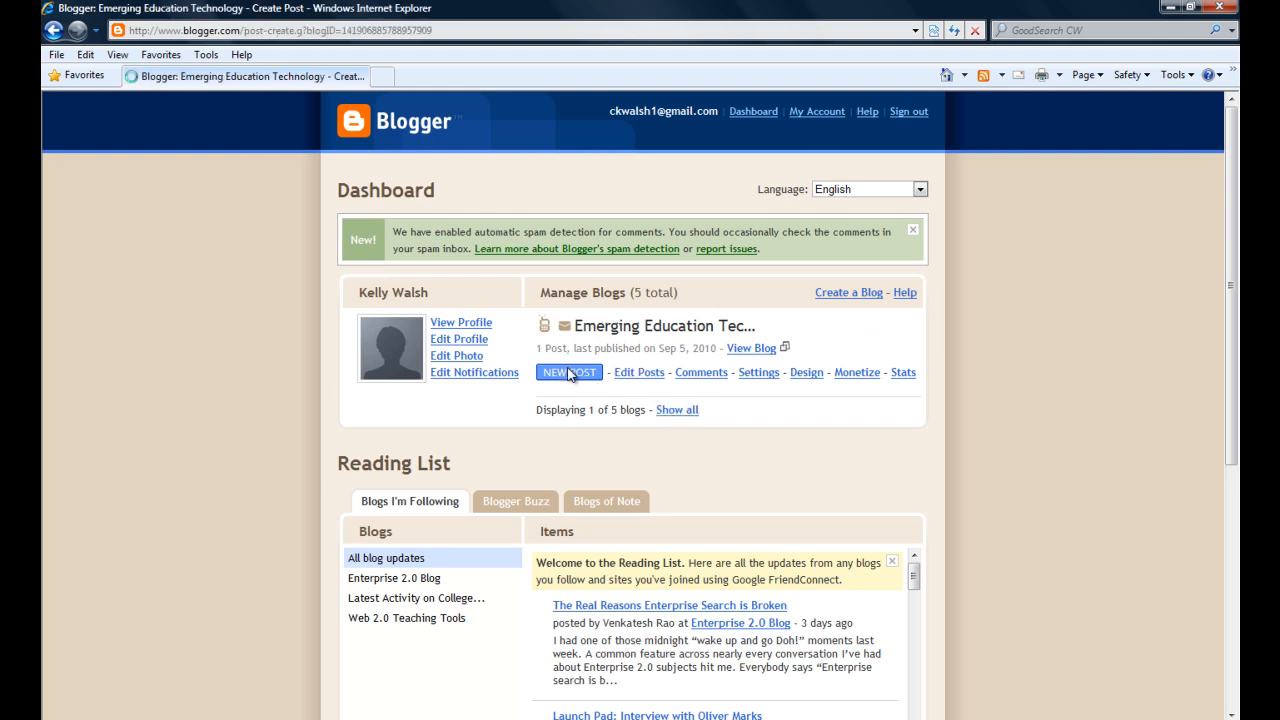
{"action": "left_click", "coordinate": [568, 372]}
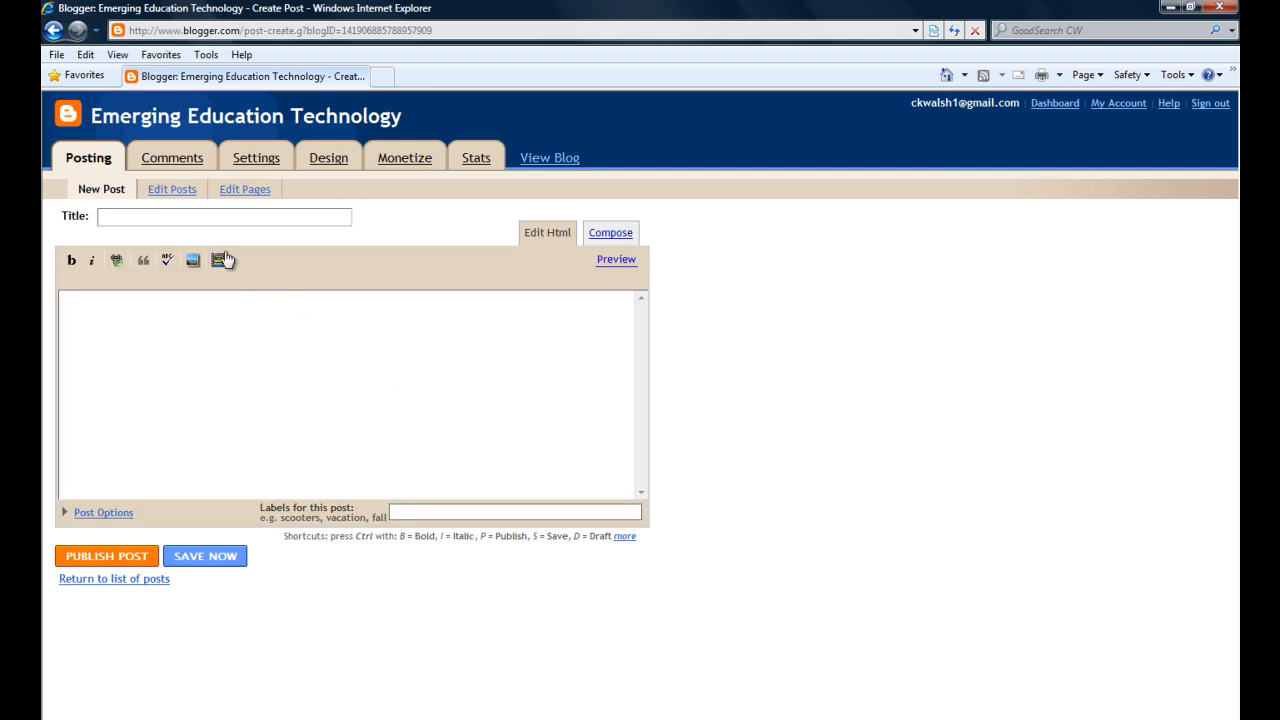
{"action": "left_click", "coordinate": [172, 188]}
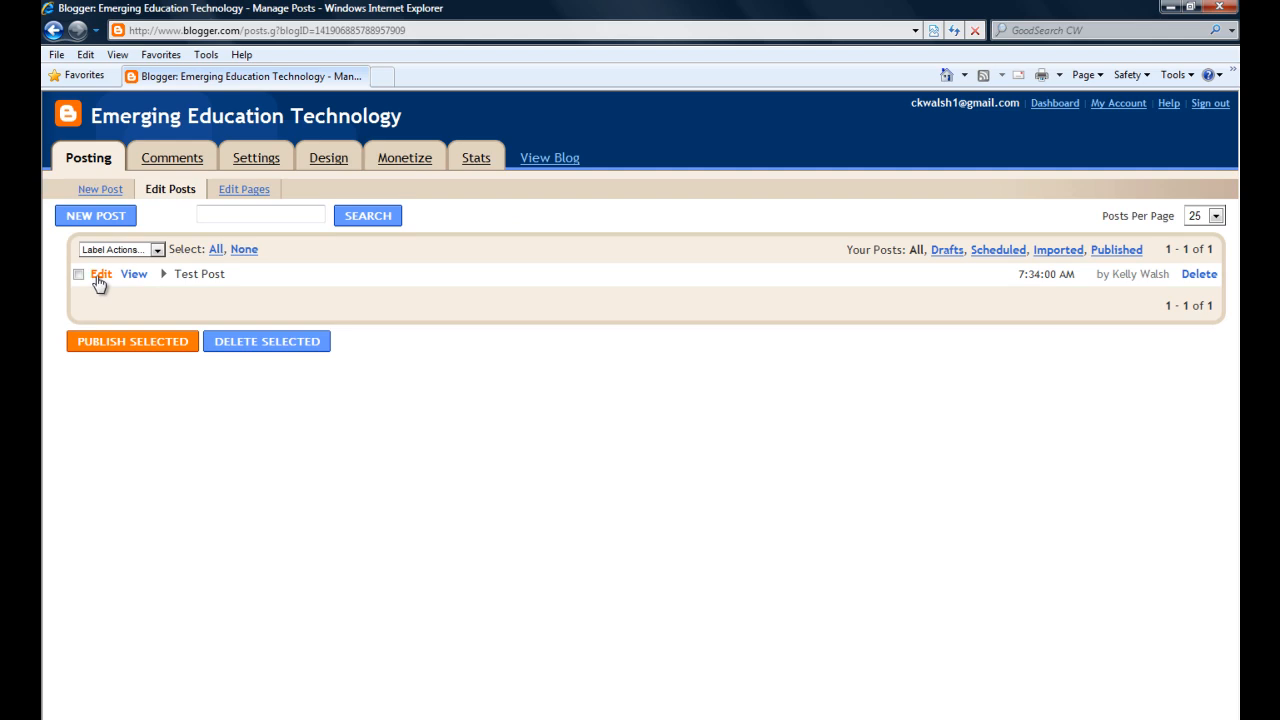
{"action": "left_click", "coordinate": [100, 272]}
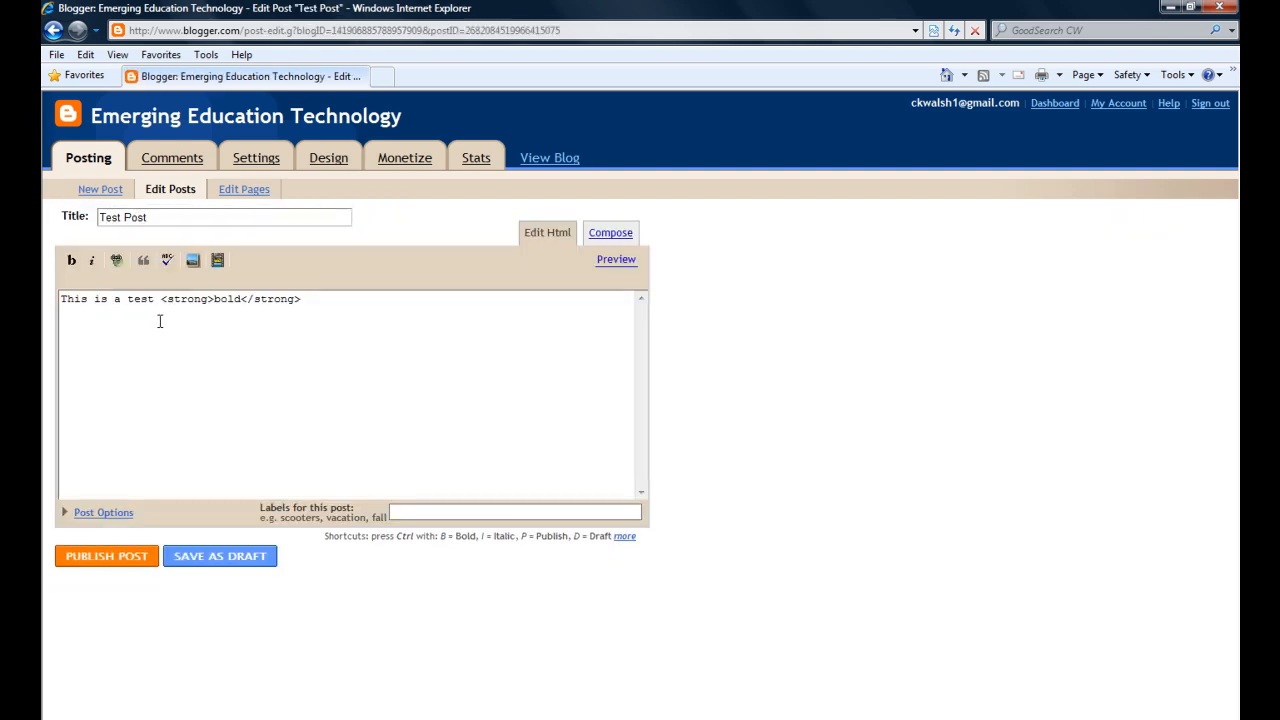
{"action": "mouse_move", "coordinate": [220, 436]}
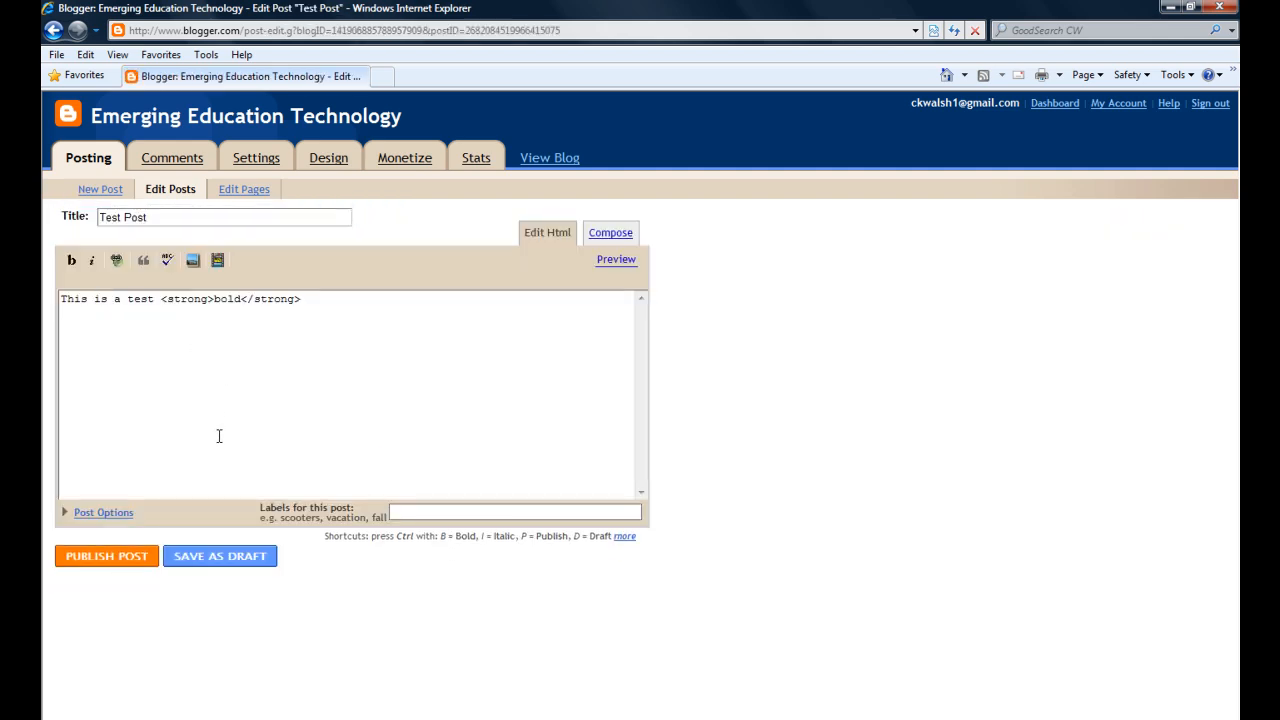
{"action": "mouse_move", "coordinate": [280, 424]}
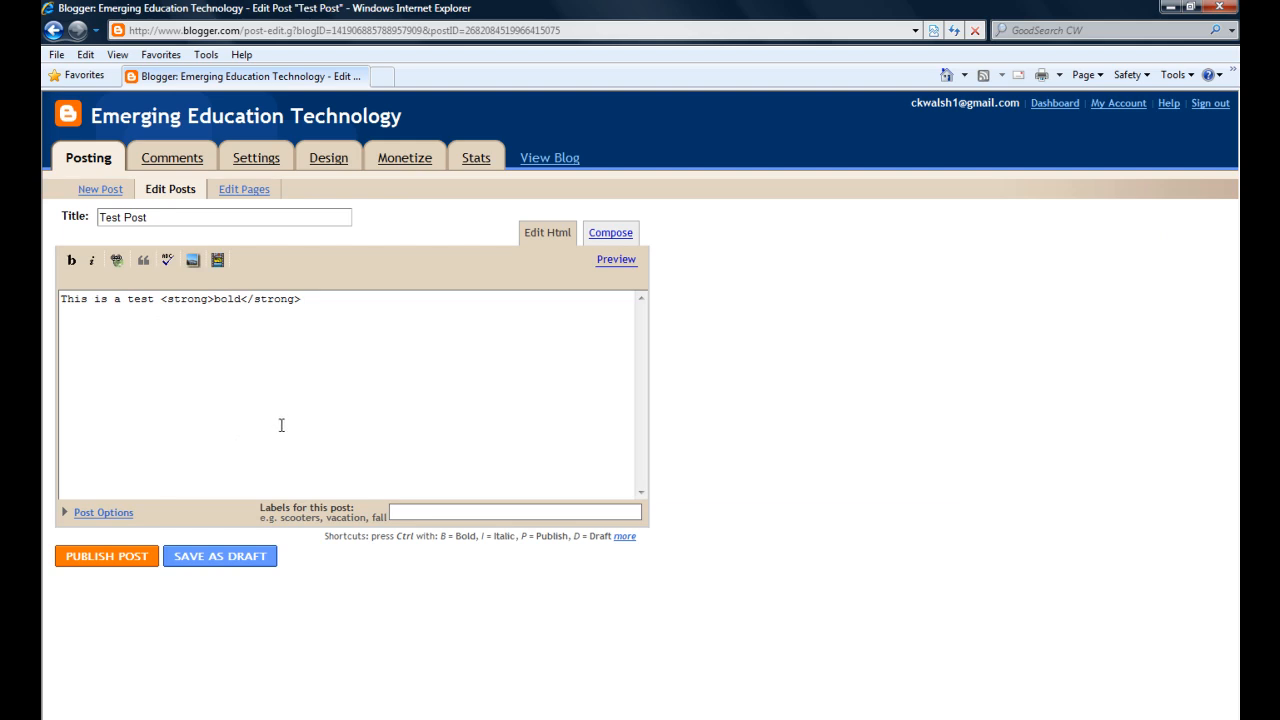
{"action": "mouse_move", "coordinate": [388, 388]}
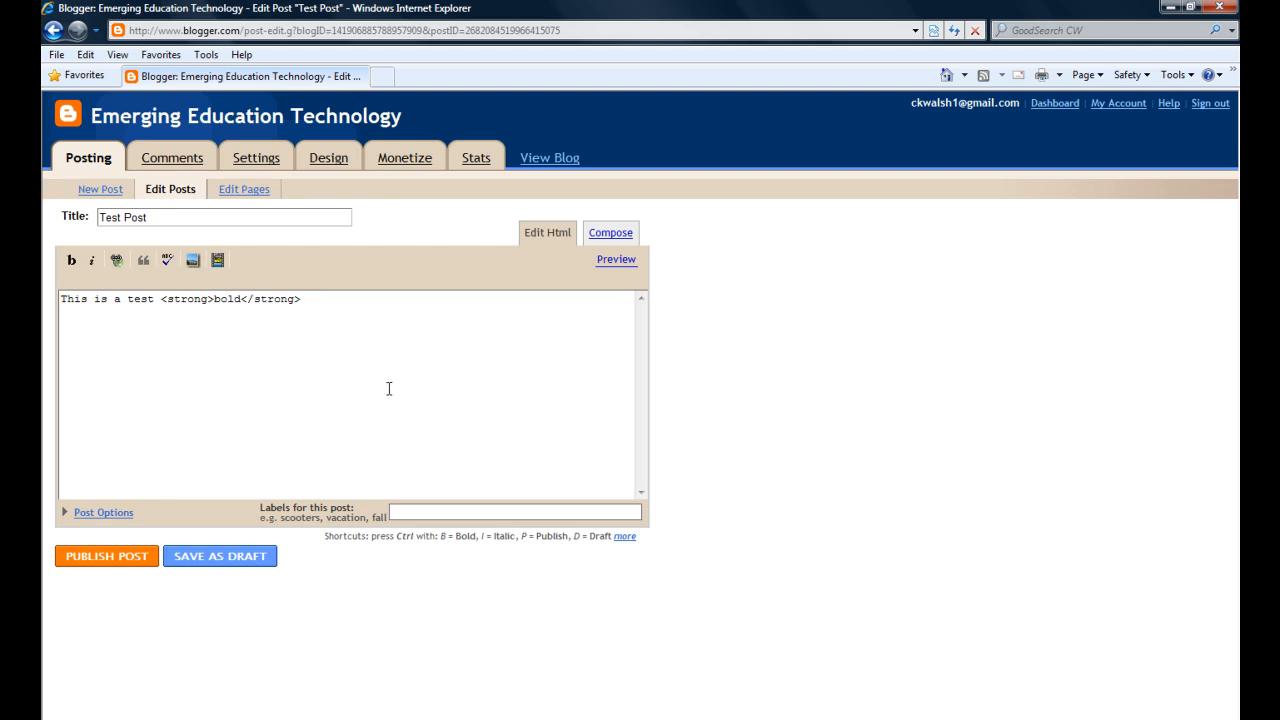
{"action": "mouse_move", "coordinate": [1168, 104]}
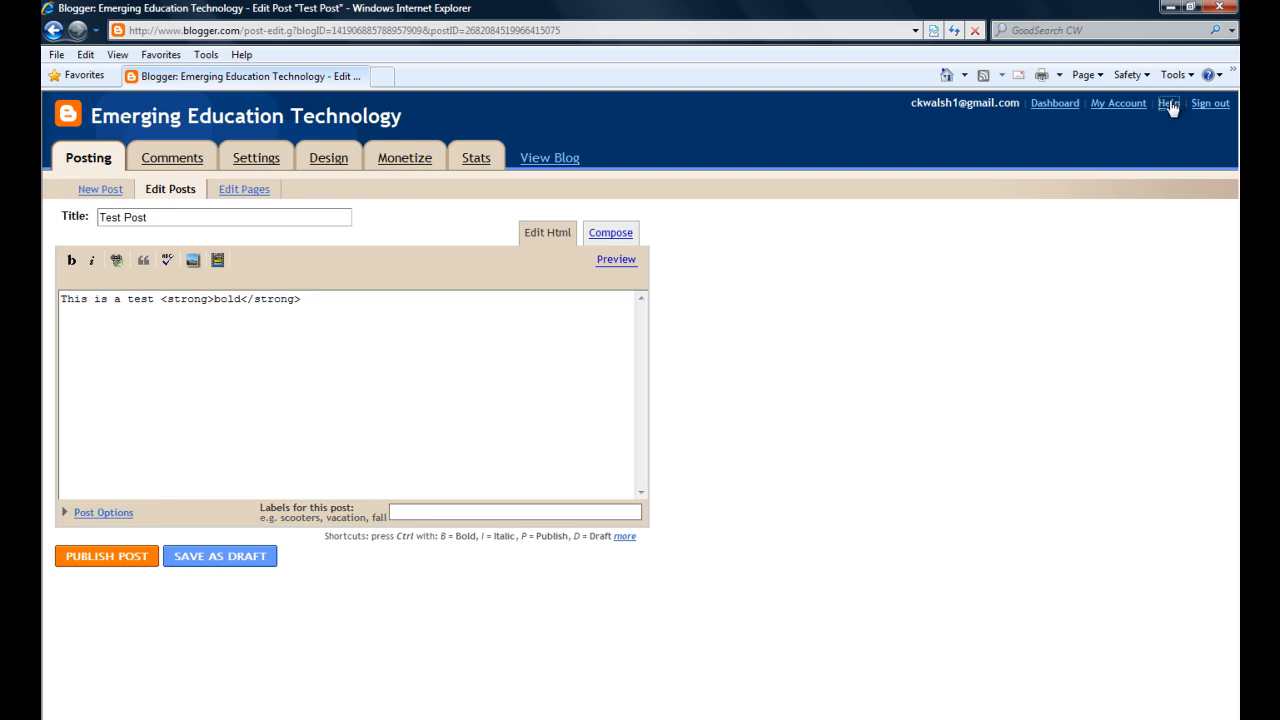
{"action": "left_click", "coordinate": [1168, 104]}
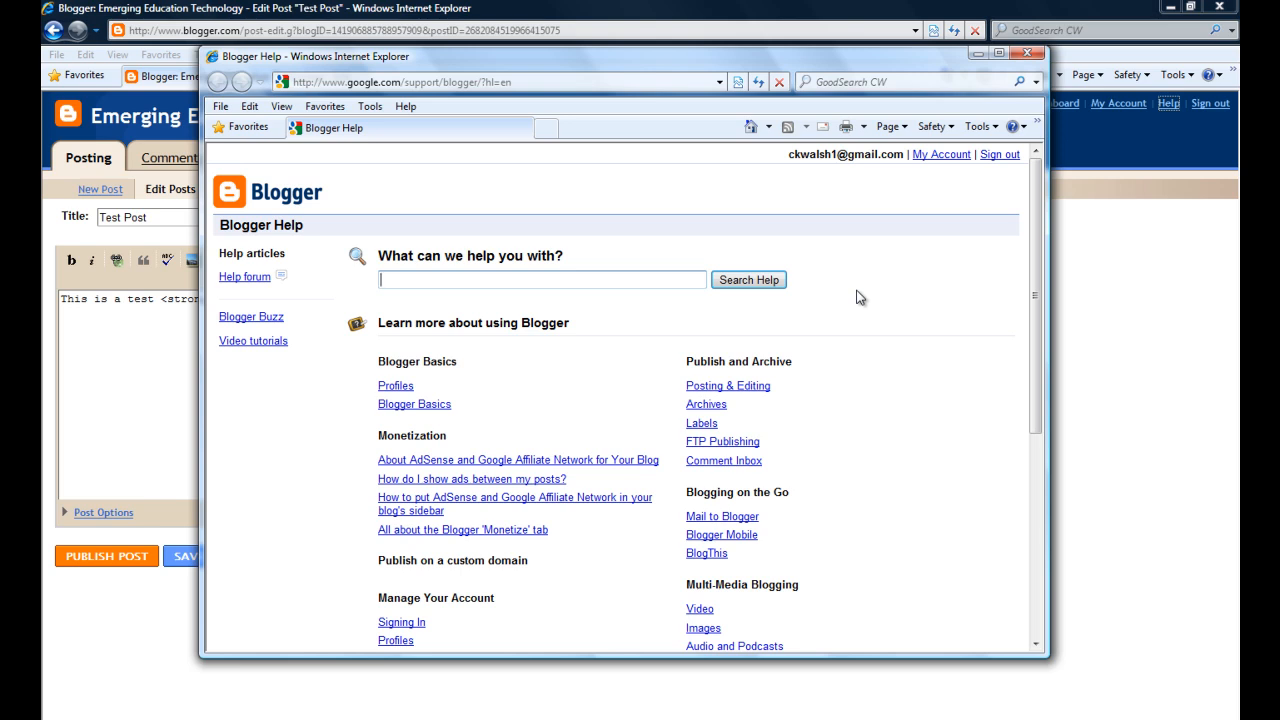
{"action": "mouse_move", "coordinate": [858, 296]}
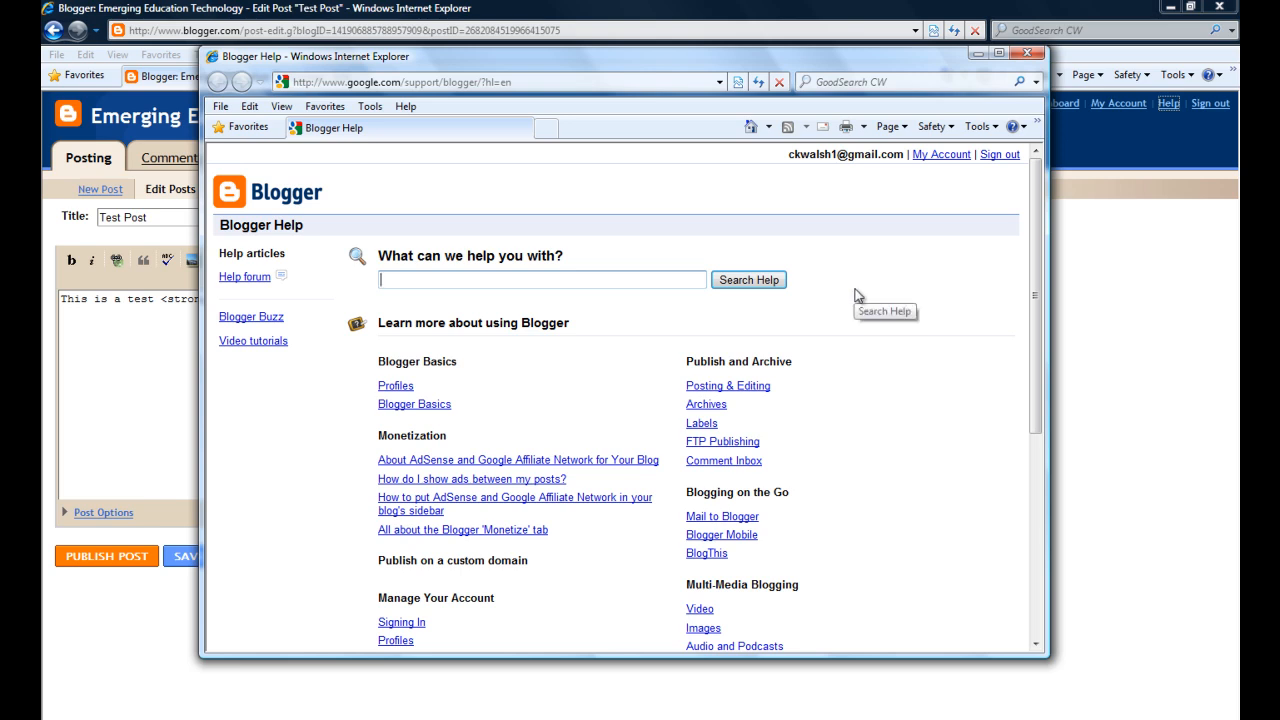
{"action": "mouse_move", "coordinate": [914, 446]}
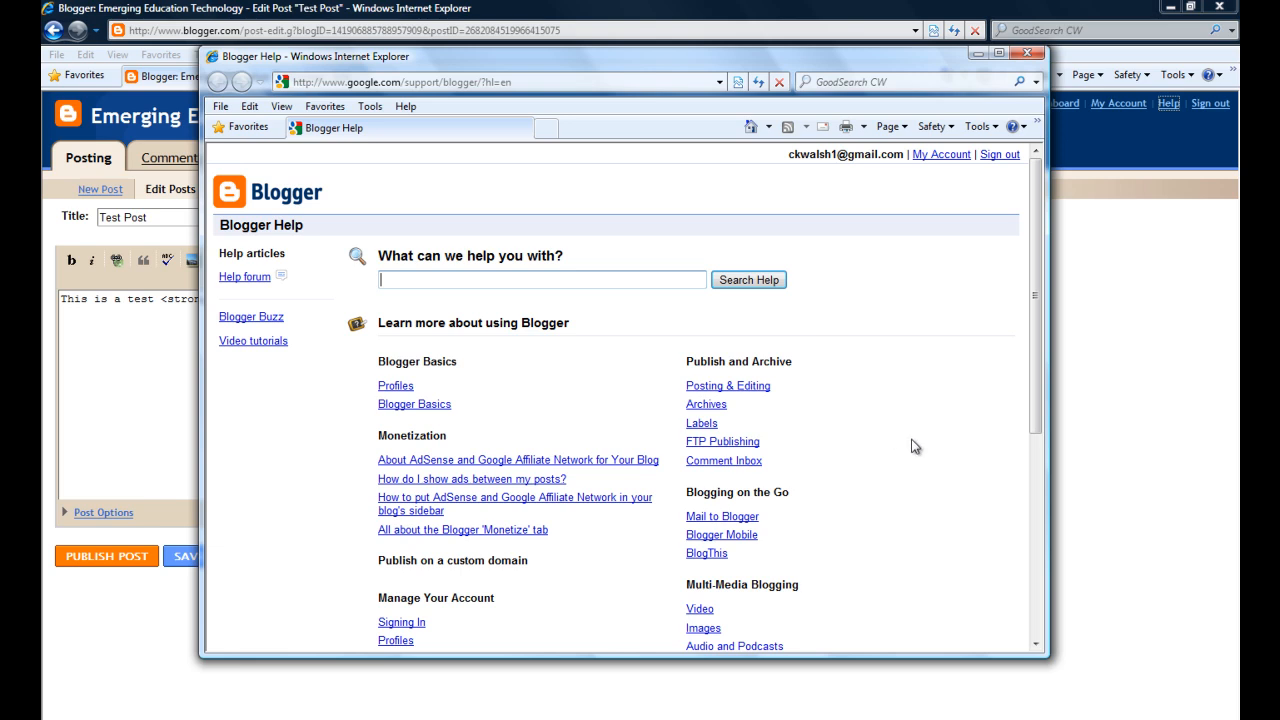
{"action": "mouse_move", "coordinate": [420, 420]}
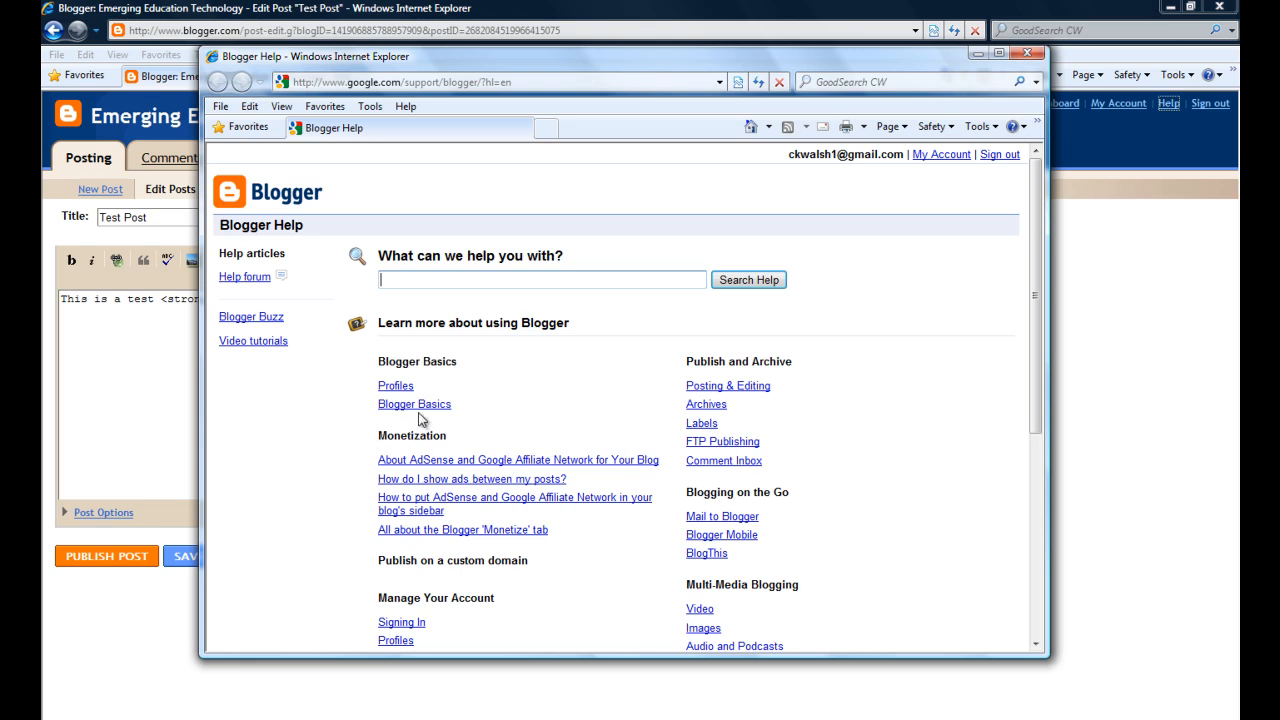
{"action": "left_click", "coordinate": [414, 404]}
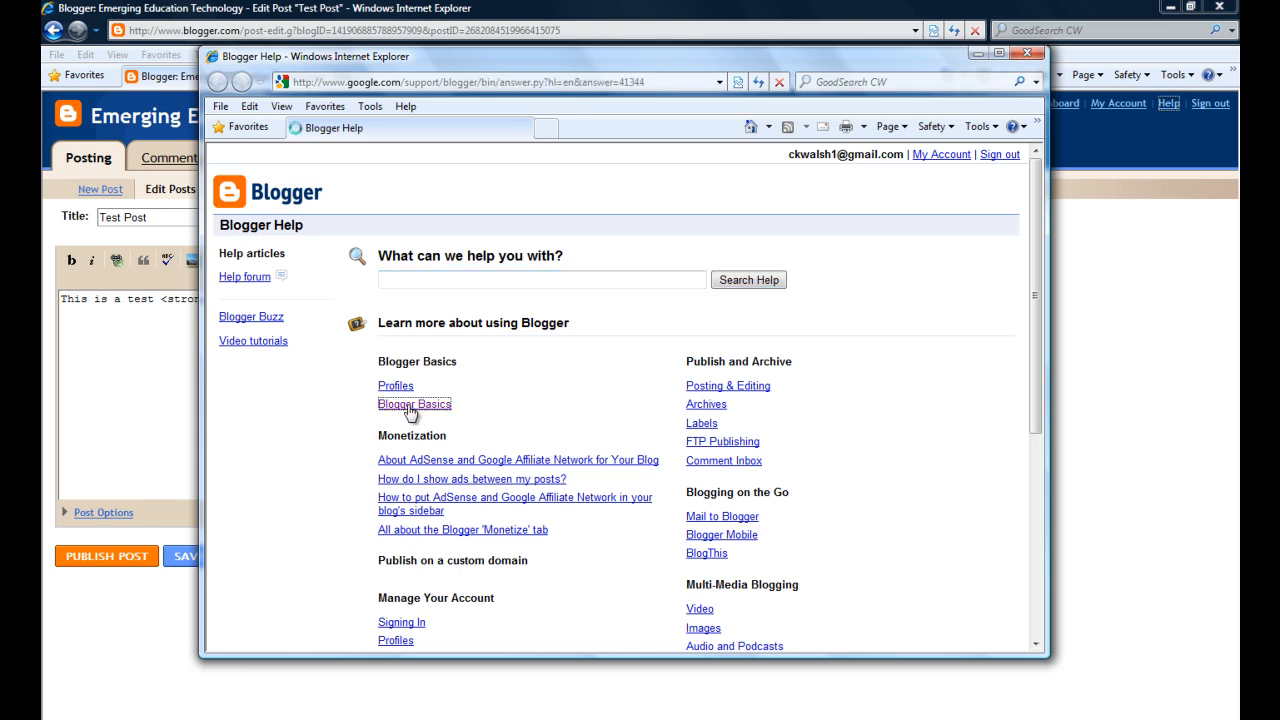
{"action": "left_click", "coordinate": [414, 404]}
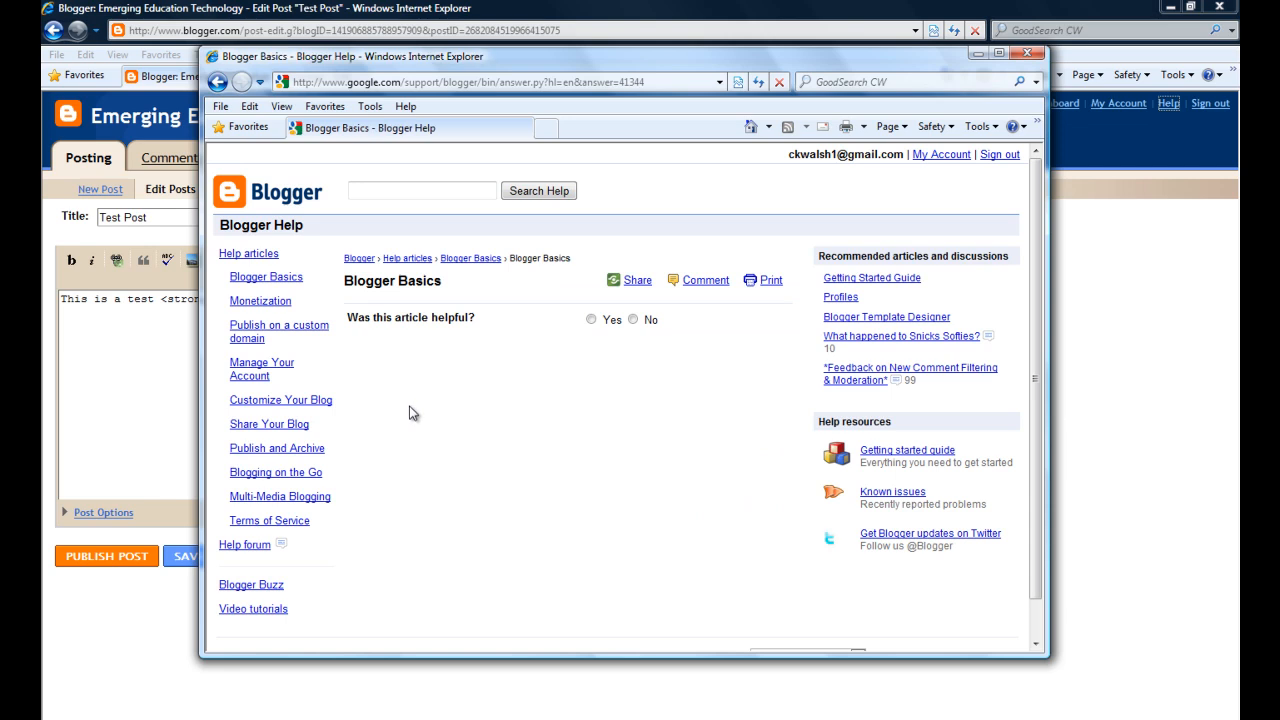
{"action": "mouse_move", "coordinate": [272, 468]}
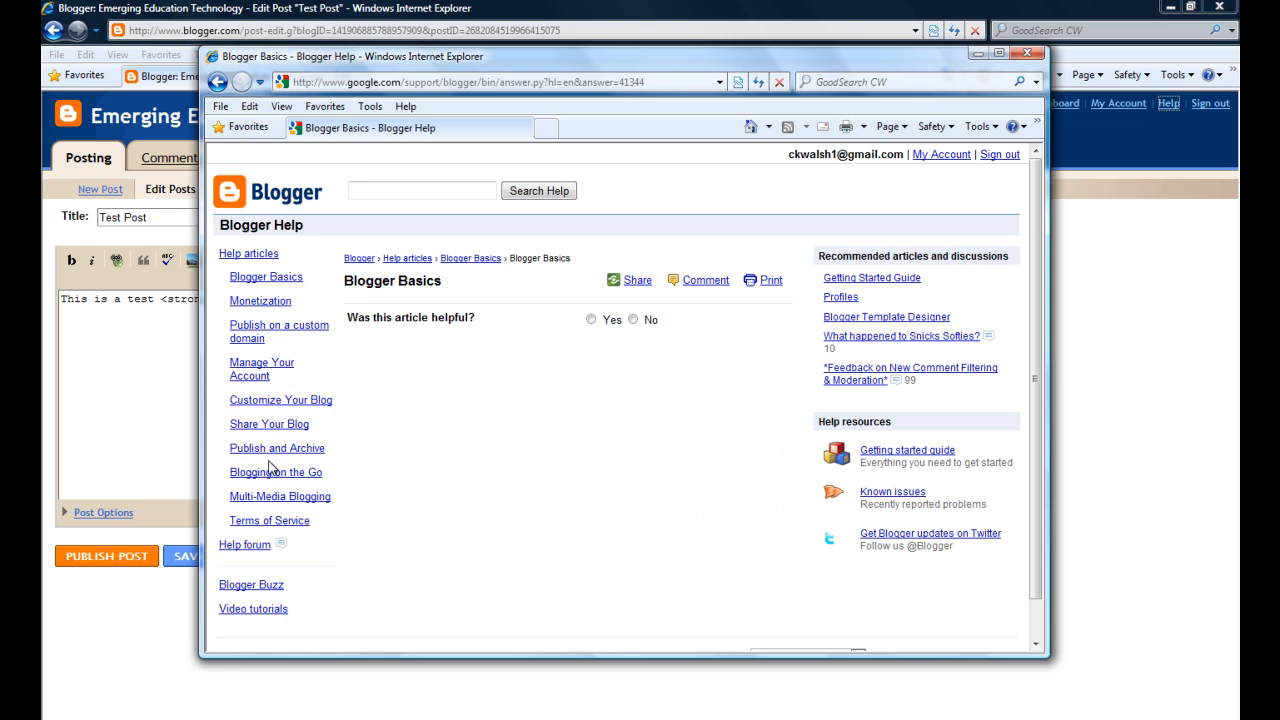
{"action": "mouse_move", "coordinate": [380, 408]}
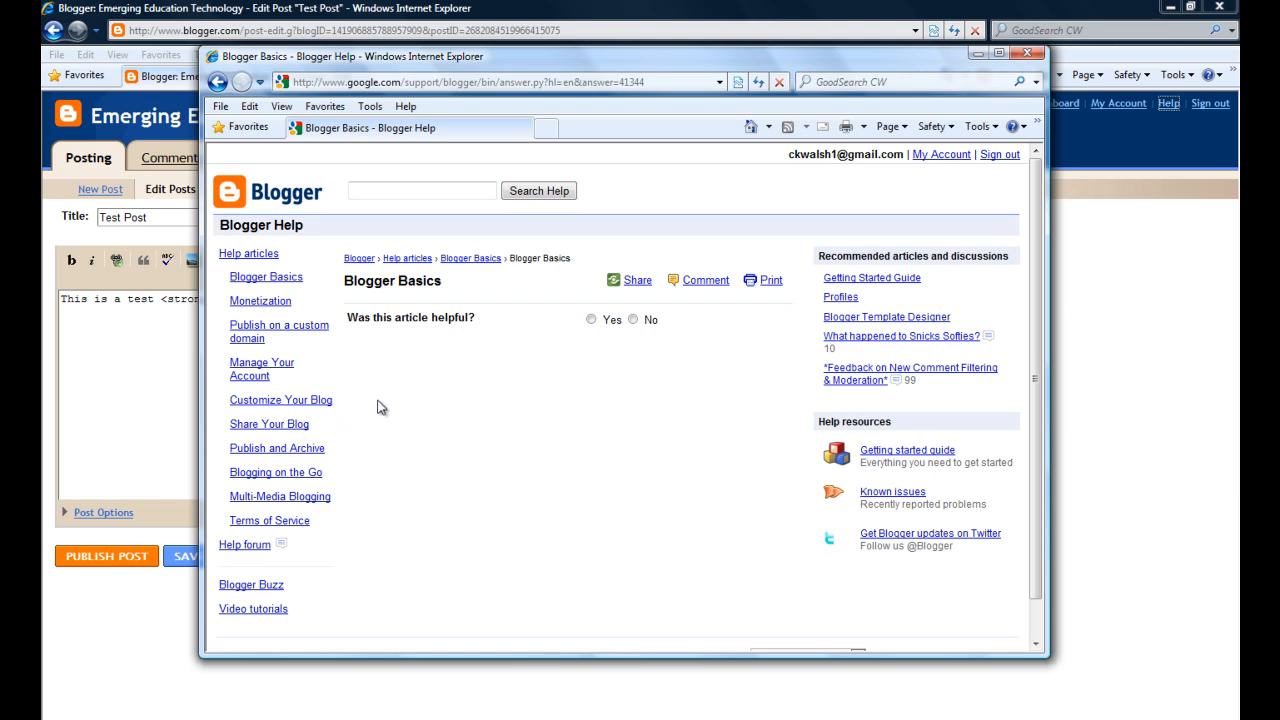
{"action": "mouse_move", "coordinate": [400, 392]}
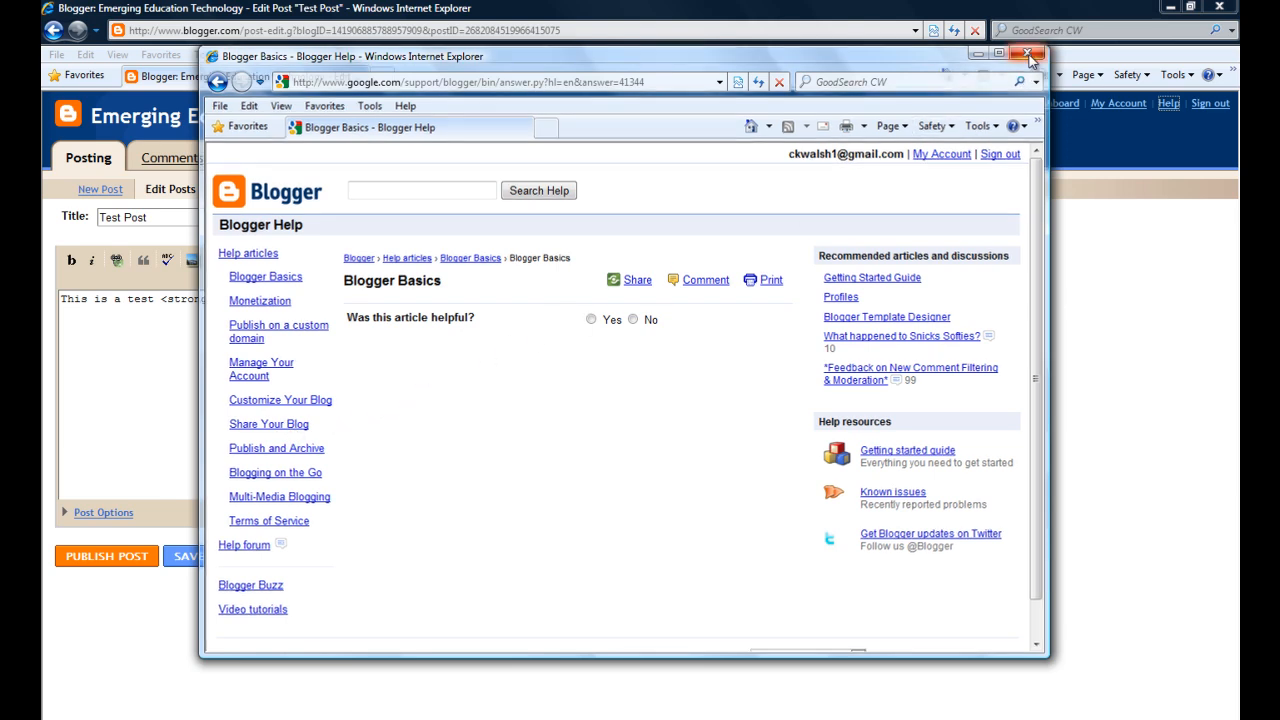
{"action": "left_click", "coordinate": [1028, 54]}
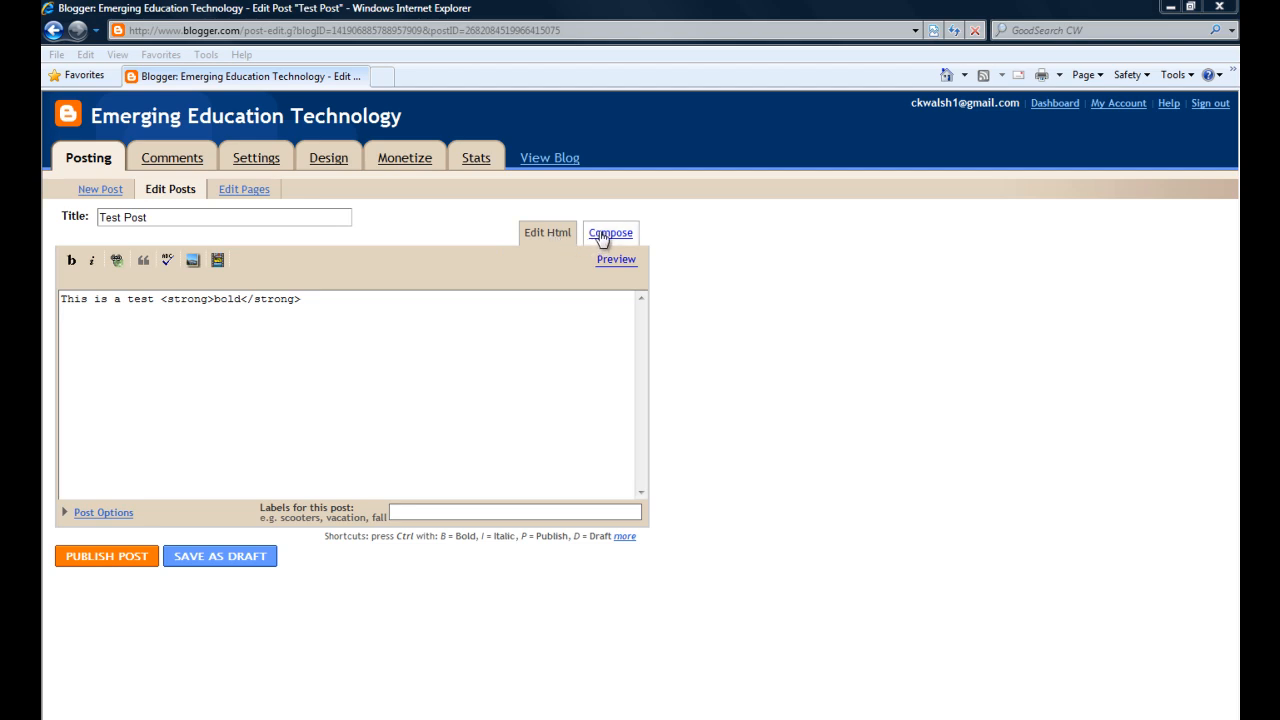
Add the word 'italic' after 'bold' in Test Post, italicize it, and confirm the <em> tags in Edit Html
{"action": "left_click", "coordinate": [610, 232]}
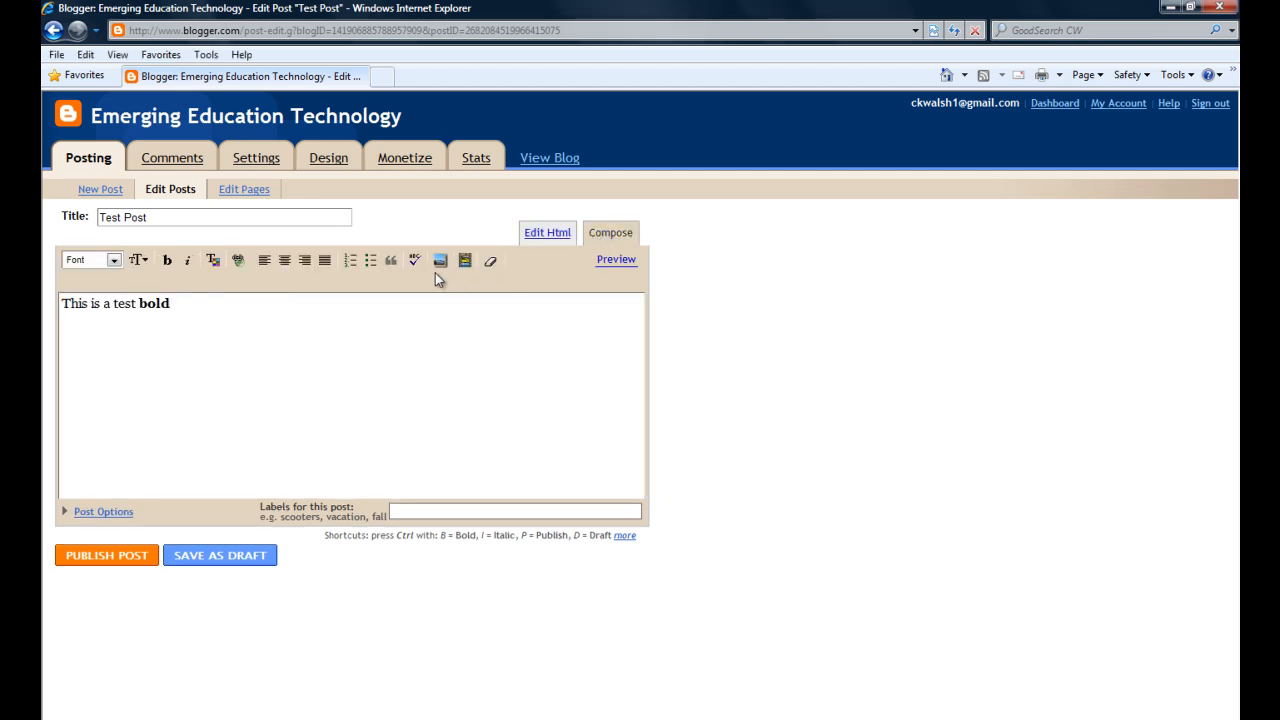
{"action": "mouse_move", "coordinate": [268, 252]}
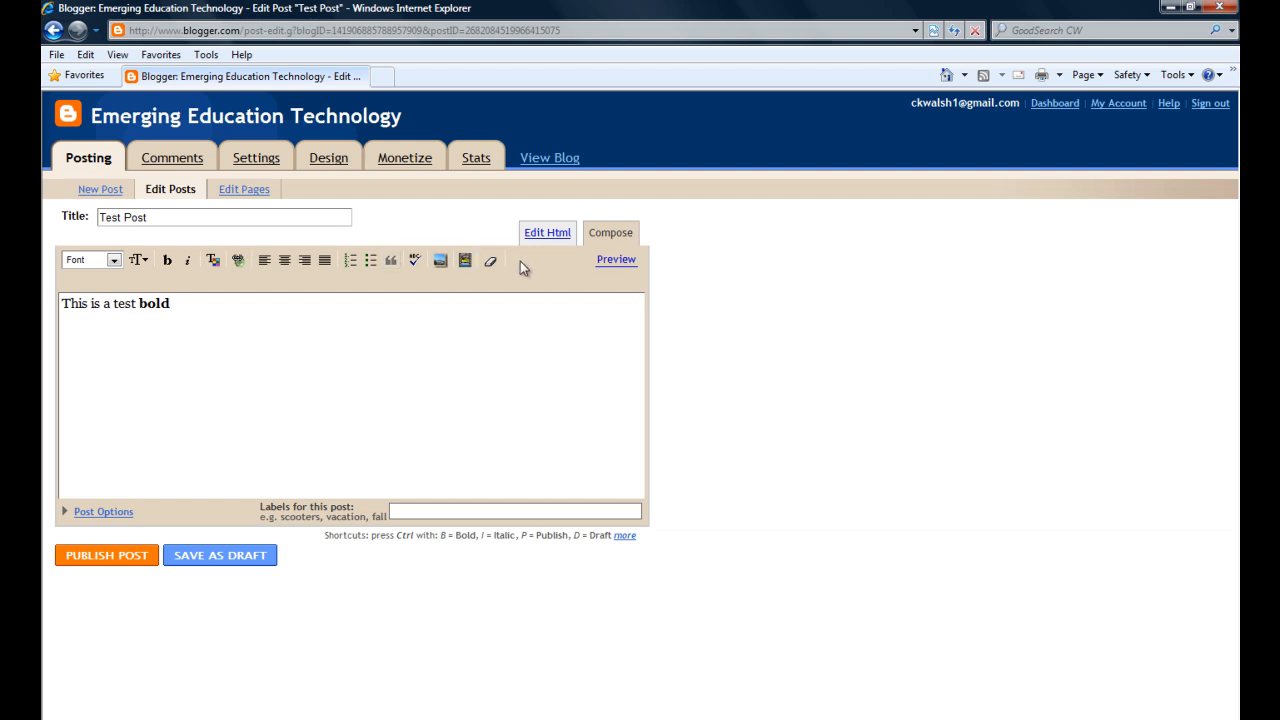
{"action": "mouse_move", "coordinate": [280, 330]}
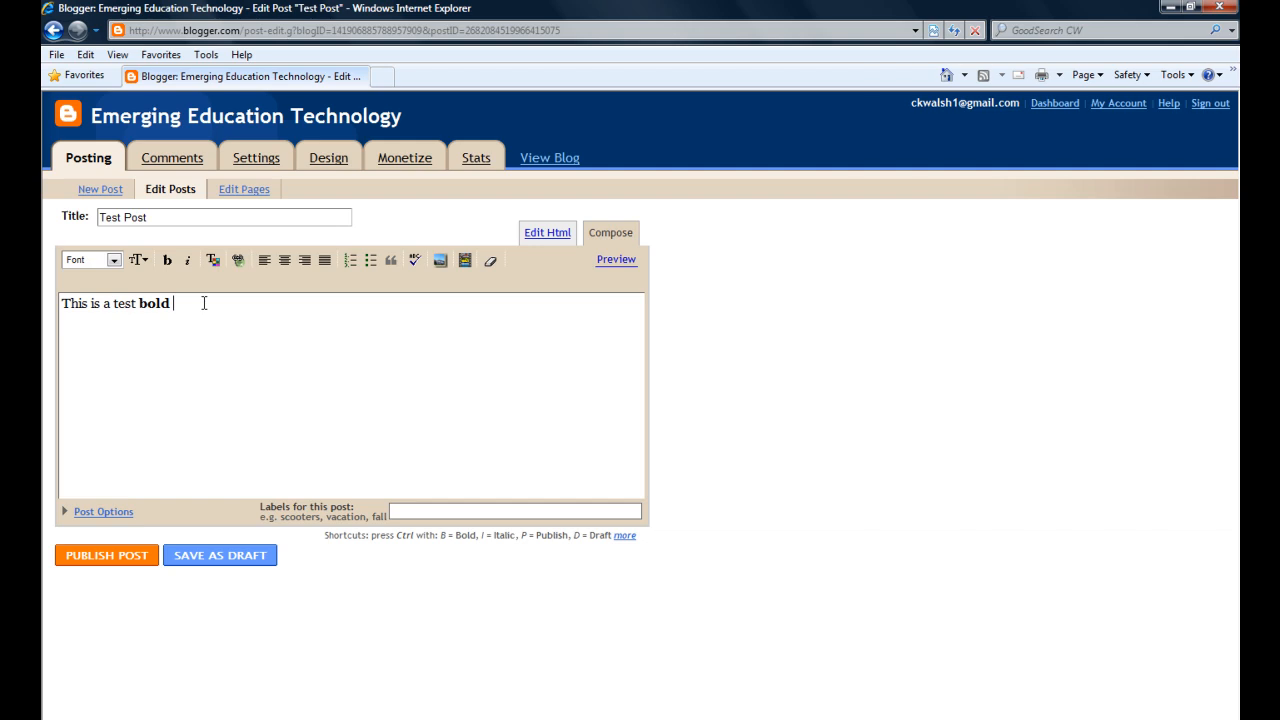
{"action": "type", "text": "italic"}
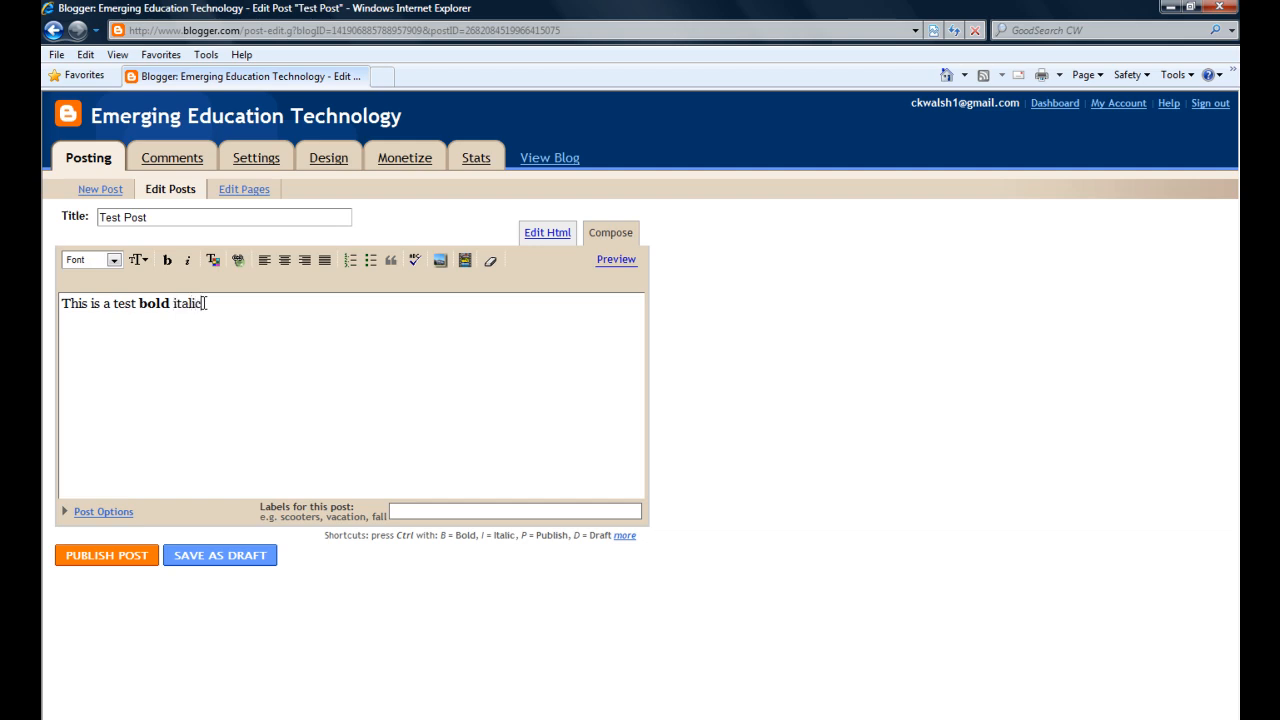
{"action": "double_click", "coordinate": [186, 304]}
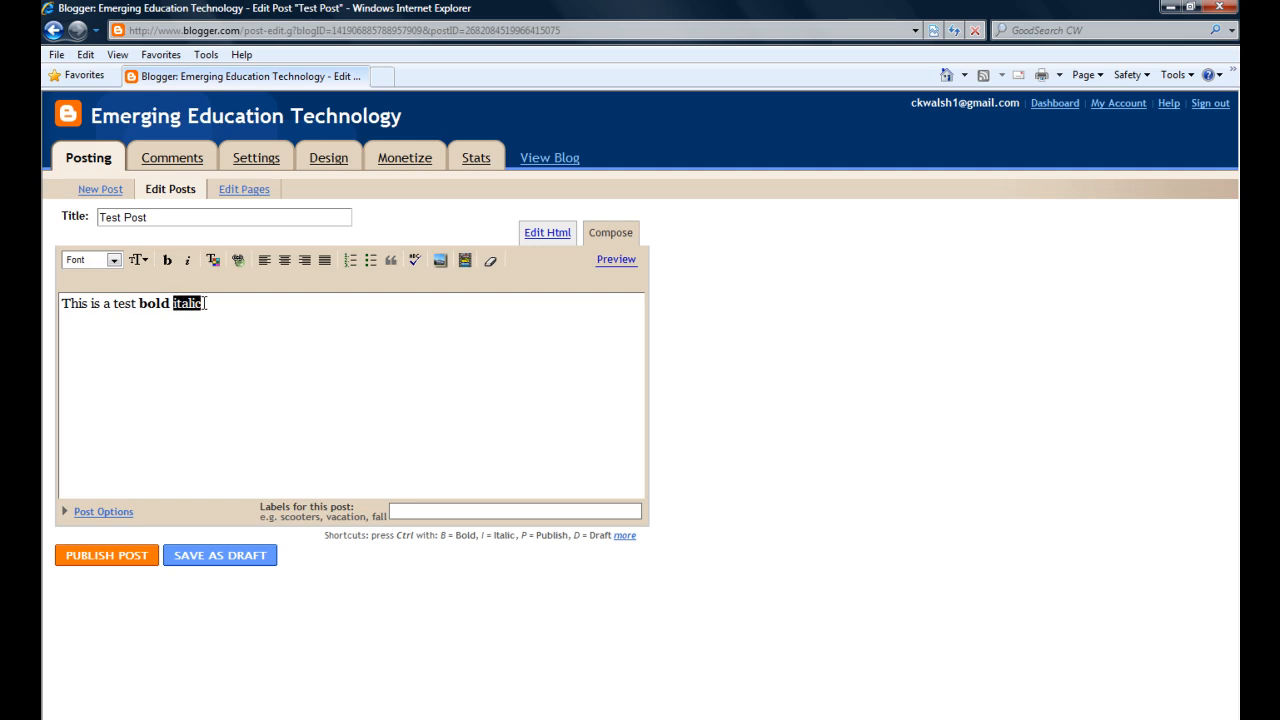
{"action": "mouse_move", "coordinate": [188, 260]}
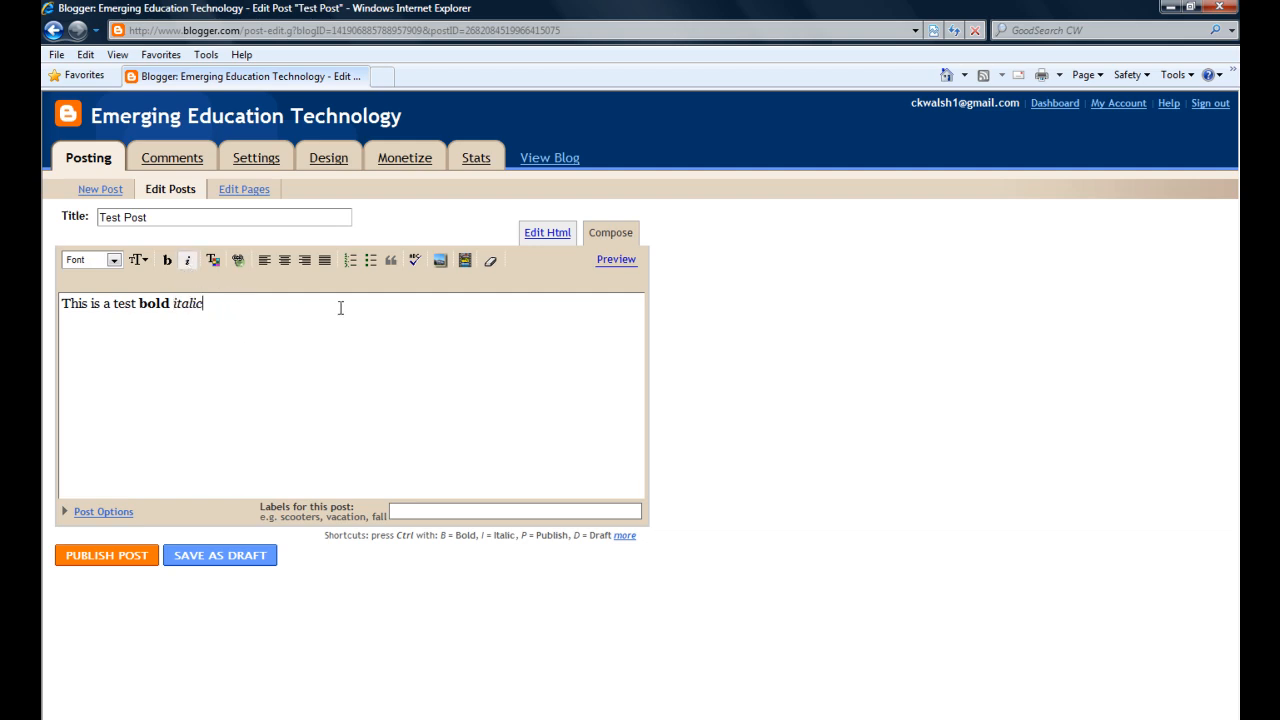
{"action": "left_click", "coordinate": [548, 232]}
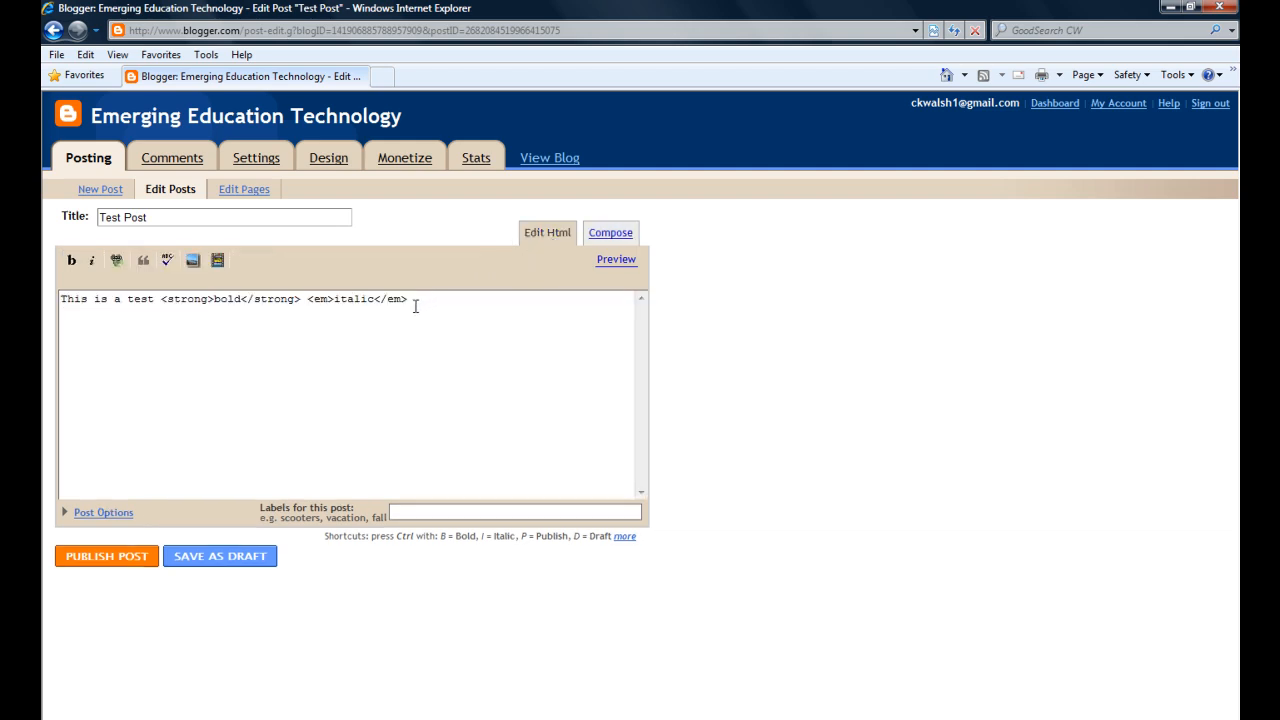
{"action": "mouse_move", "coordinate": [444, 308]}
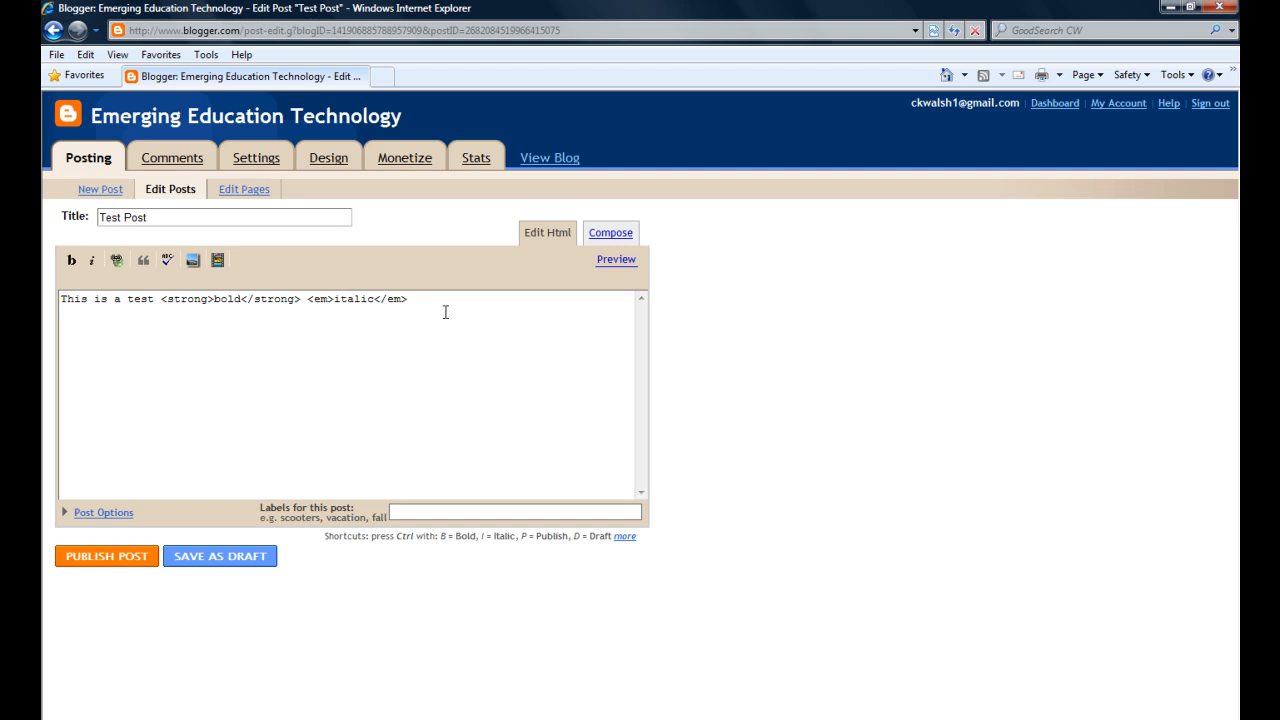
{"action": "left_click", "coordinate": [610, 232]}
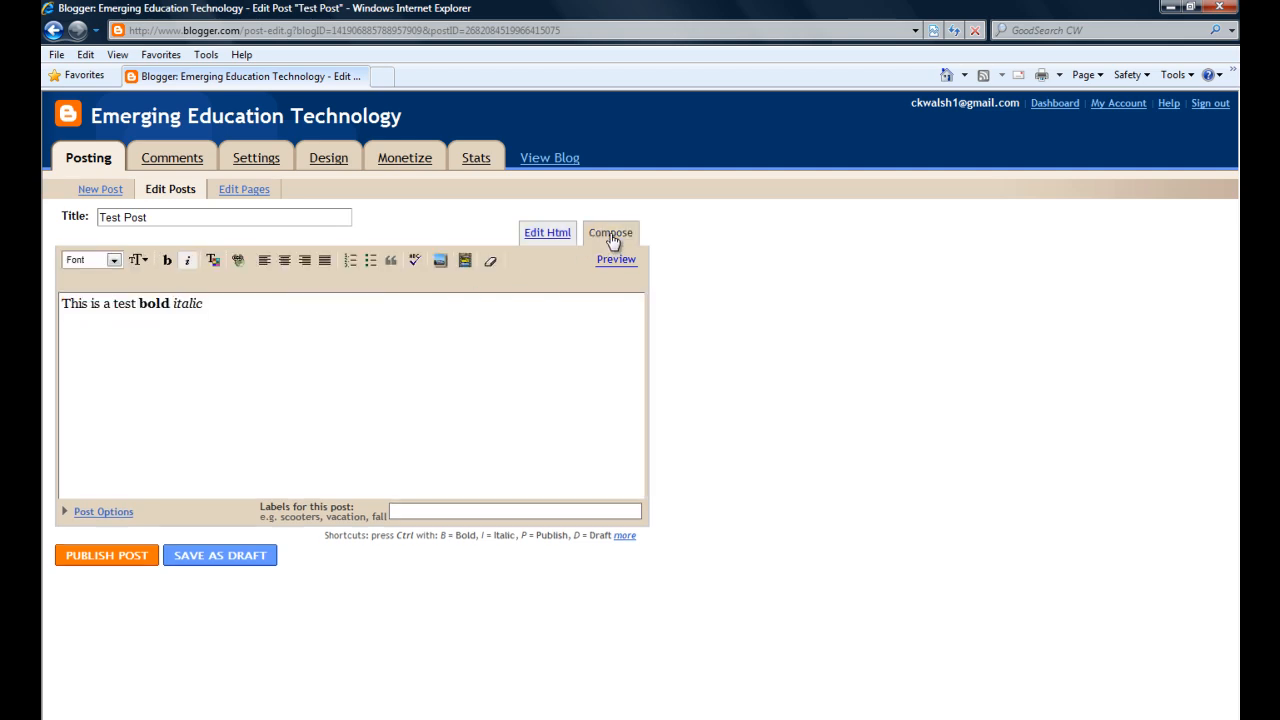
{"action": "mouse_move", "coordinate": [426, 326]}
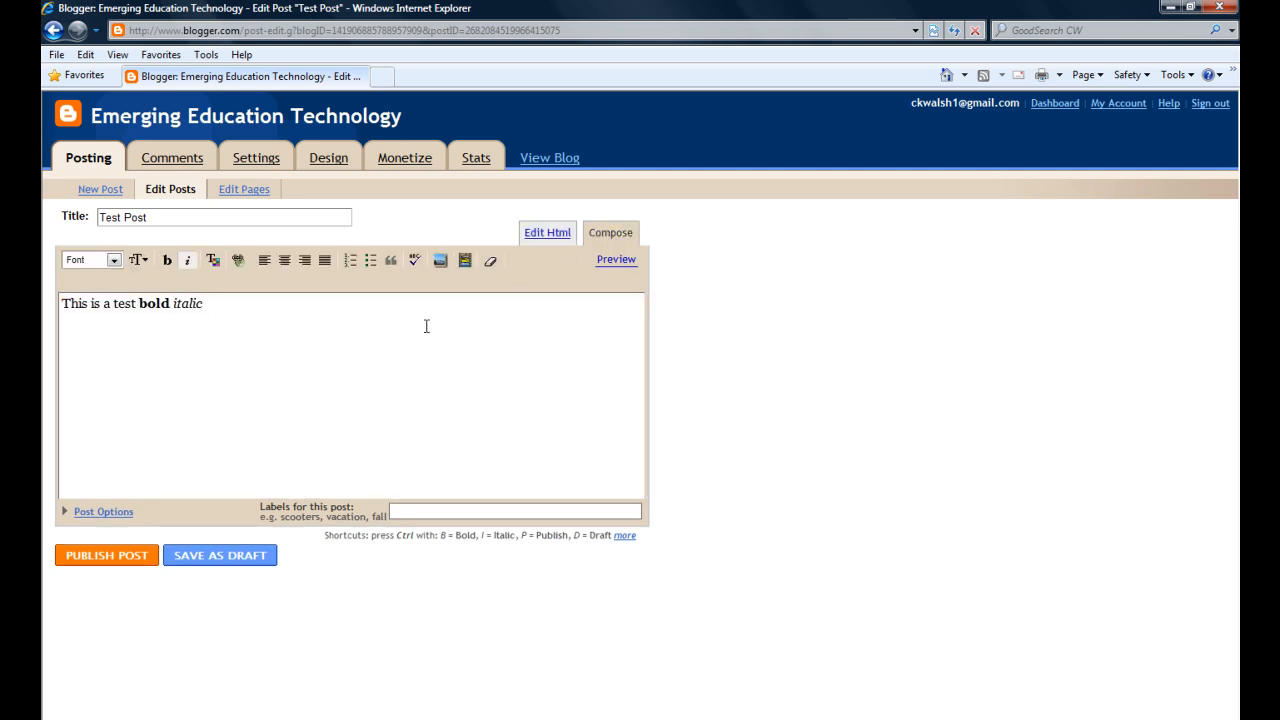